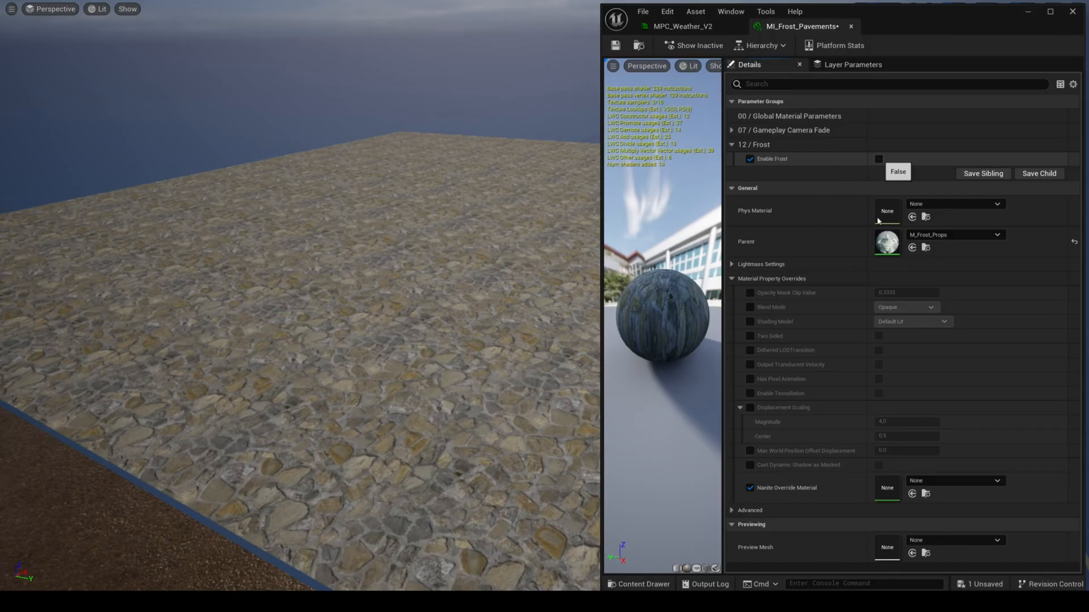
Enable frost and the frost mask on MI_Frost_Pavements with the shapes mask texture and channel selection 1.0
left_click(684, 26)
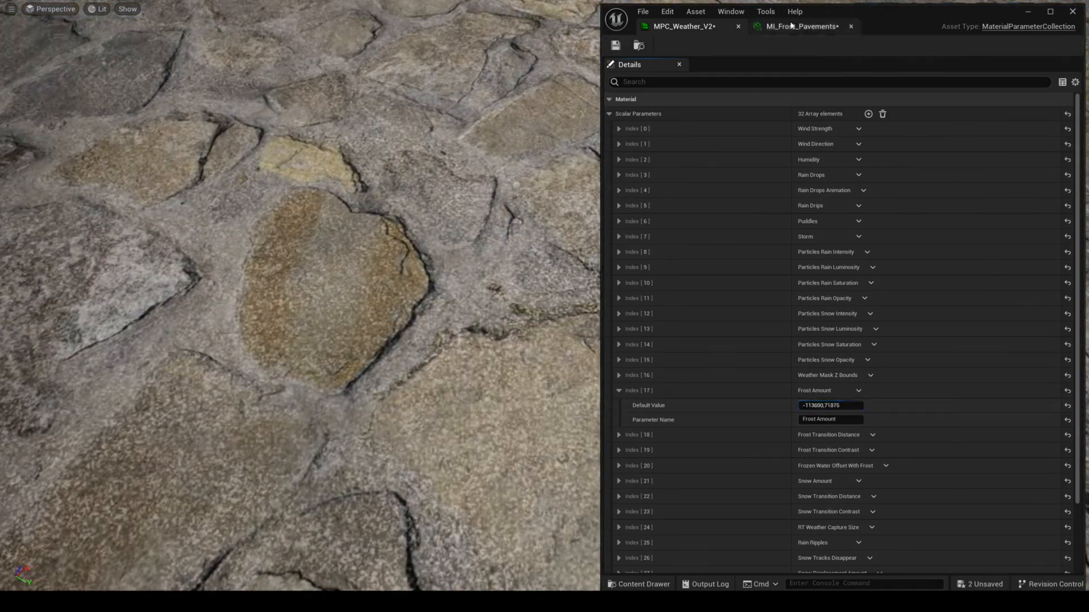
left_click(800, 26)
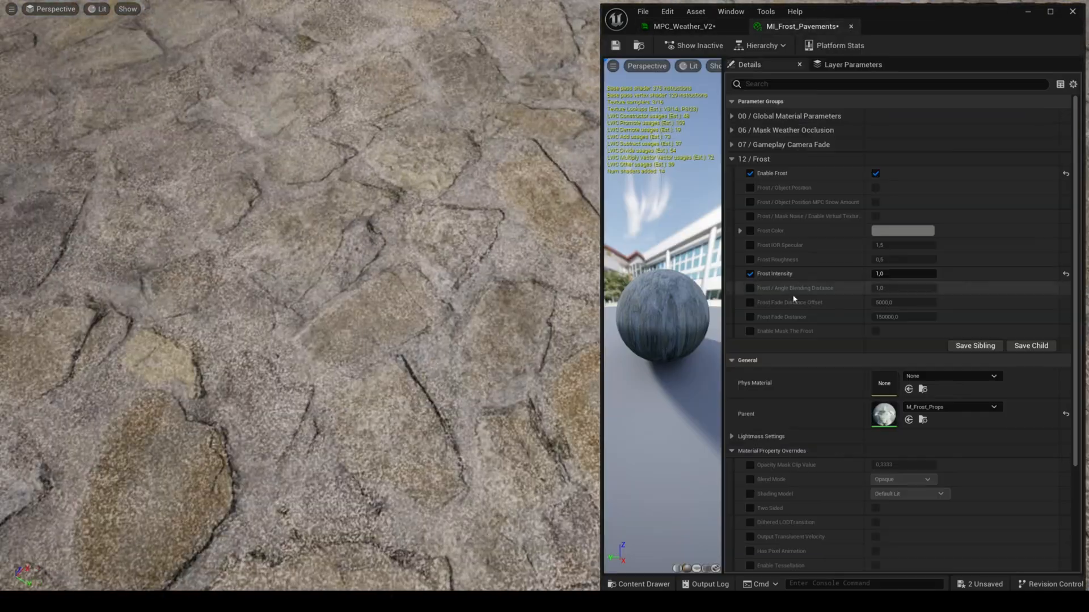
left_click(902, 230)
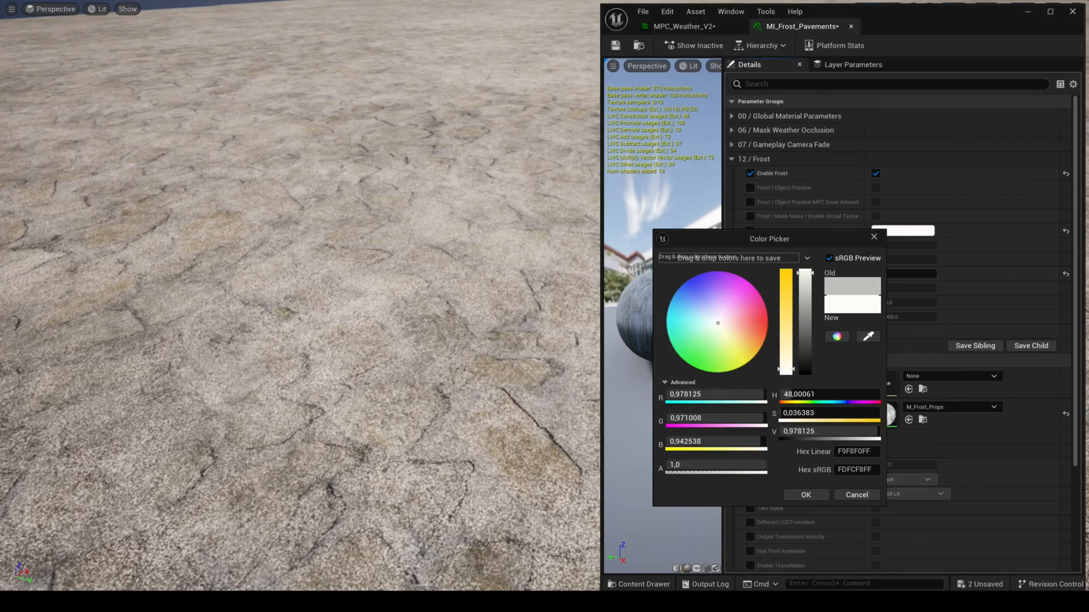
left_click(805, 495)
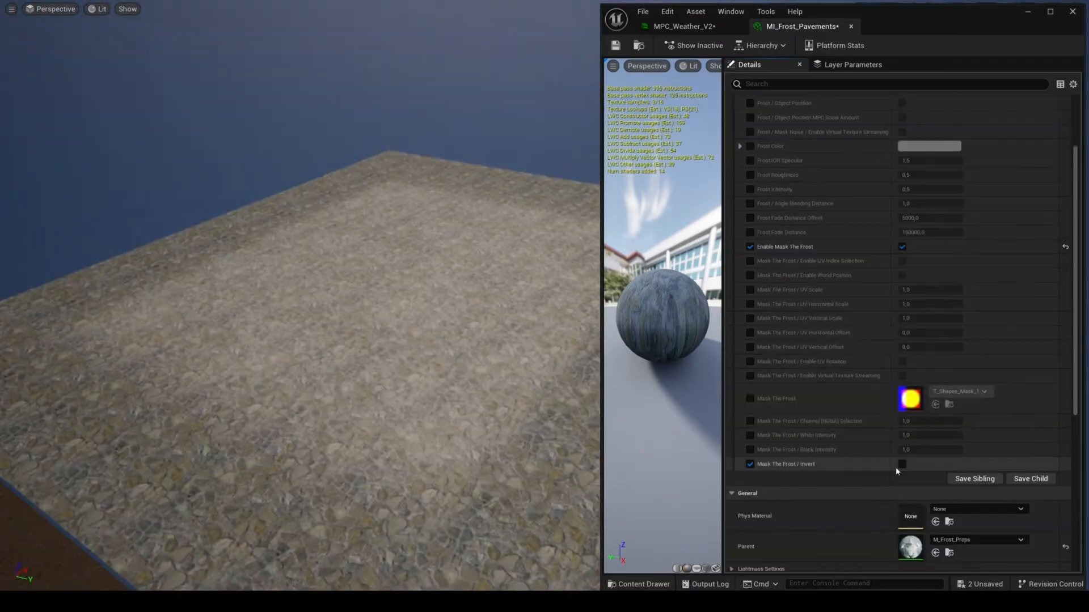
left_click(929, 449)
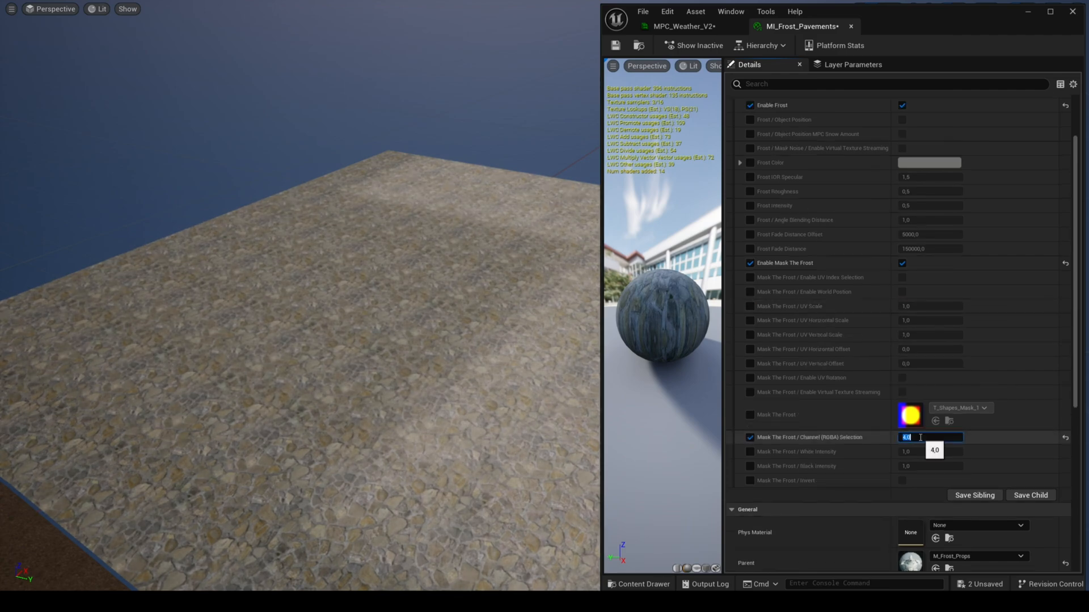
type("1.0")
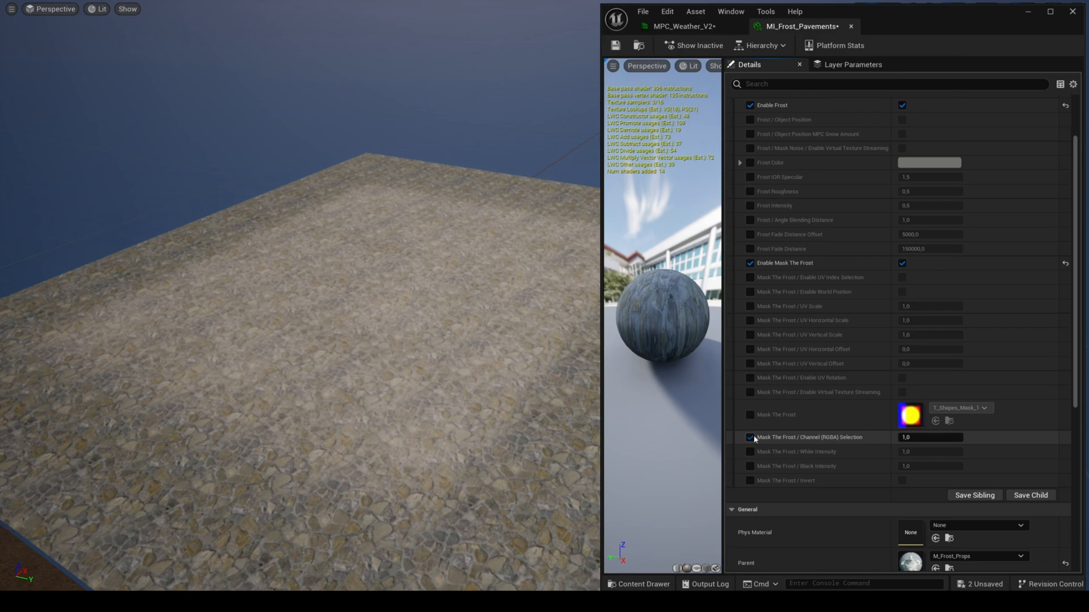
Enable frost with object-position dependence on the MI_Frost_Trash_Can instance
left_click(804, 26)
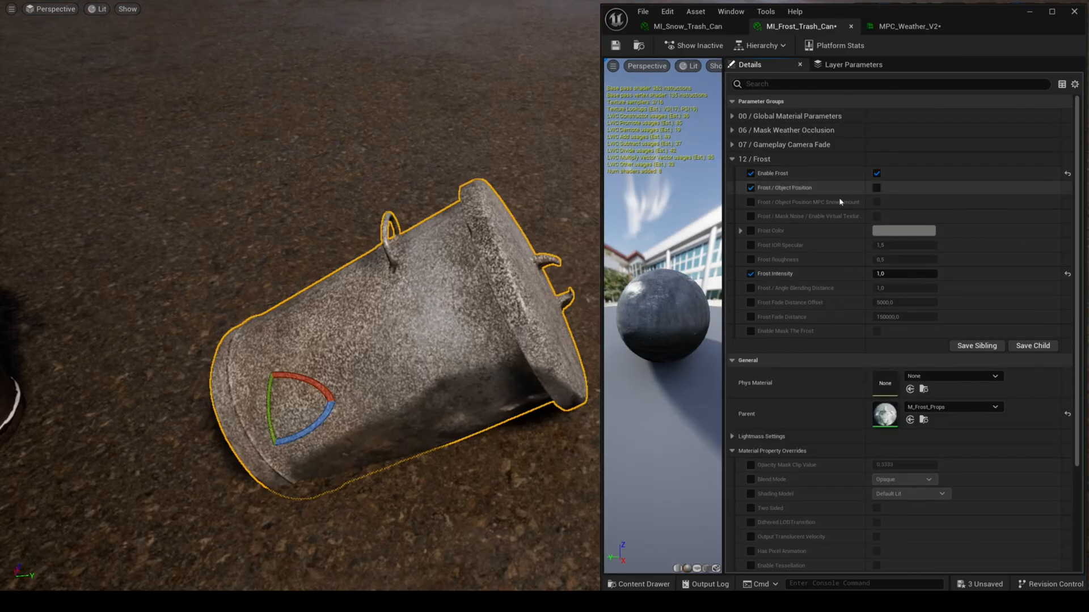
left_click(877, 187)
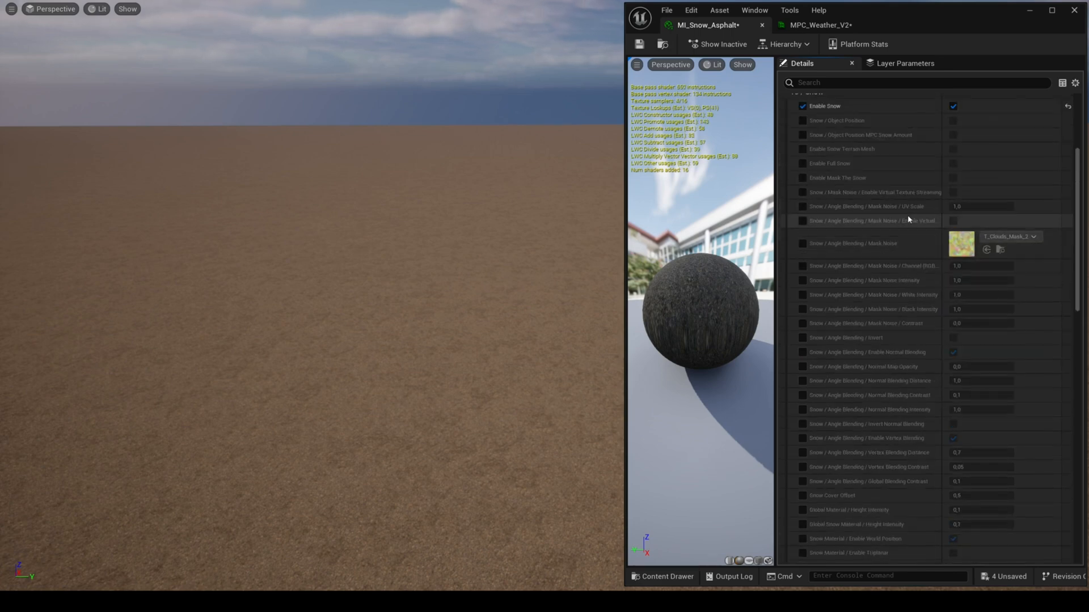
Raise Snow Amount in MPC_Weather_V2 and enable terrain-mesh snow on MI_Snow_Asphalt
left_click(819, 25)
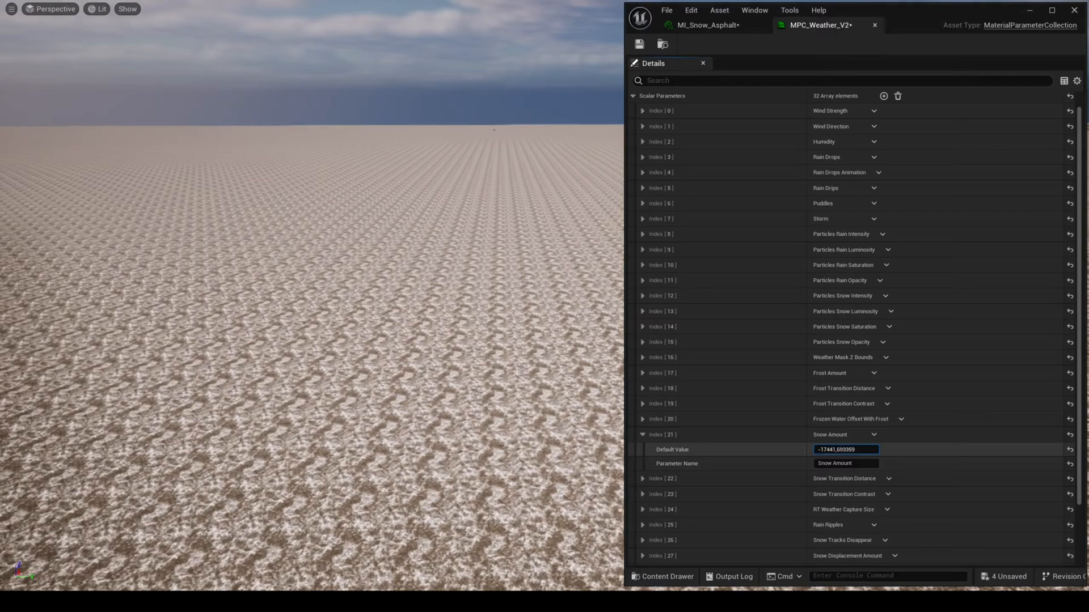
type("-24609.107422")
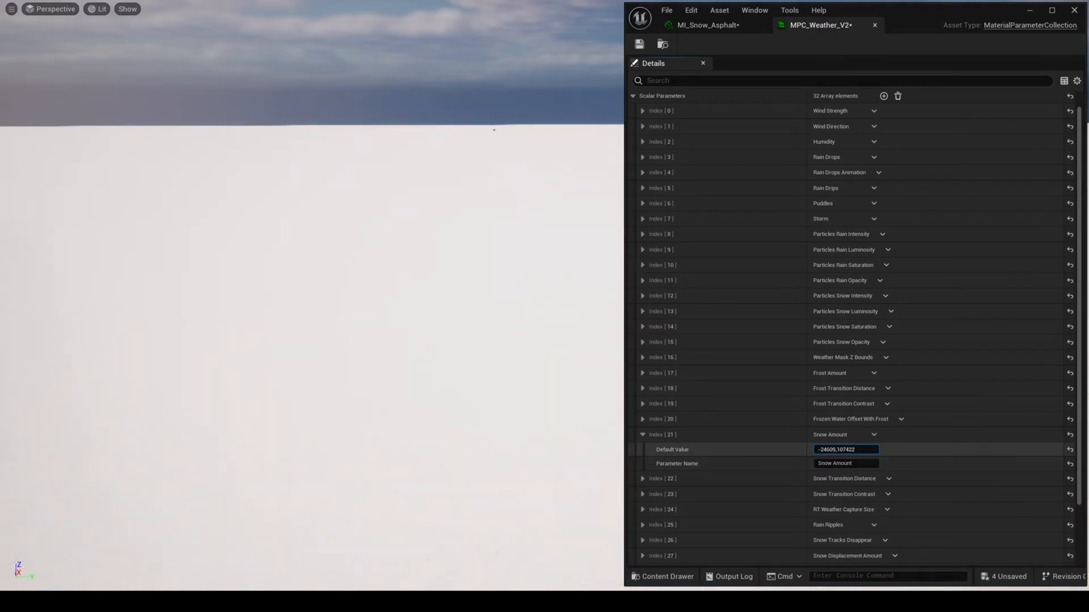
type("-16634,21875")
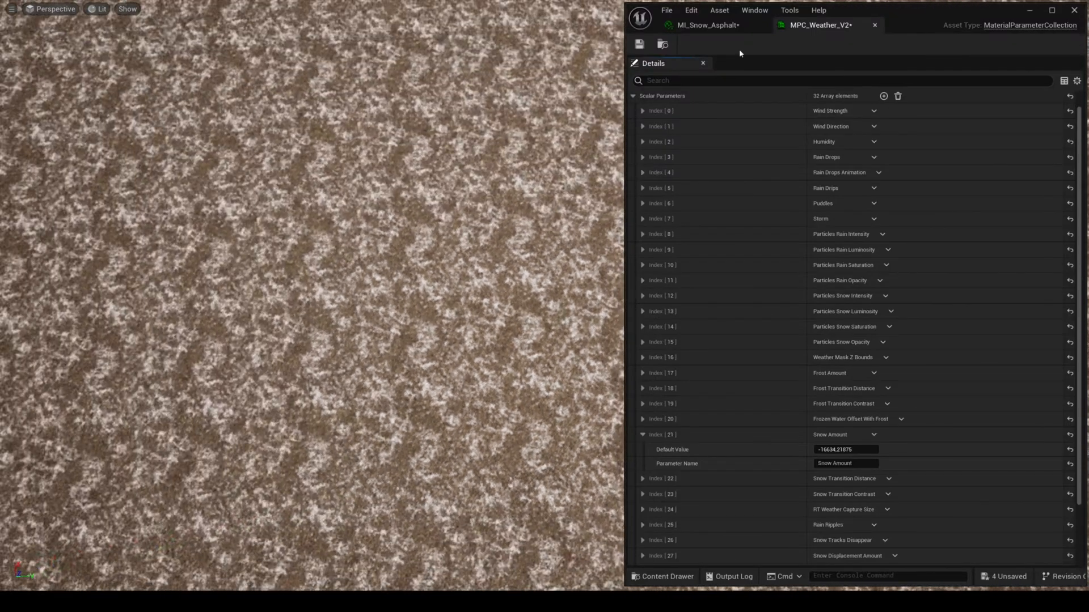
left_click(708, 25)
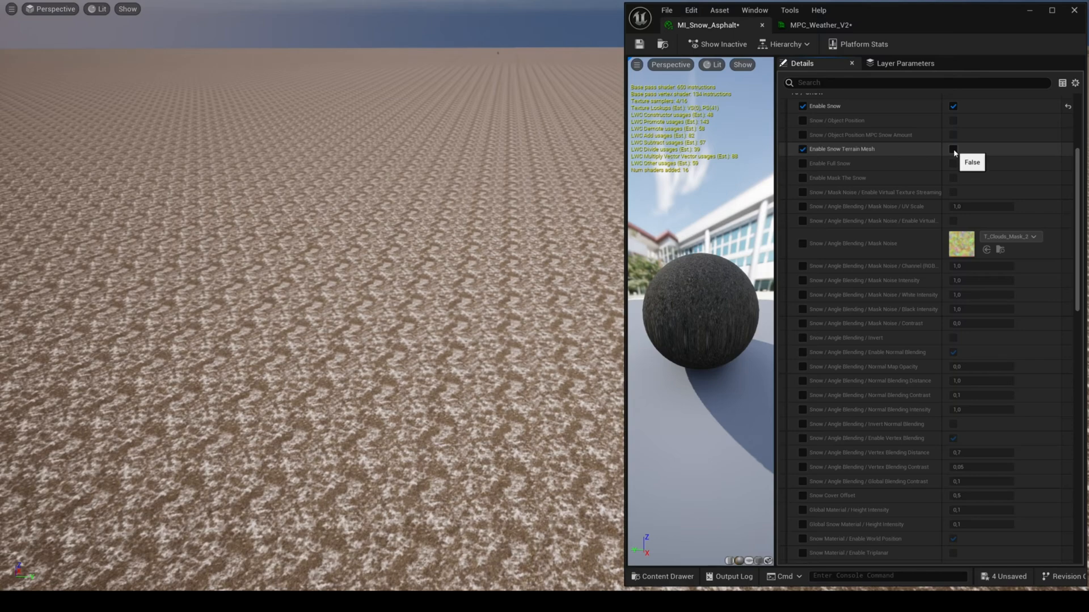
left_click(952, 148)
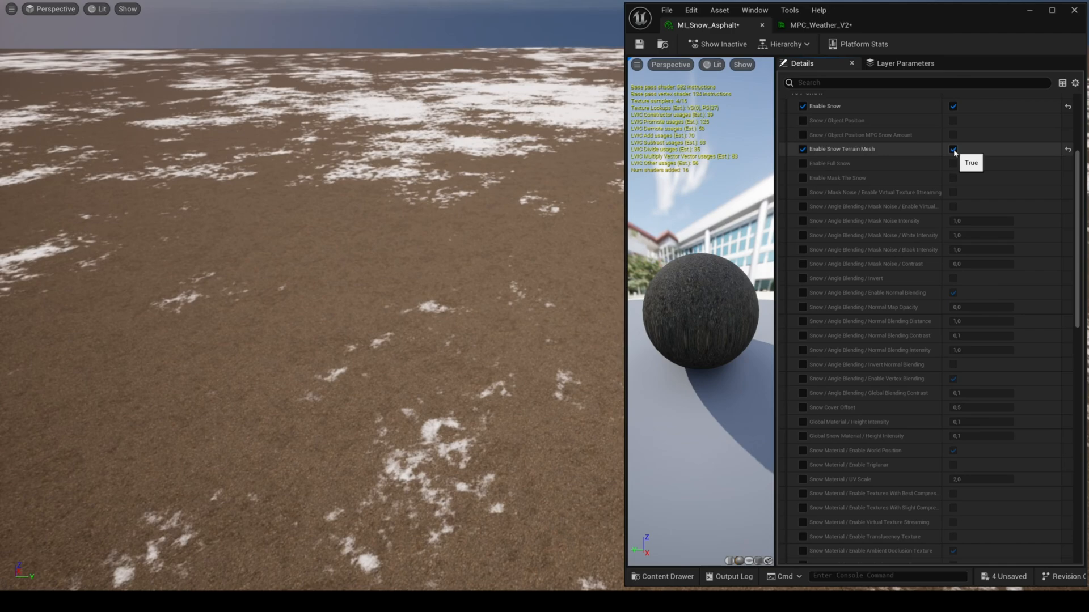
Adjust Snow Amount in MPC_Weather_V2 until the asphalt ground is fully white
left_click(820, 25)
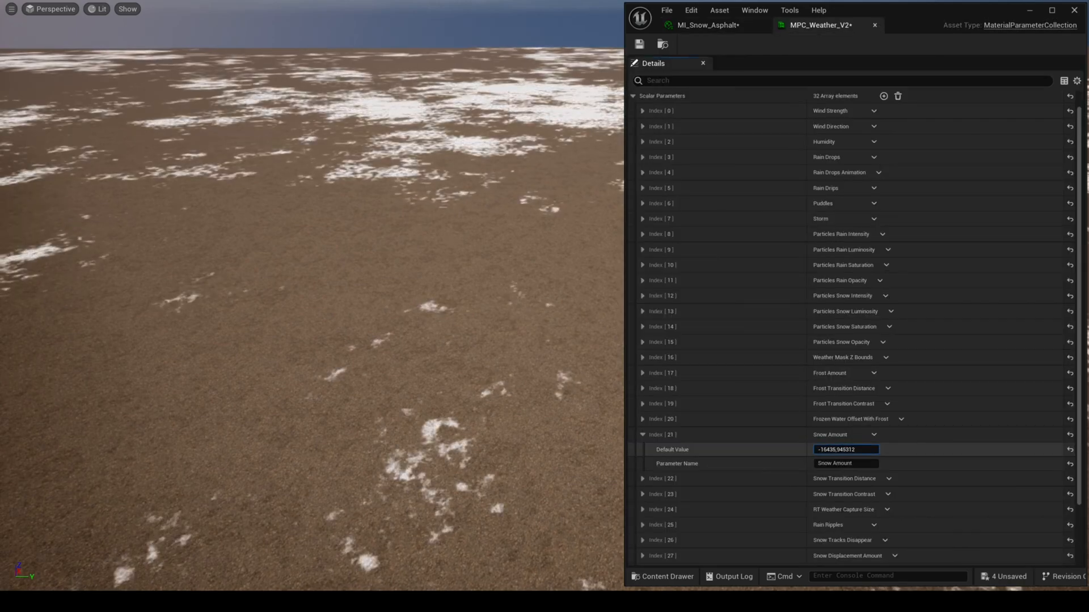
type("-22467.537109")
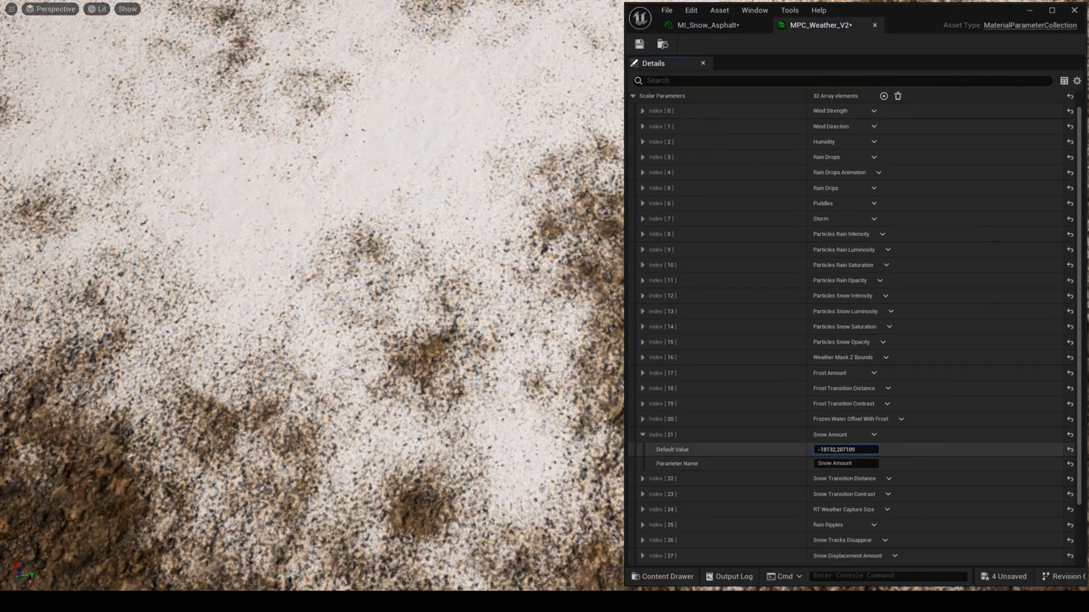
type("-15442.739258")
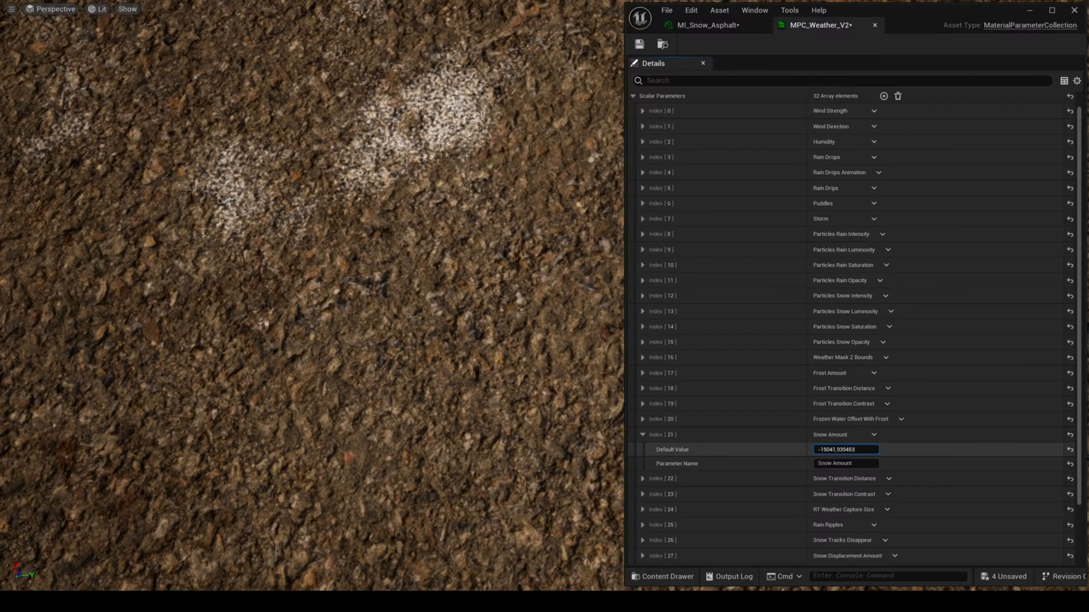
type("-17642.882812")
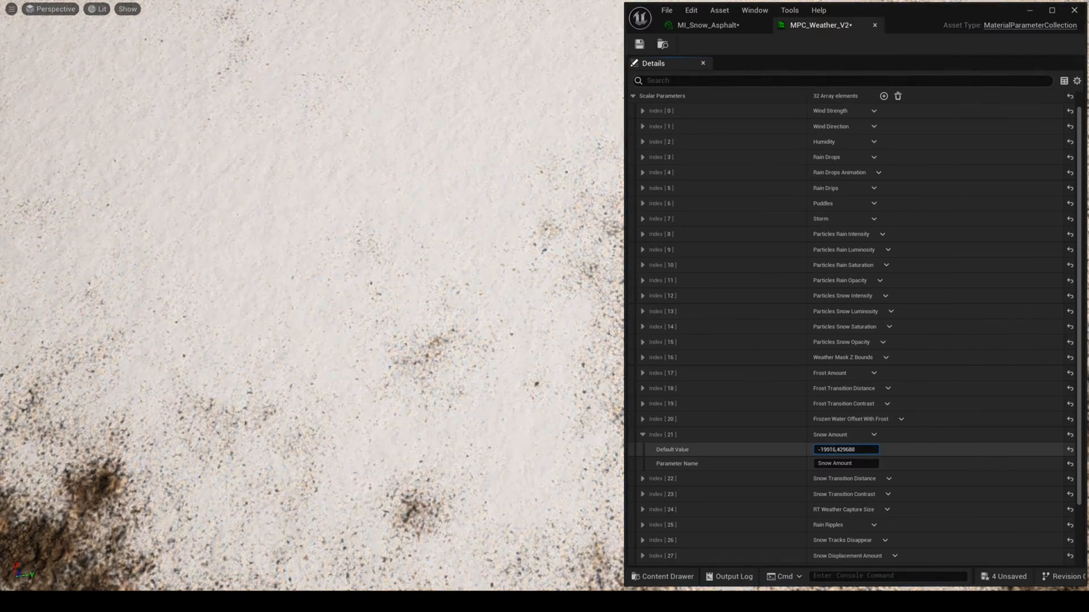
type("-23360.234375")
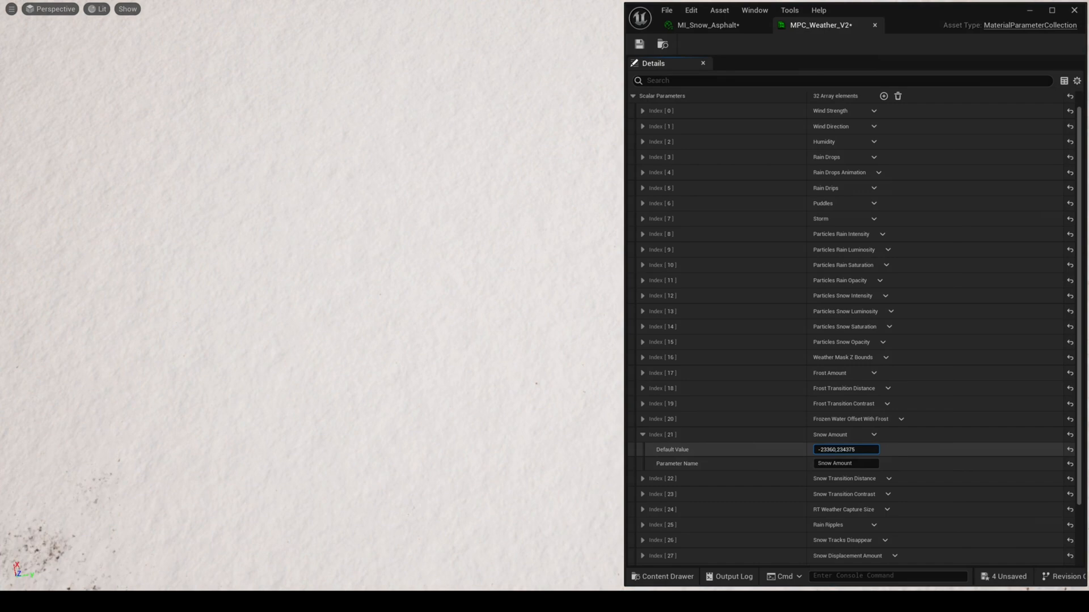
Set MI_Snow_Pavements global snow height intensity to 1,0, then settle it at 0.1
left_click(709, 25)
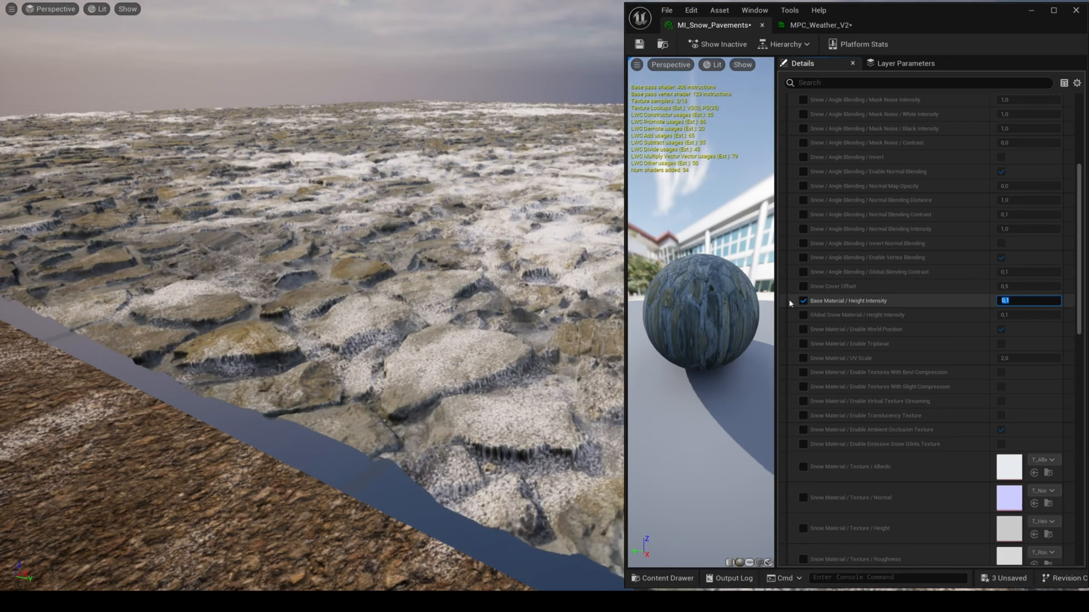
left_click(820, 25)
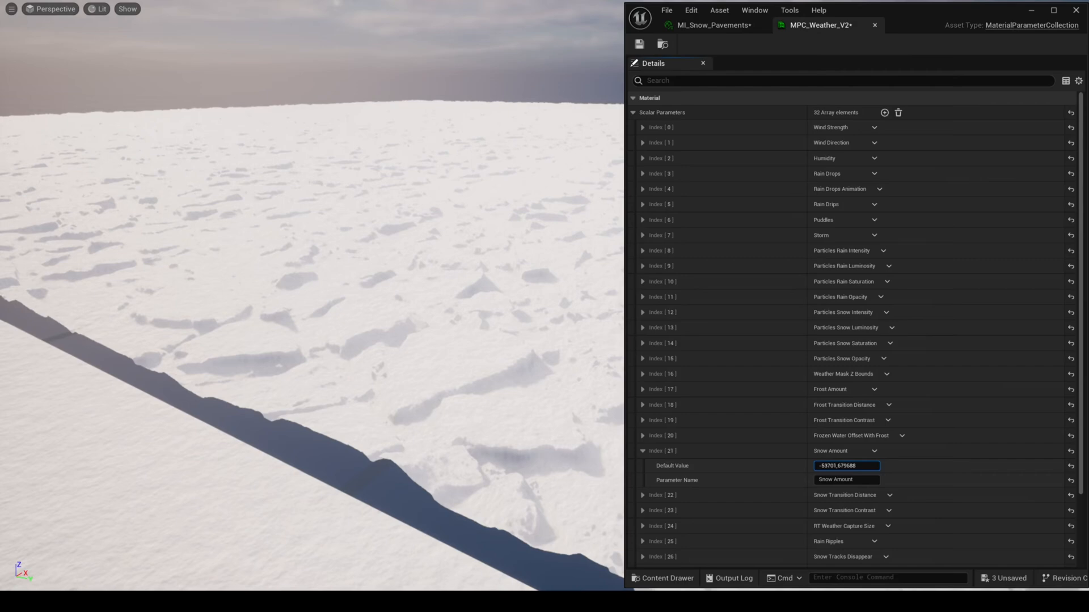
left_click(708, 24)
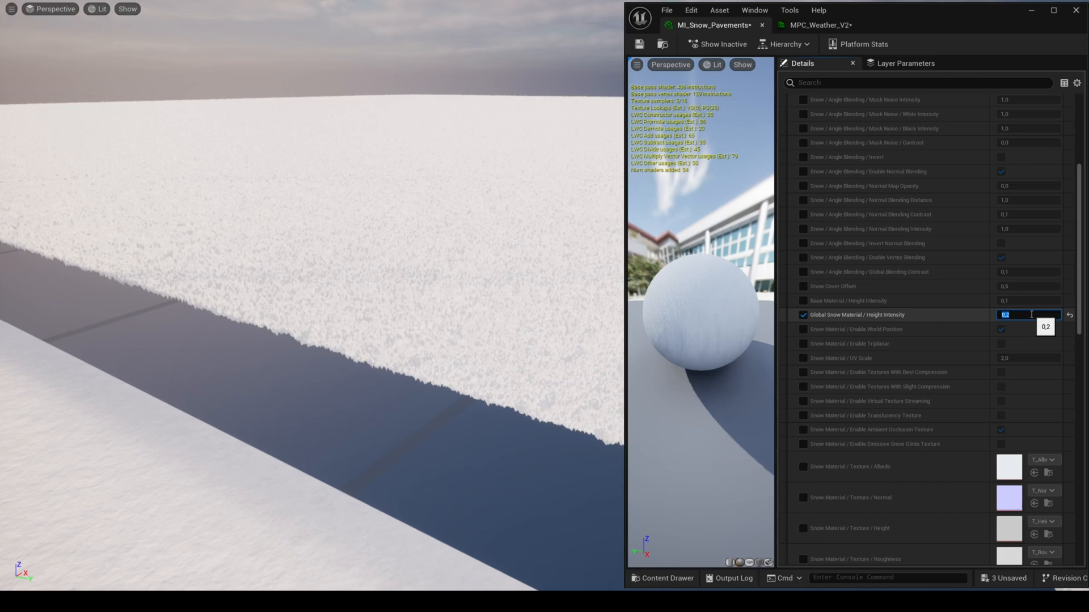
type("1,0")
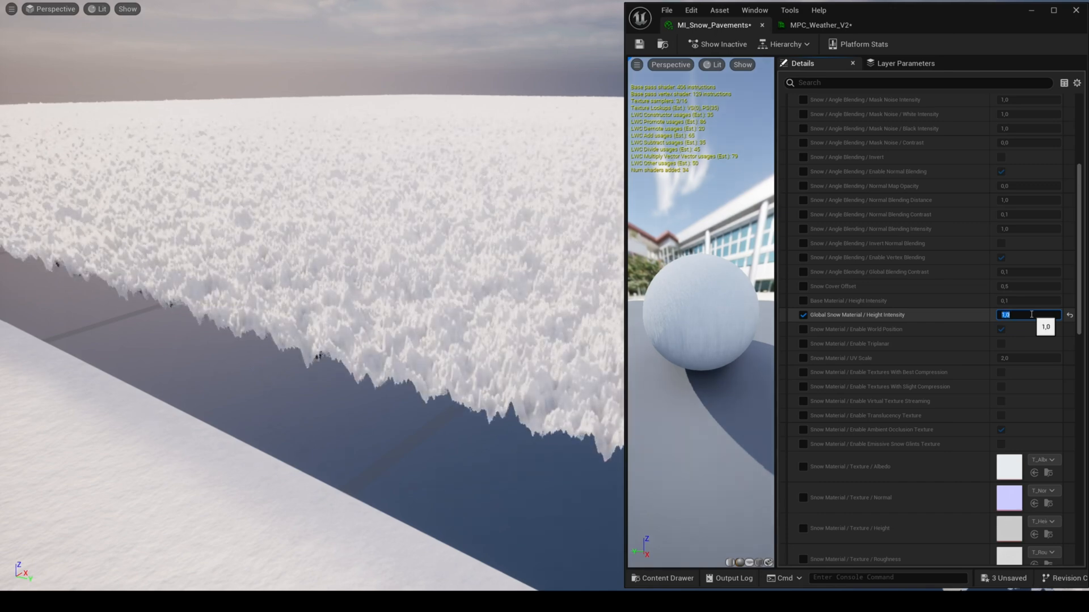
type("0.1")
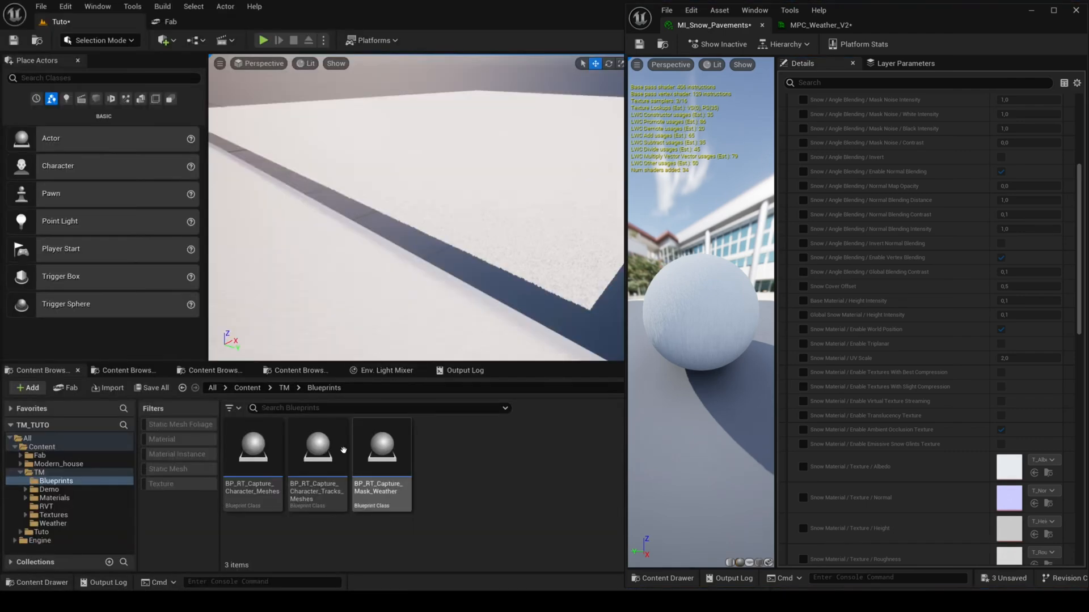
Make the pavement snow material two-sided and enable its character tracks
left_click(316, 447)
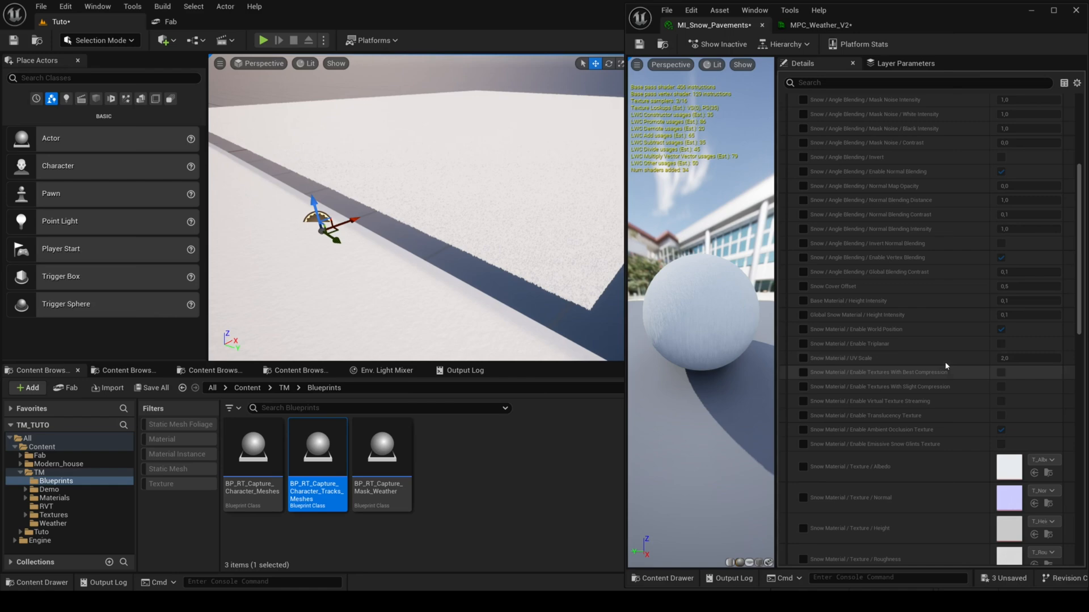
scroll("down", 3)
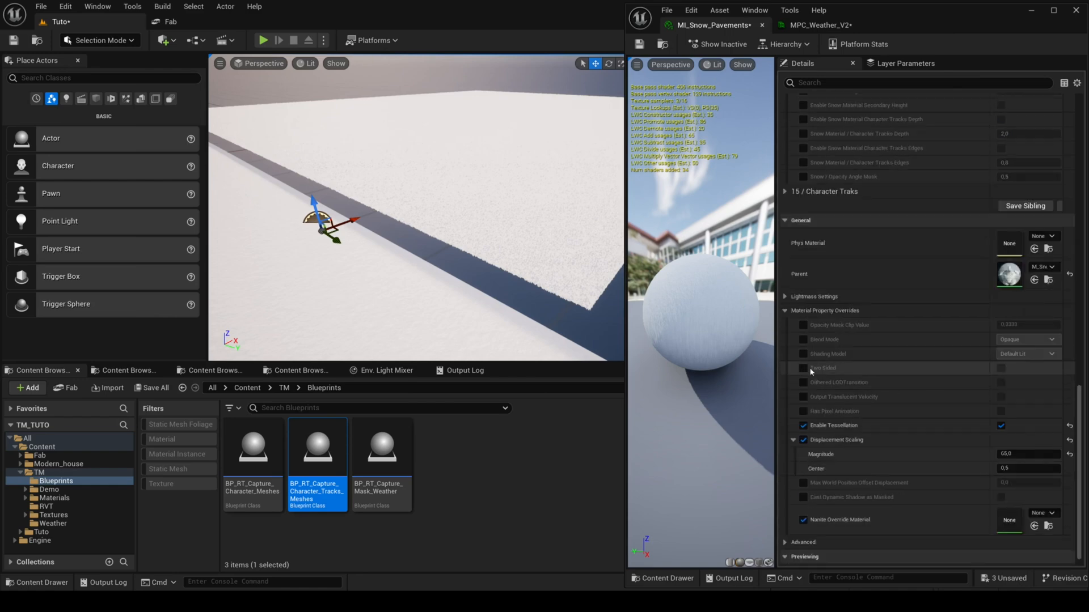
left_click(805, 367)
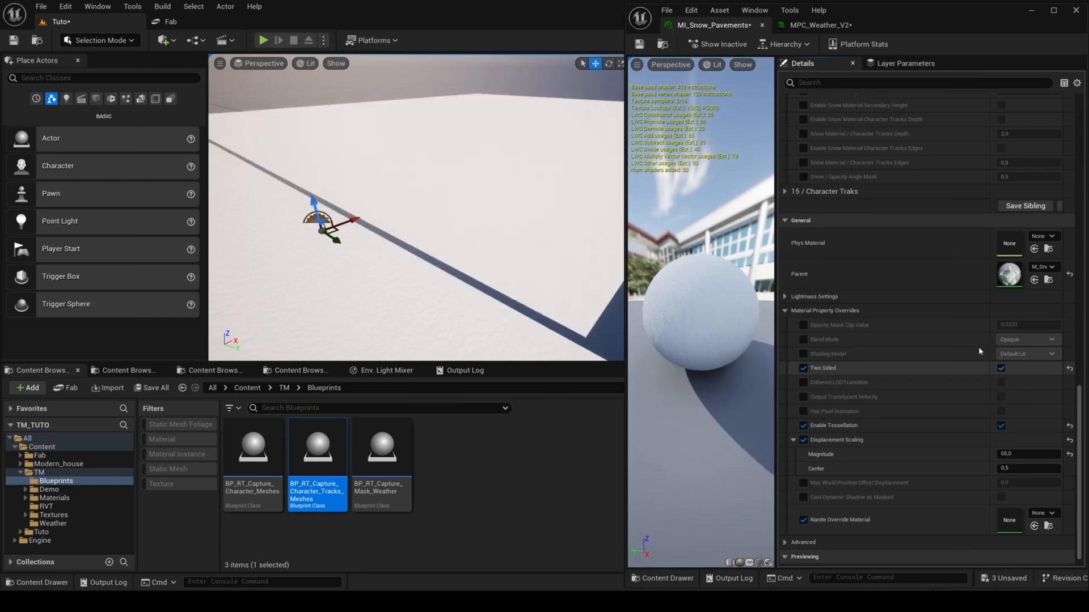
left_click(803, 206)
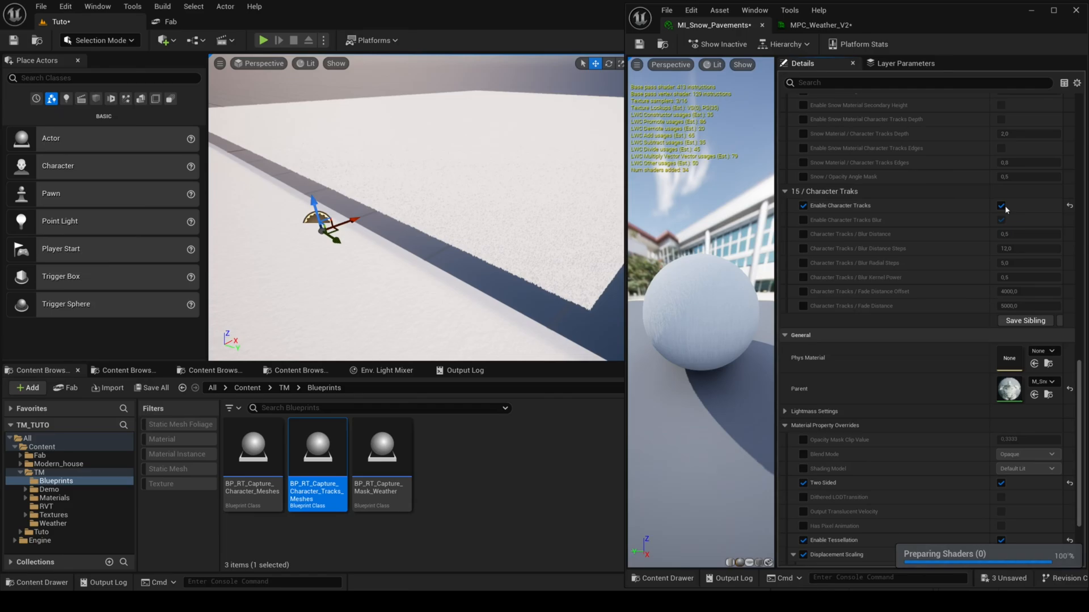
left_click(262, 40)
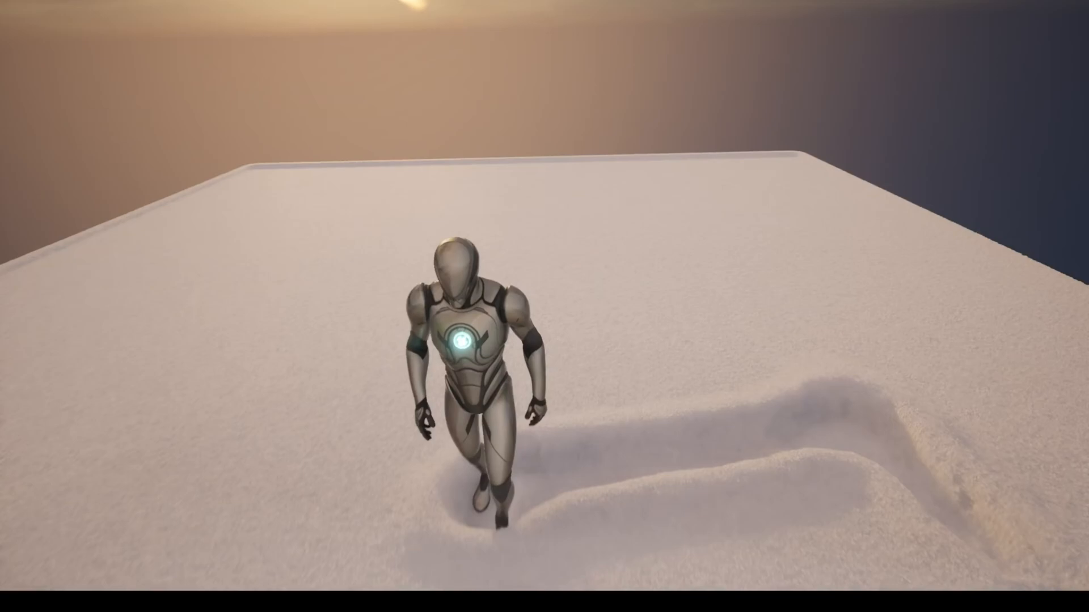
Bring up Project Settings filtered by the search 'shado' for shadow options
left_click(66, 6)
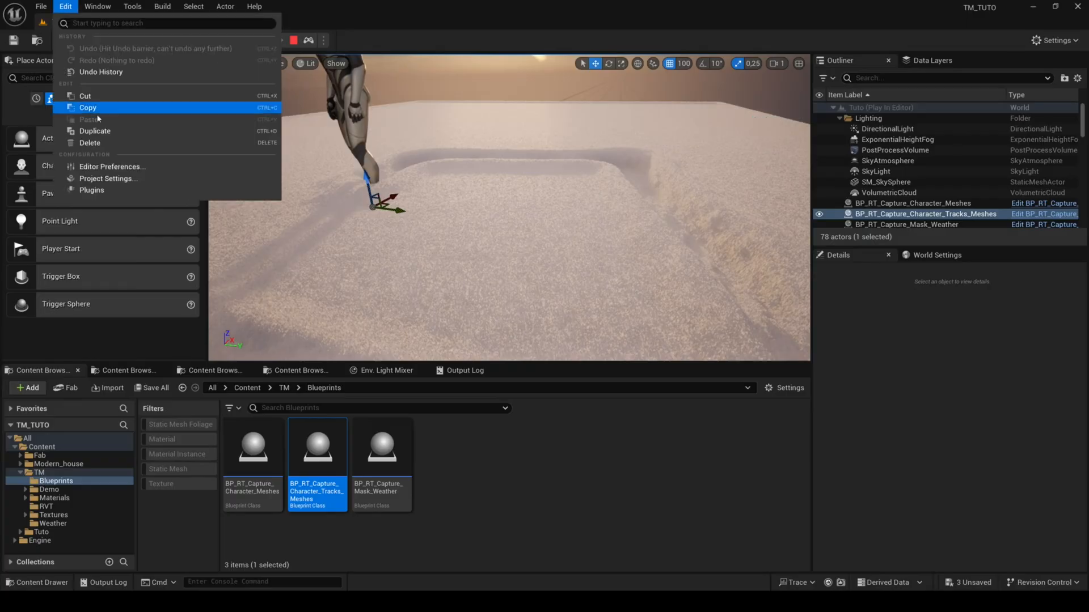
left_click(107, 178)
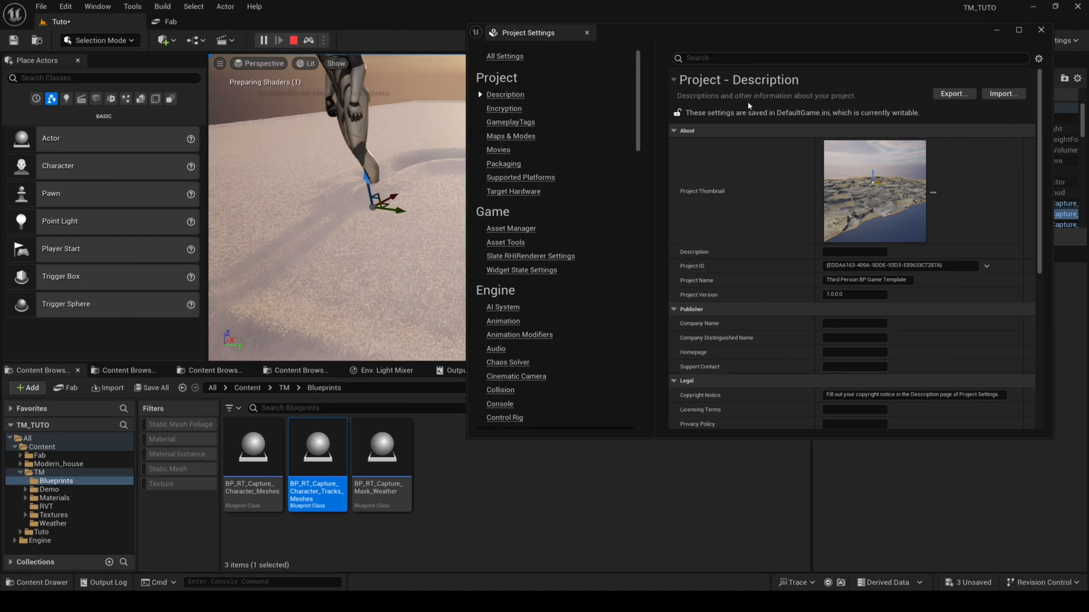
type("shado")
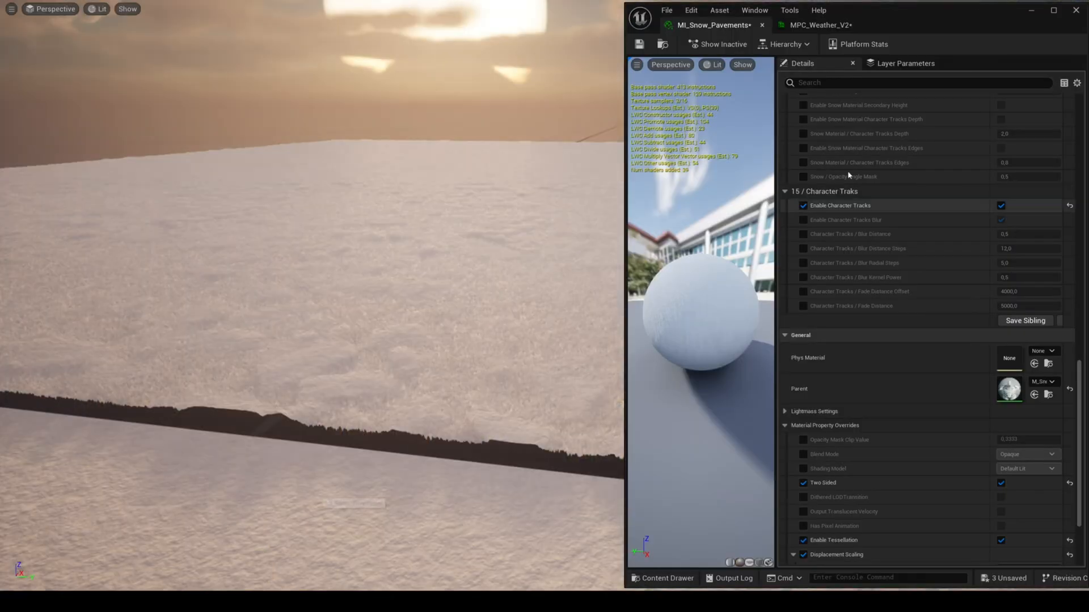
Enable character tracks depth and edges on MI_Snow_Pavements with strength value .5
left_click(818, 25)
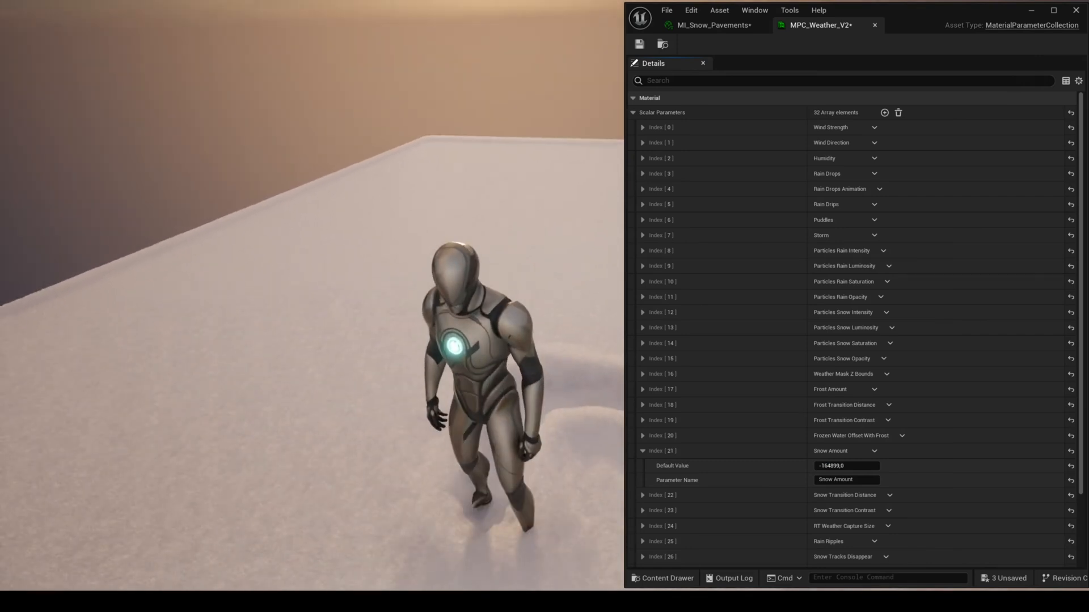
left_click(708, 25)
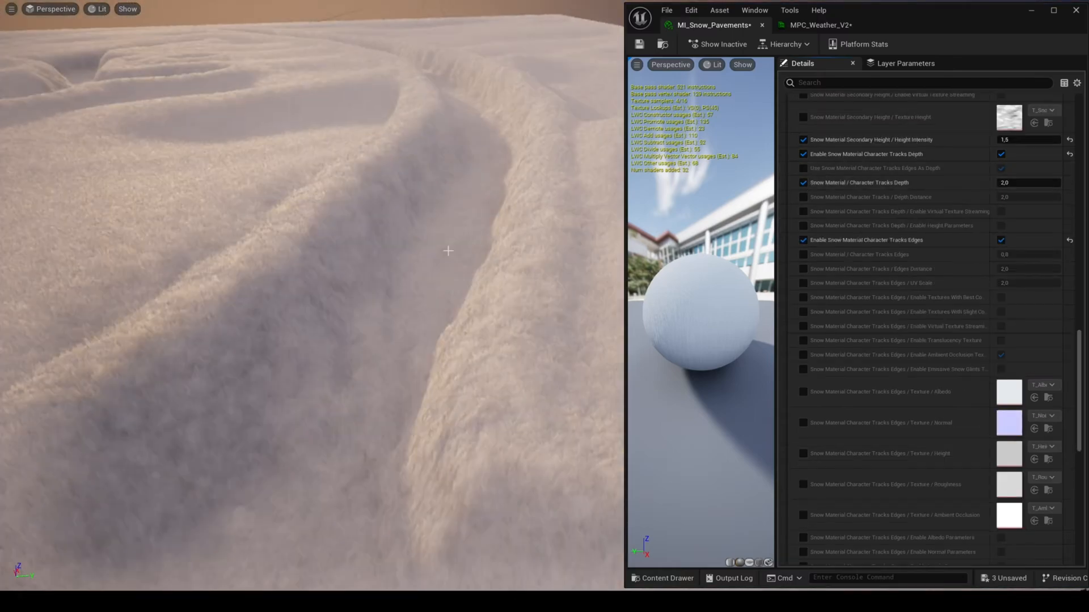
type(".5")
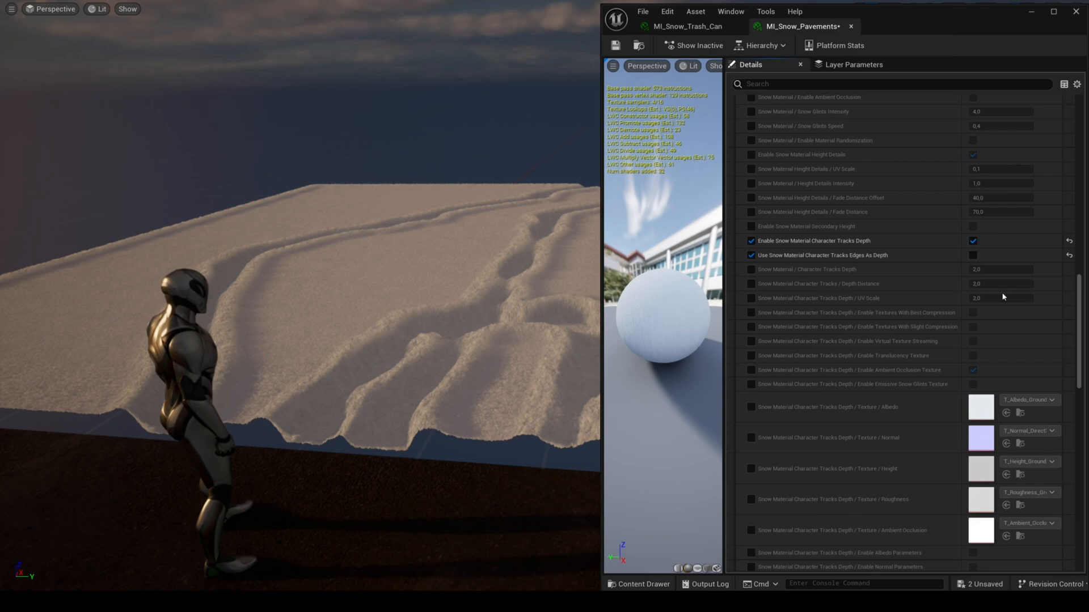
Enable the secondary snow height layer with UV rotation, trying 170.0 then -40,0 degrees
scroll("down", 3)
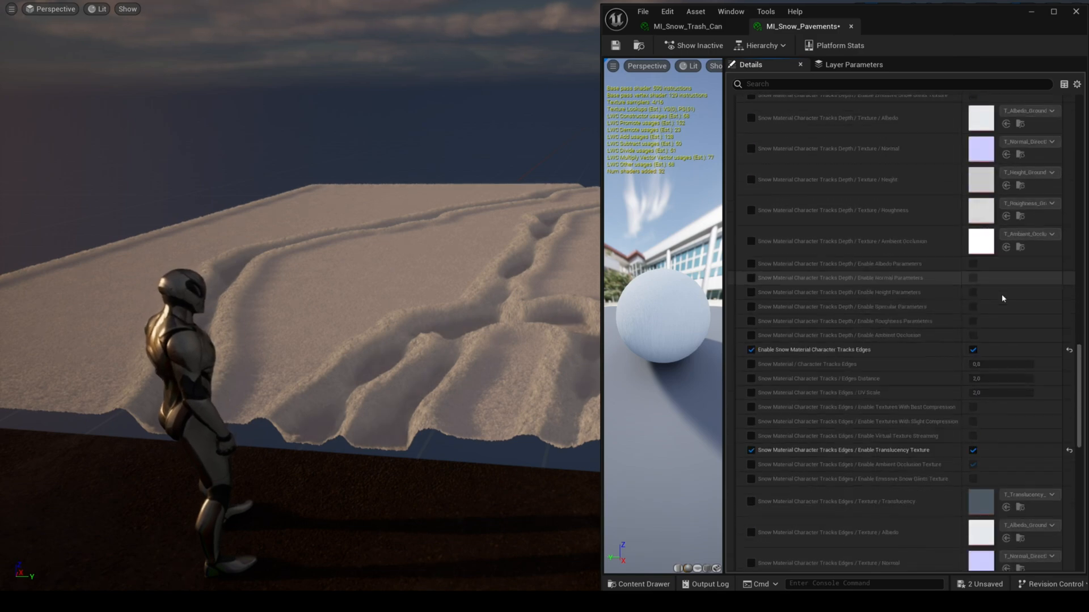
scroll("down", 3)
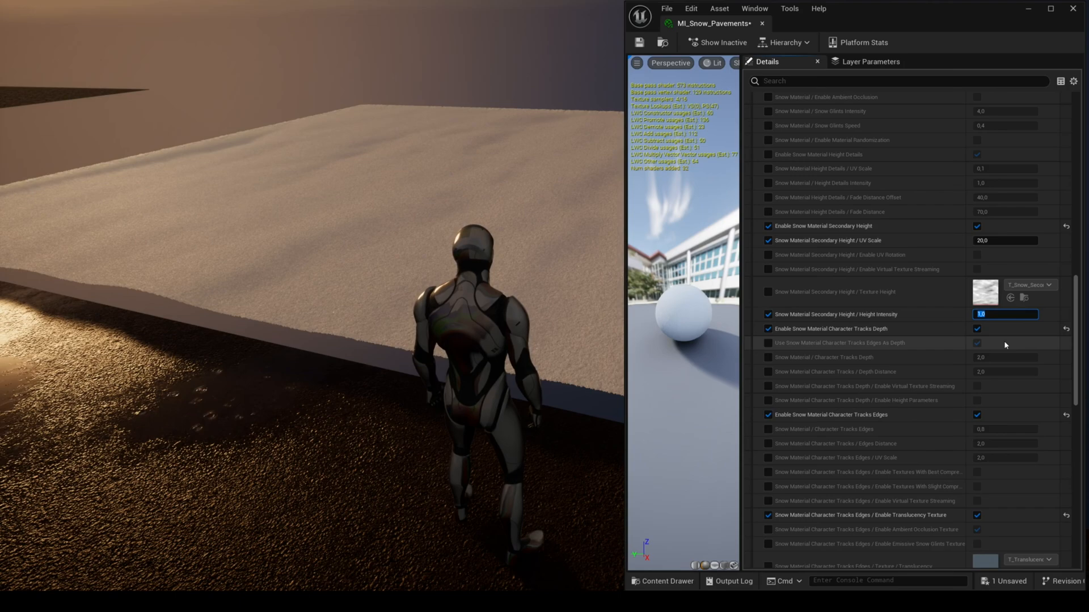
type("4.0")
left_click(1005, 241)
type("10")
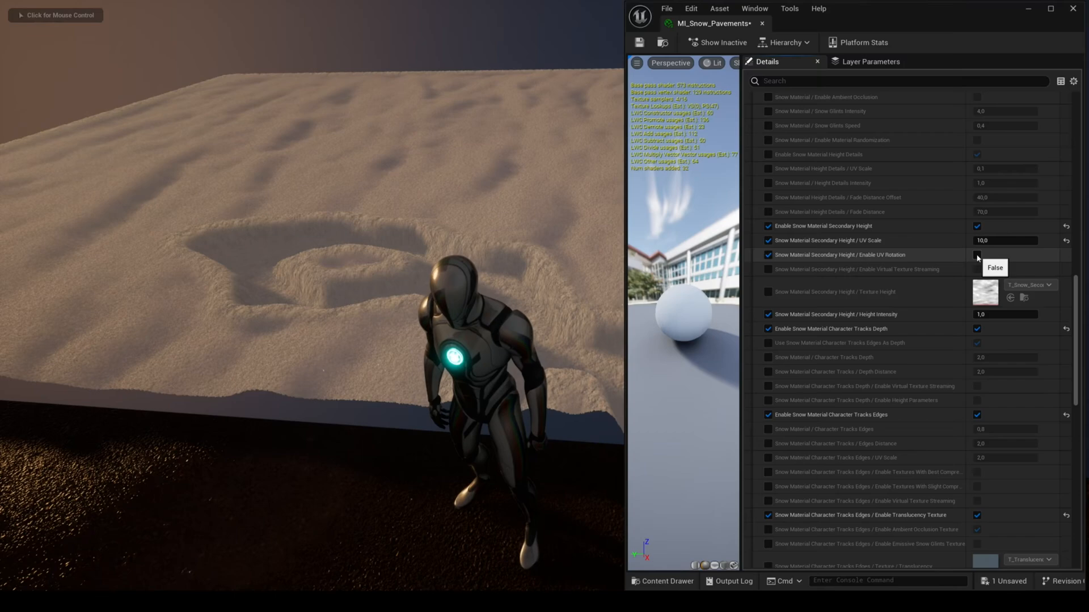
left_click(977, 255)
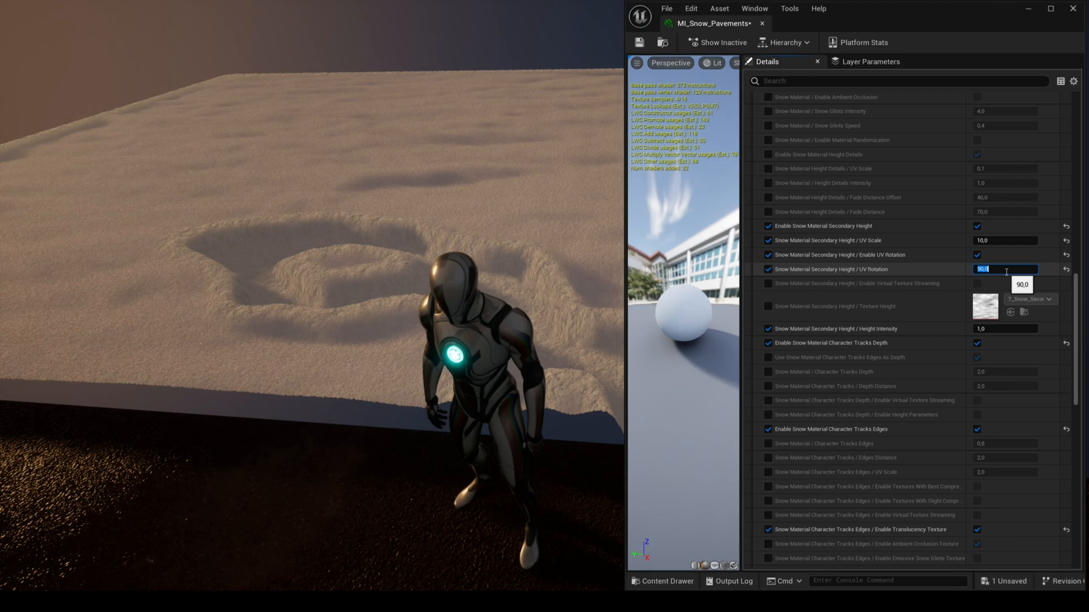
type("170.0")
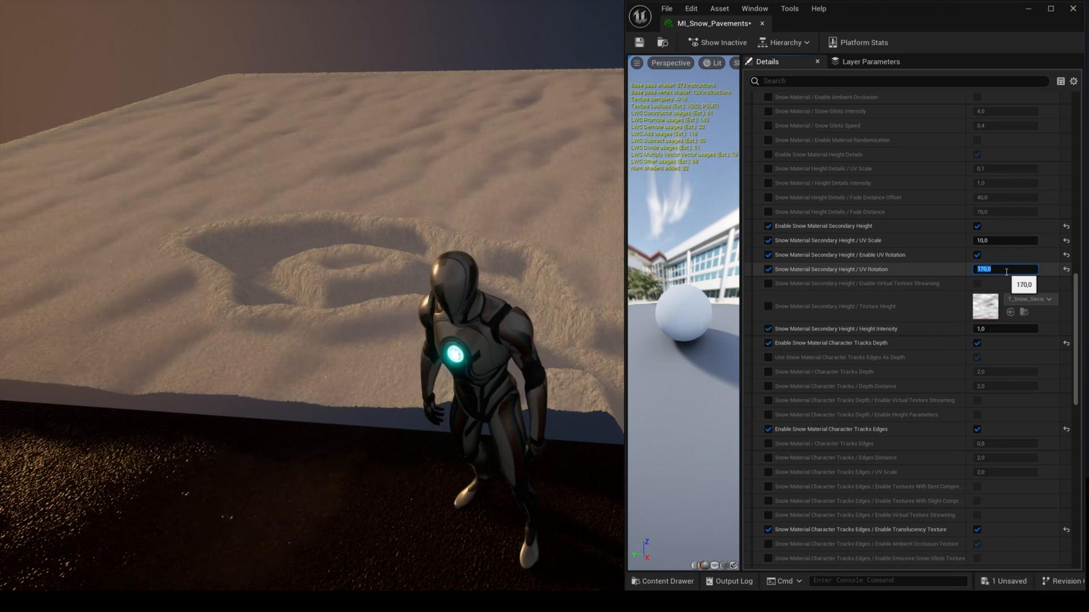
type("-40,0")
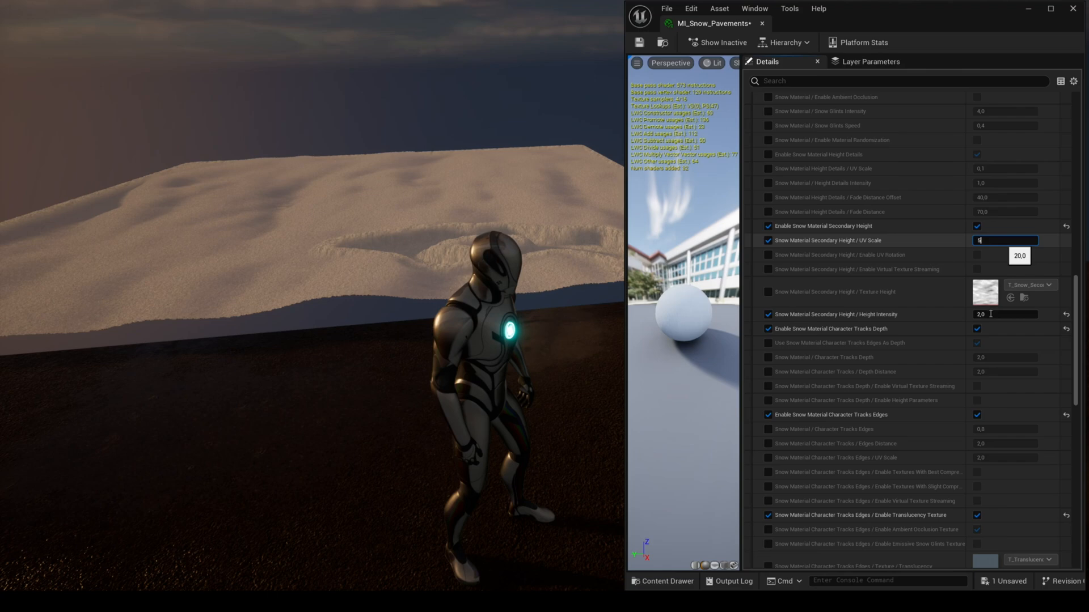
Set the secondary height UV scale to 5 and its height intensity to 7
type("5,0")
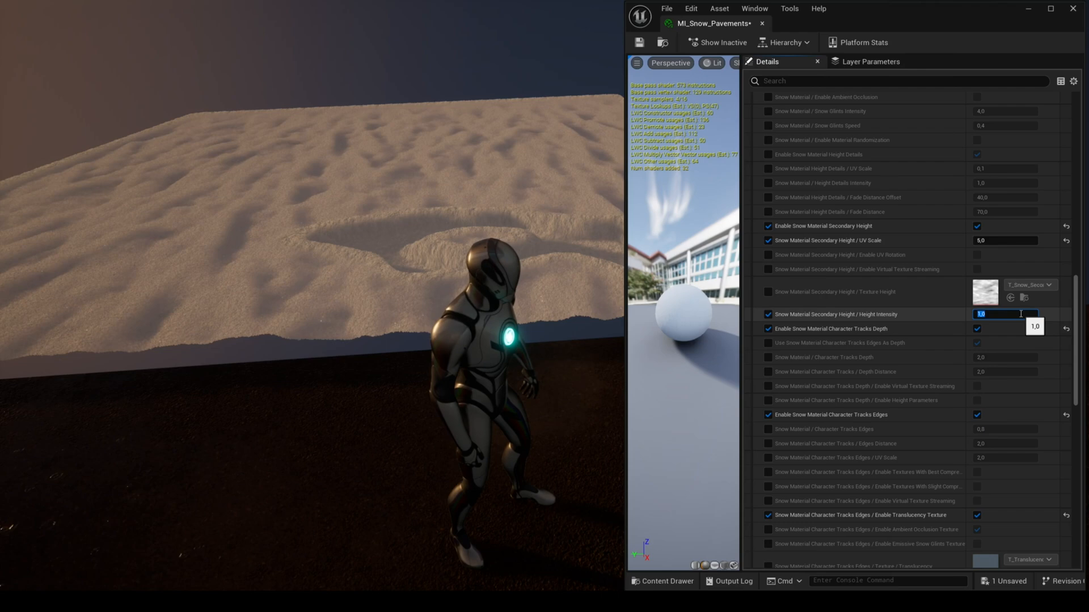
type("7,0")
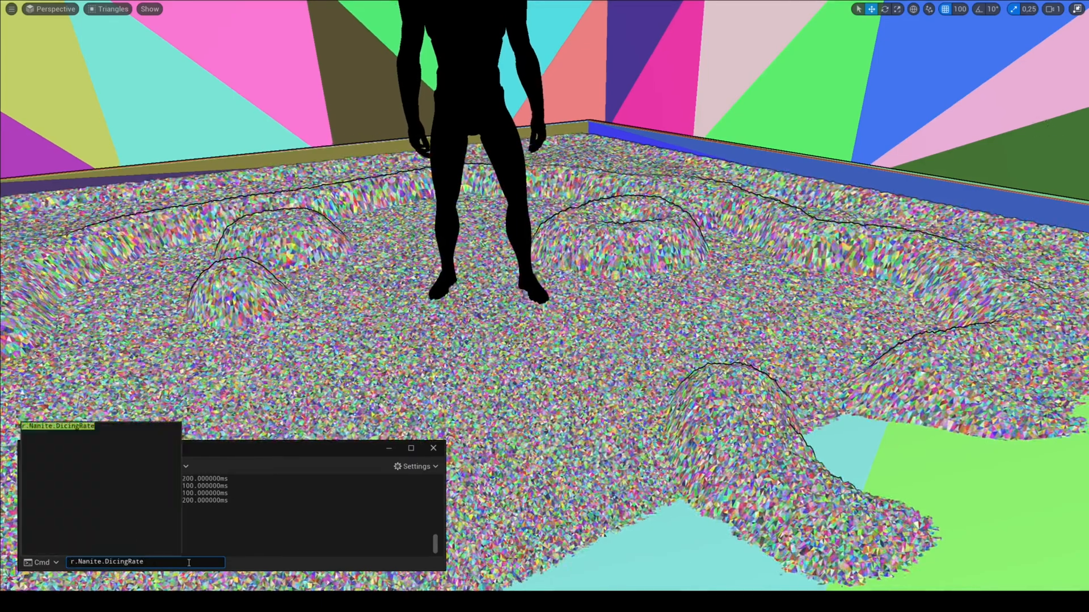
Run the console command r.Nanite.DicingRate 20
type("20")
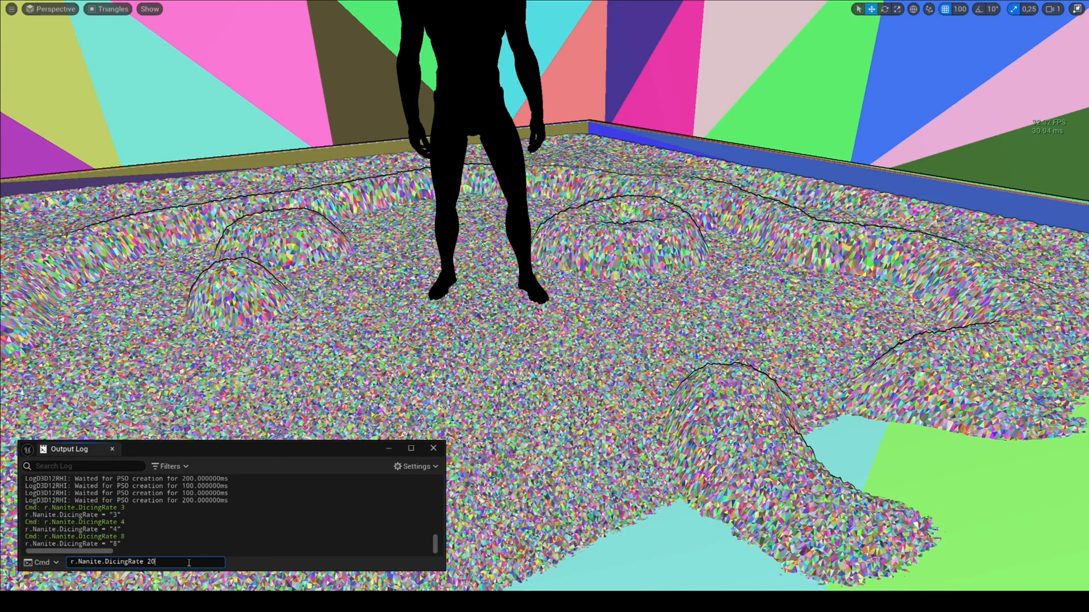
key("enter")
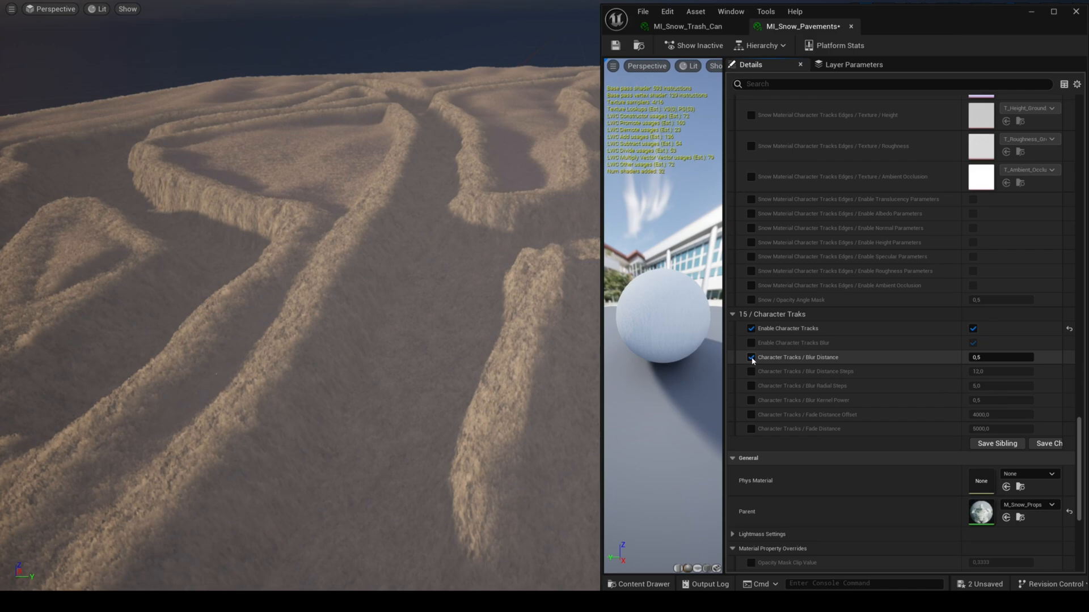
Override the character tracks blur distance and radial steps and enable tracks blur
left_click(751, 372)
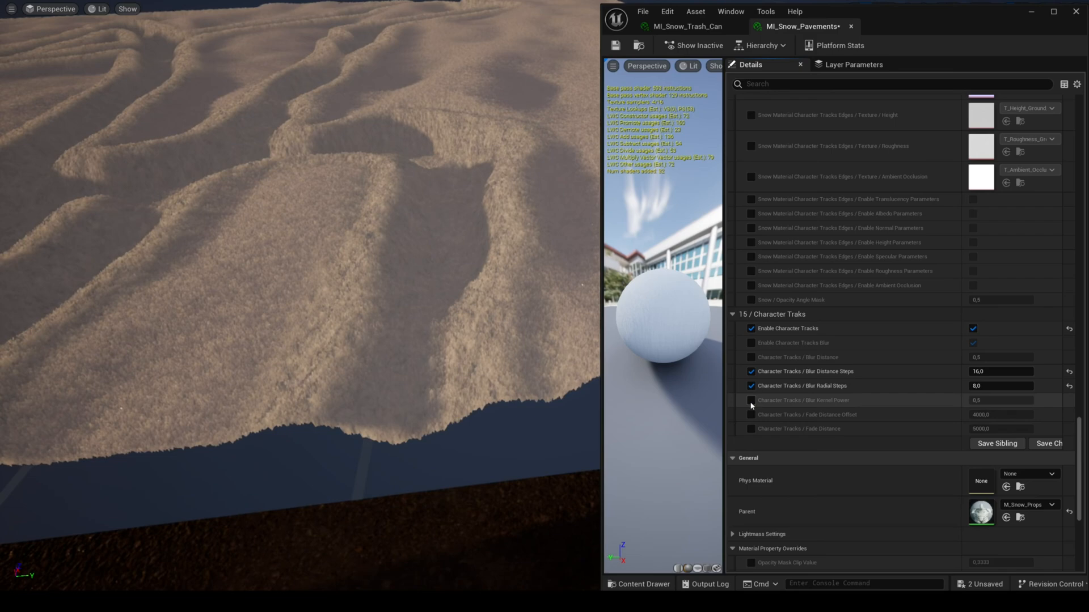
left_click(972, 343)
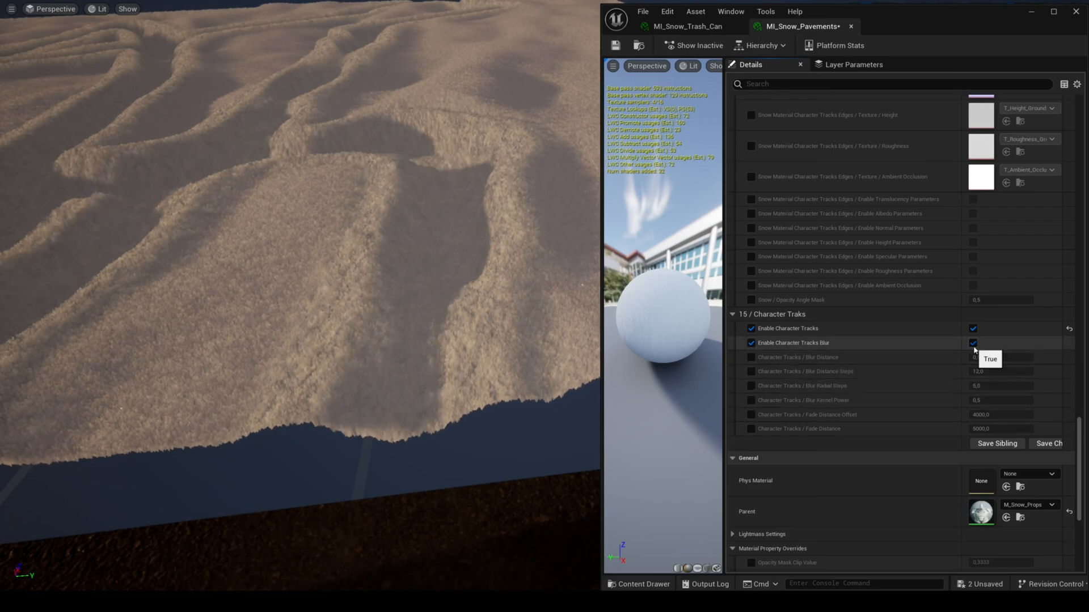
left_click(972, 343)
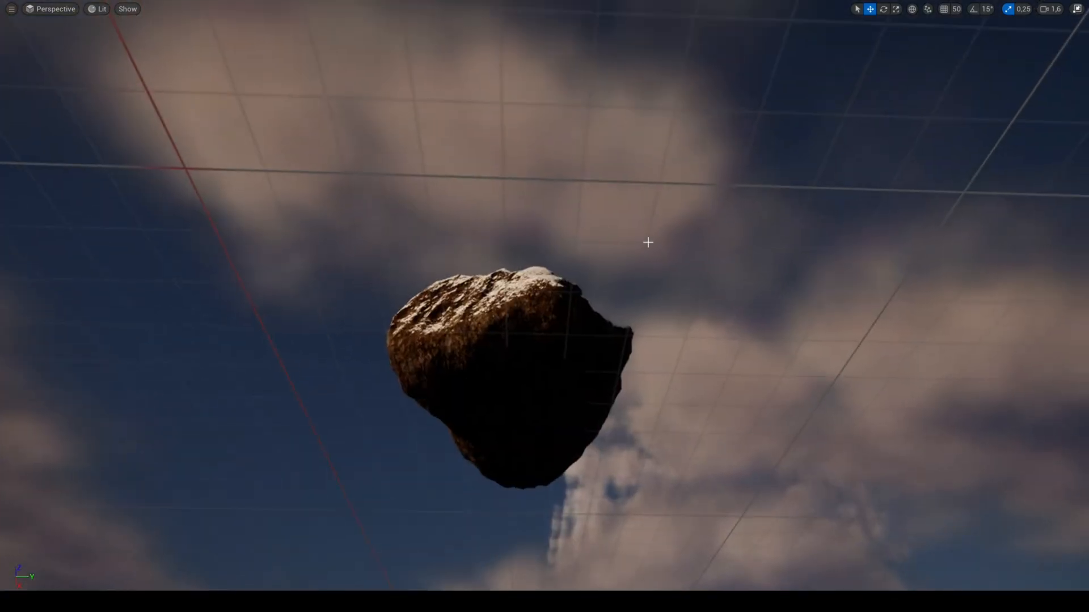
Set MI_Snow_Boulder blend mode to Masked and its snow opacity angle mask to 0.2, then 1.0
left_click(886, 452)
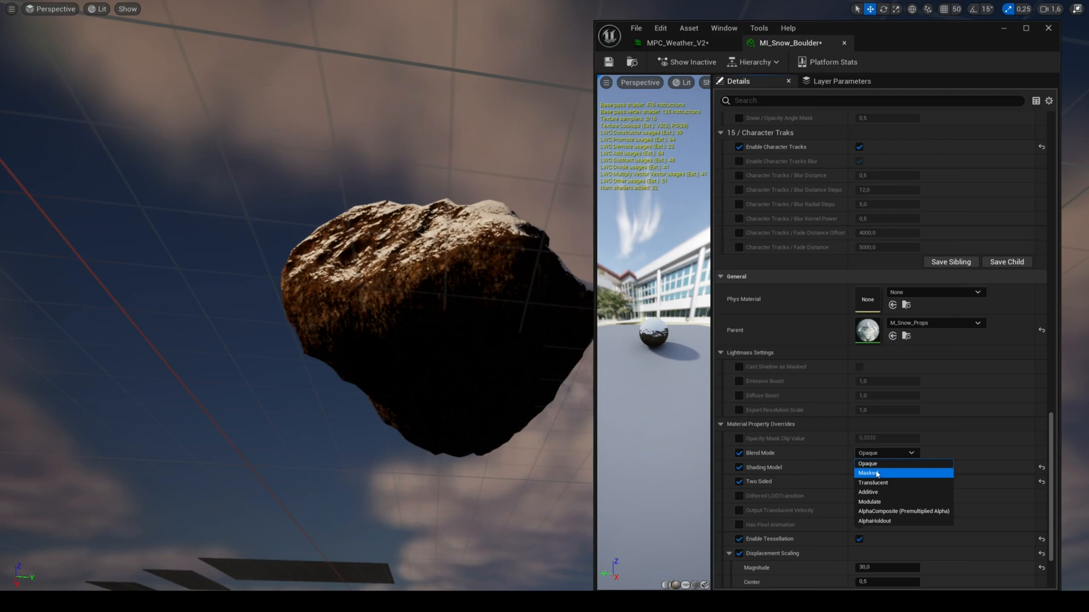
left_click(880, 472)
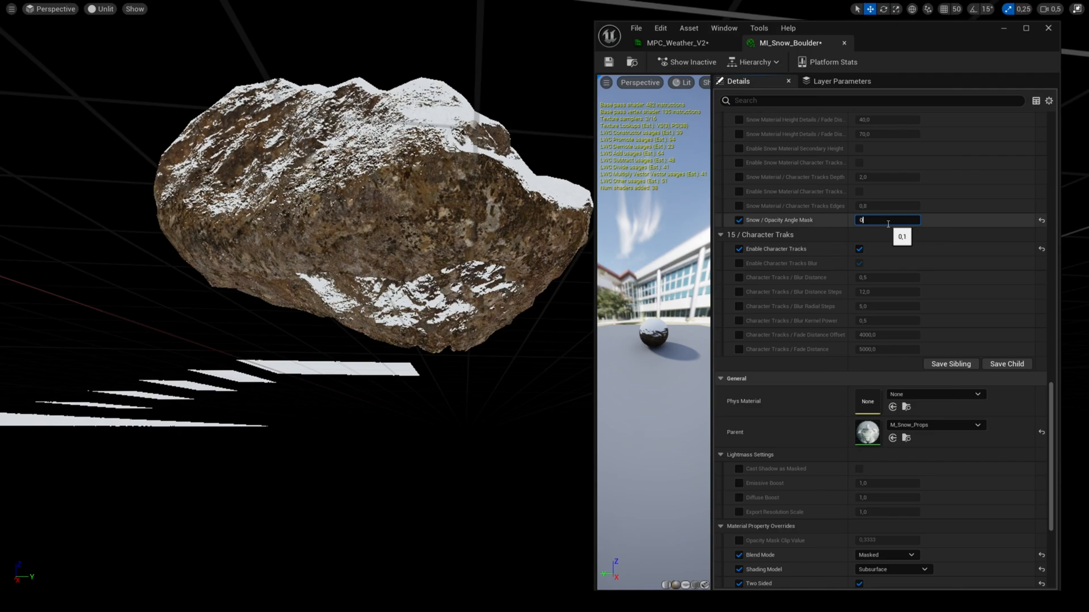
type("0.2")
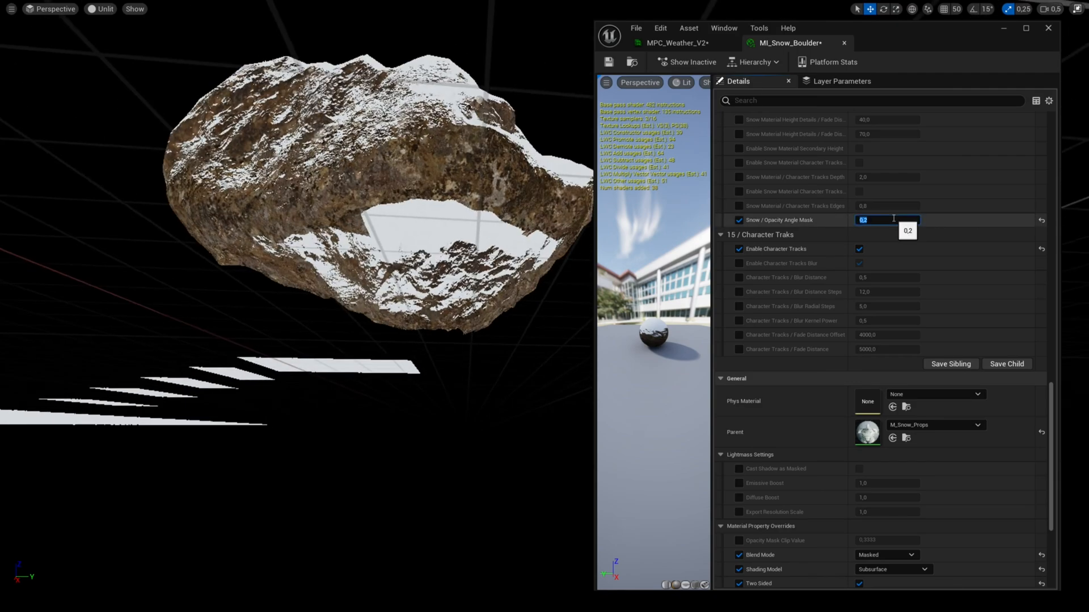
type("1.0")
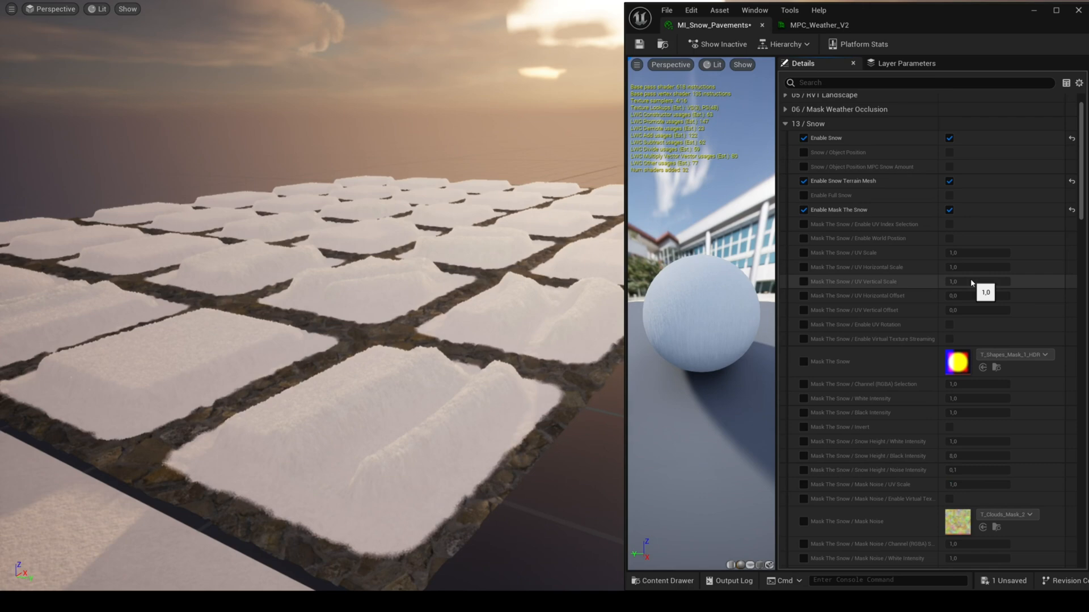
Enable the world-positioned snow mask on pavements and reset Snow Height Black Intensity to default
left_click(805, 223)
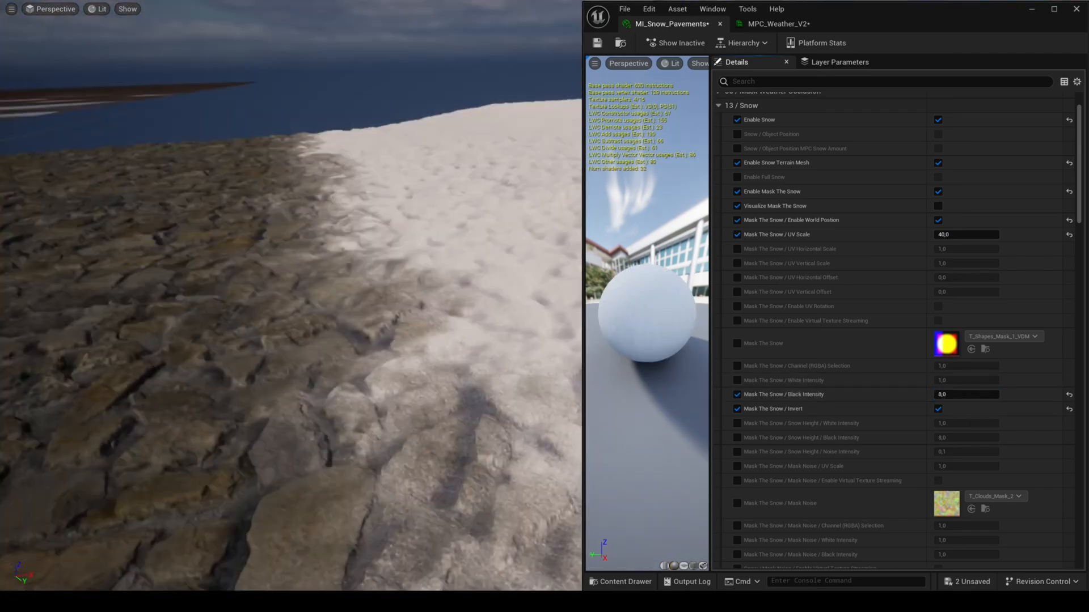
type("4,0")
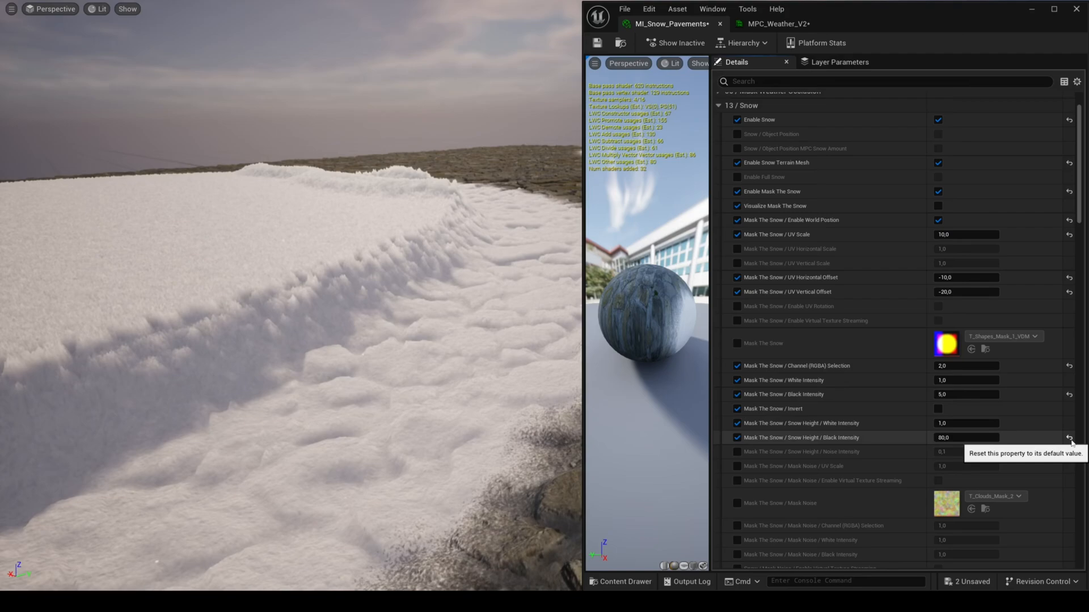
left_click(1070, 437)
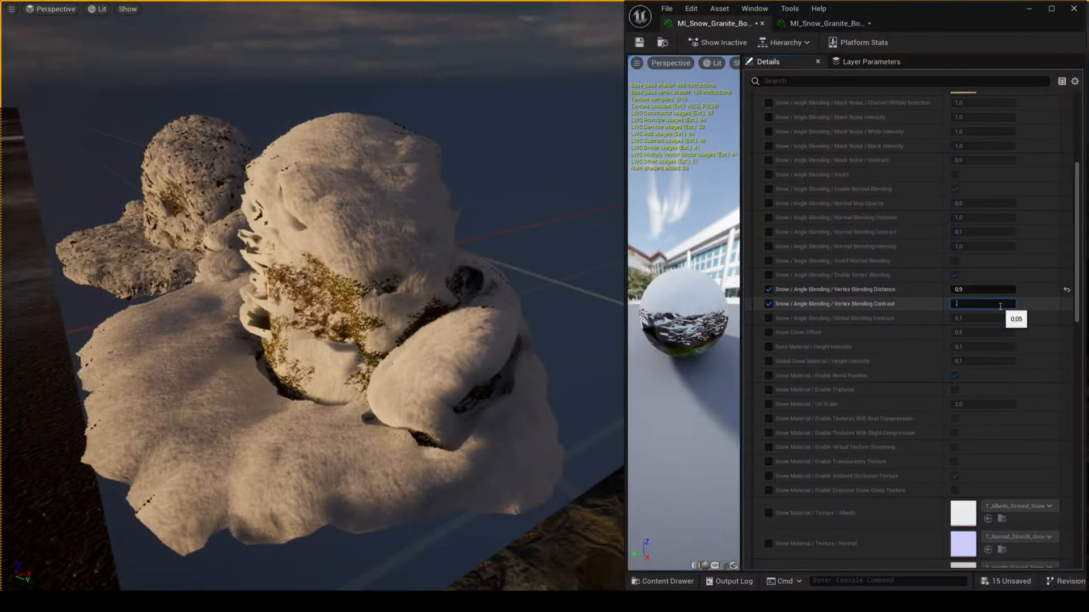
Enter a new Snow Amount default in MPC_Weather_V2 so the rock snow recedes
type("03")
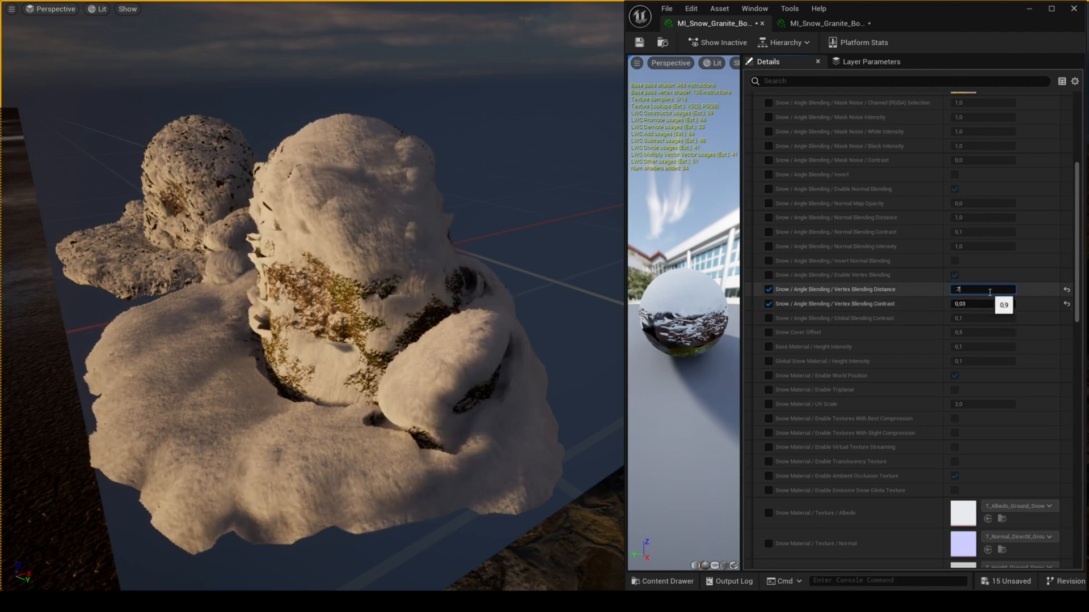
type("0.7")
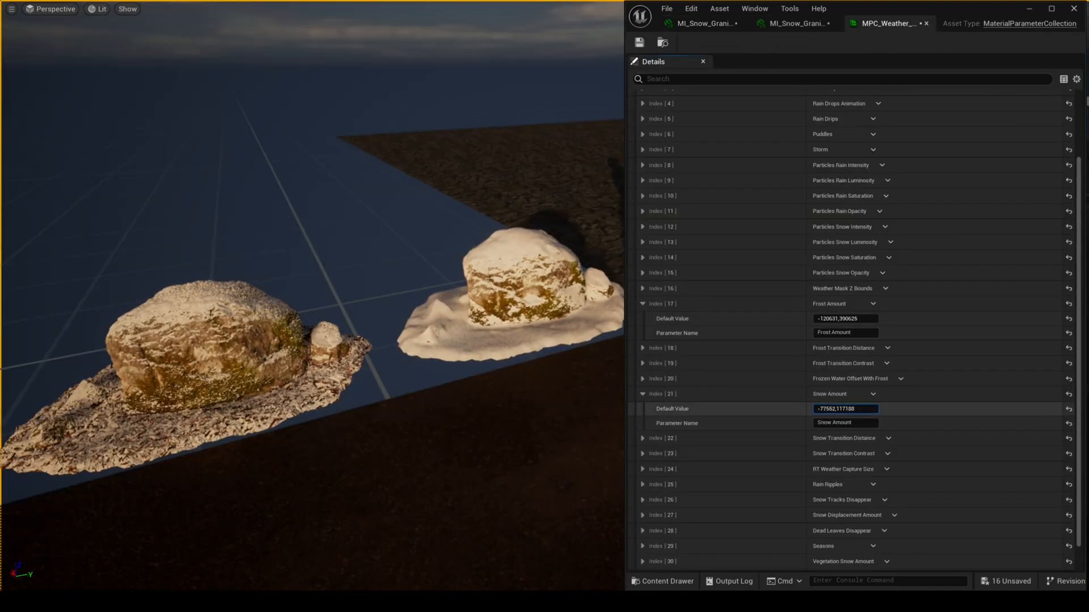
type("-6422.259277")
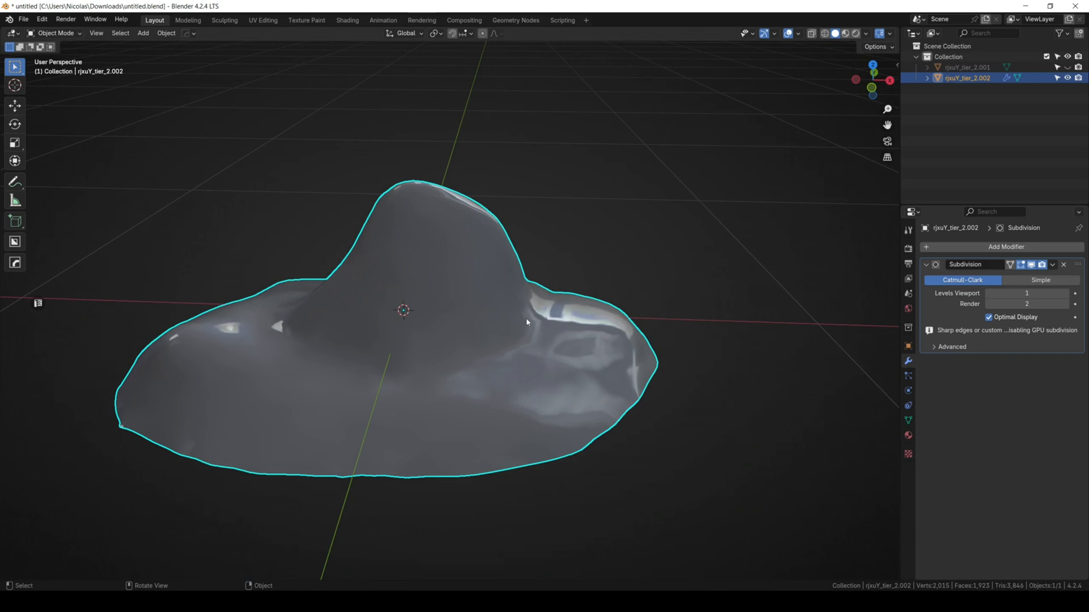
Save the subdivided snow-cap mesh in Blender before previewing it in play
key("ctrl+s")
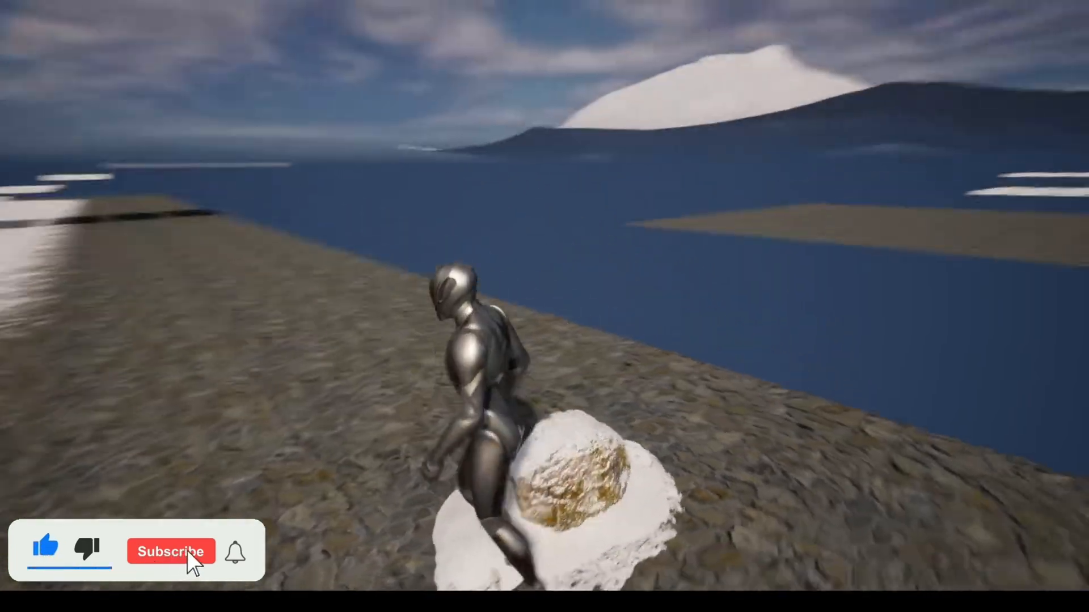
In MI_Snow_Rocks turn on Enable Full Snow, set max WPO displacement 20 and override displacement scaling
left_click(170, 551)
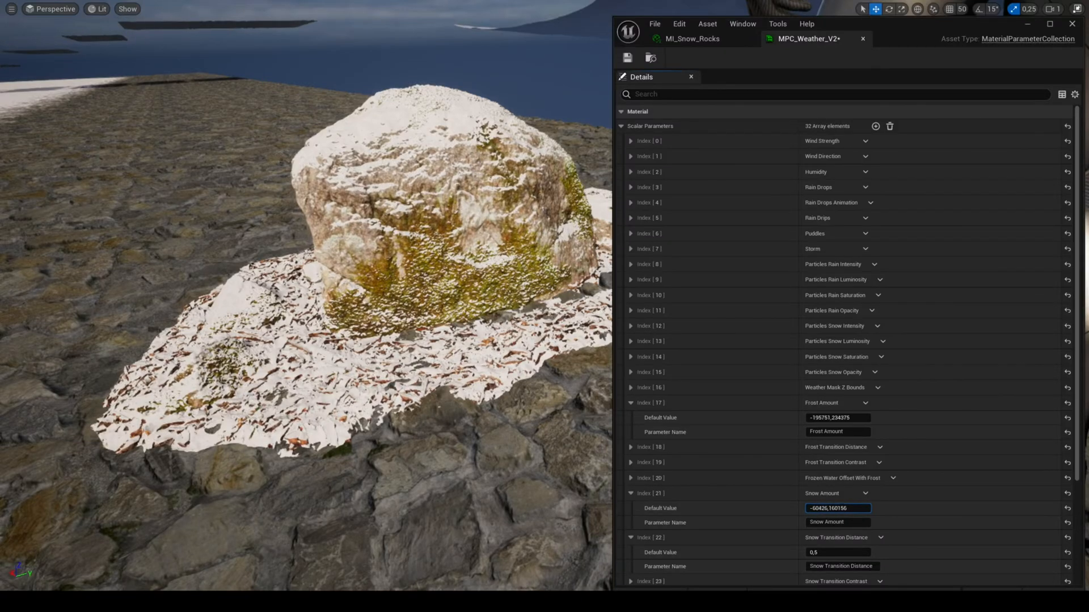
left_click(694, 39)
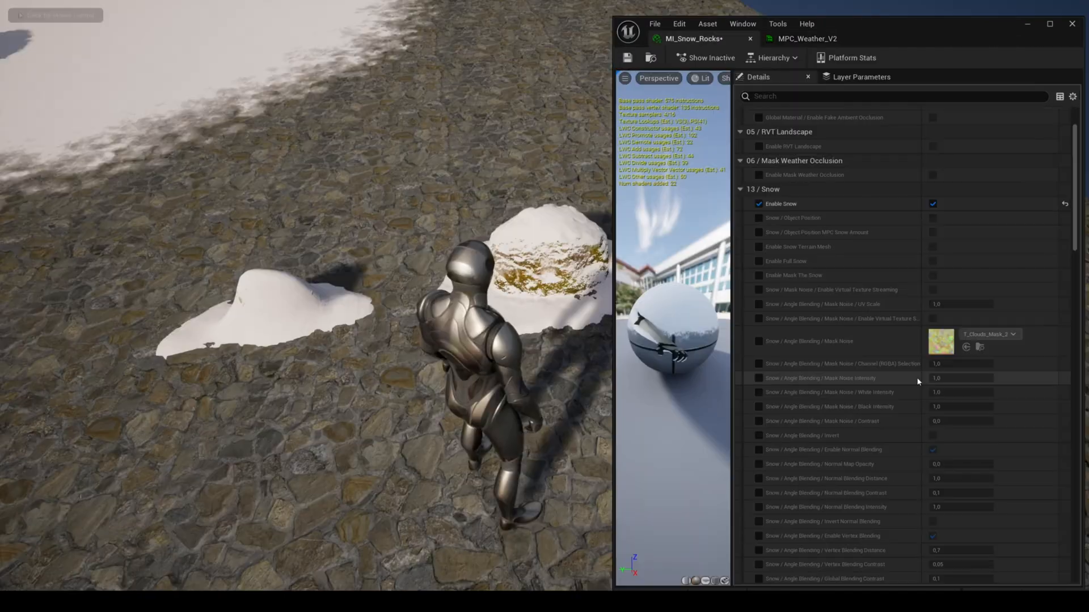
left_click(757, 261)
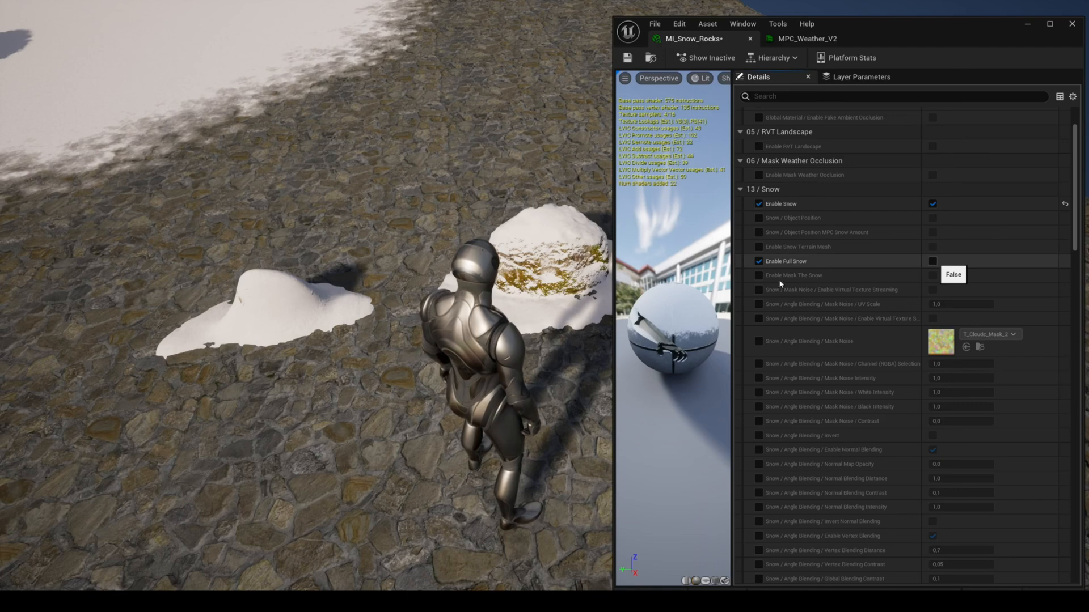
left_click(933, 261)
type("20")
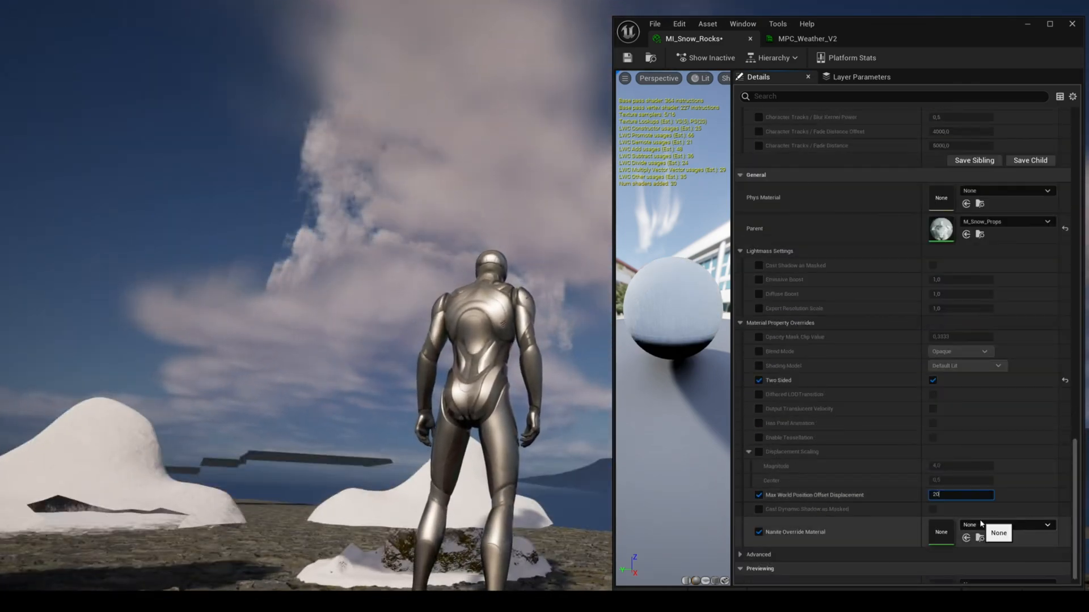
key("enter")
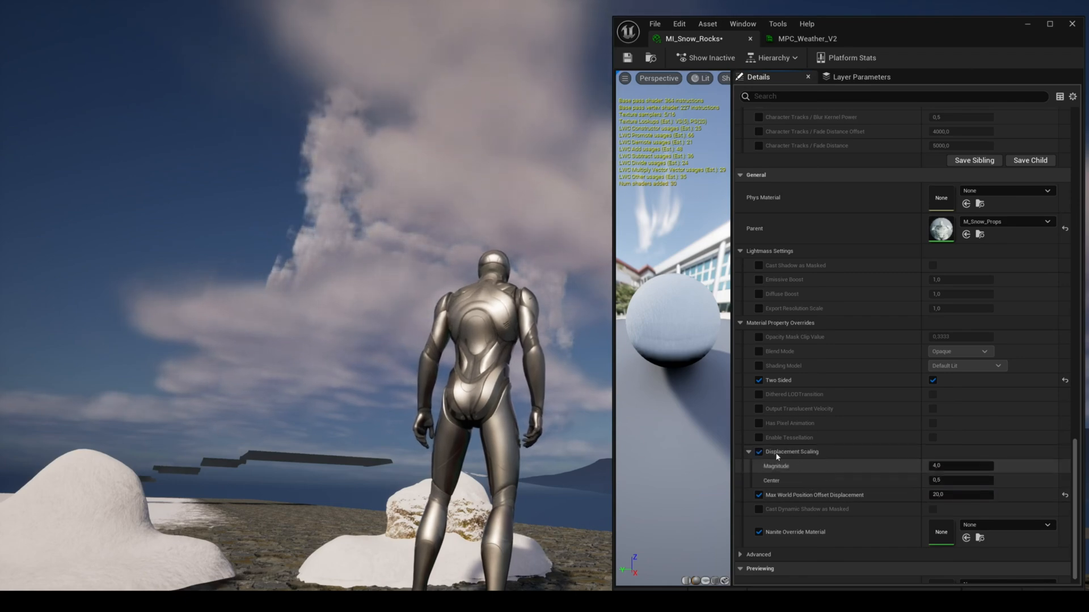
left_click(757, 438)
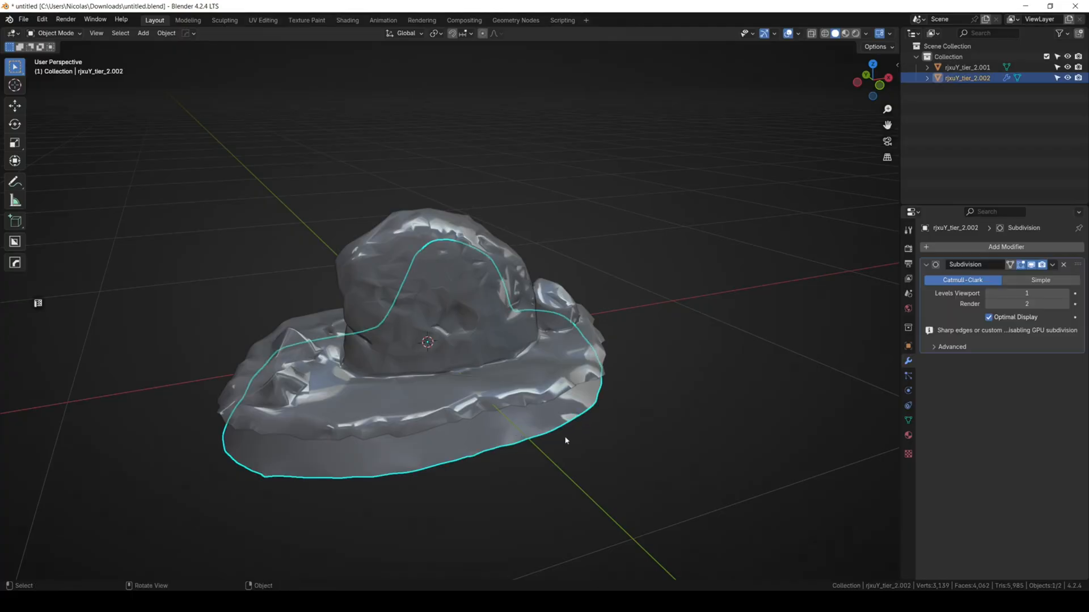
Move the snow shell up along Z about 0.12 m and orbit to inspect the gap under it
key("g")
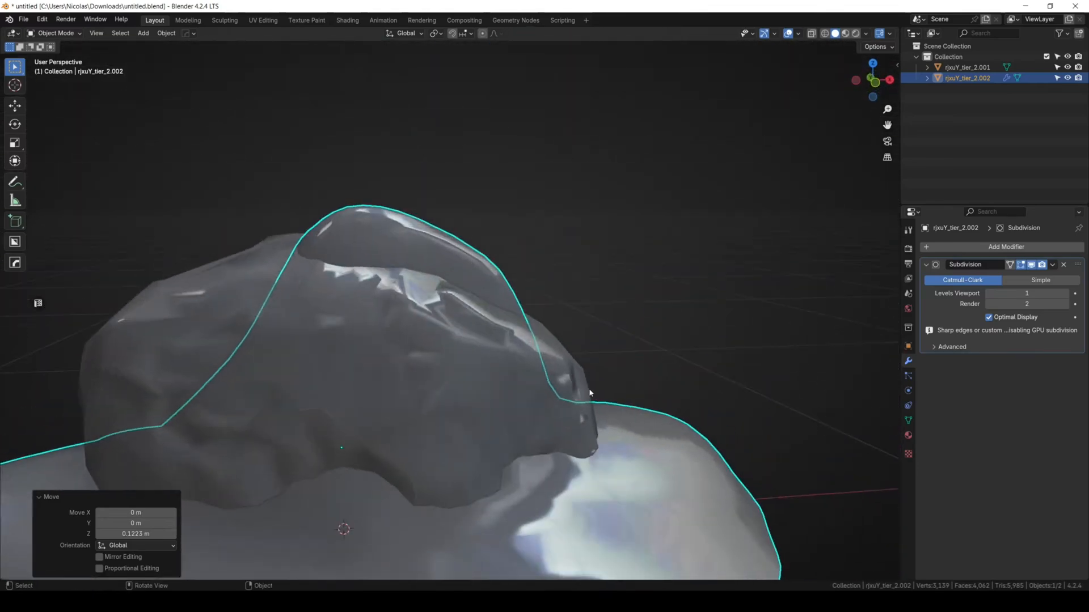
left_click_drag(589, 393, 568, 342)
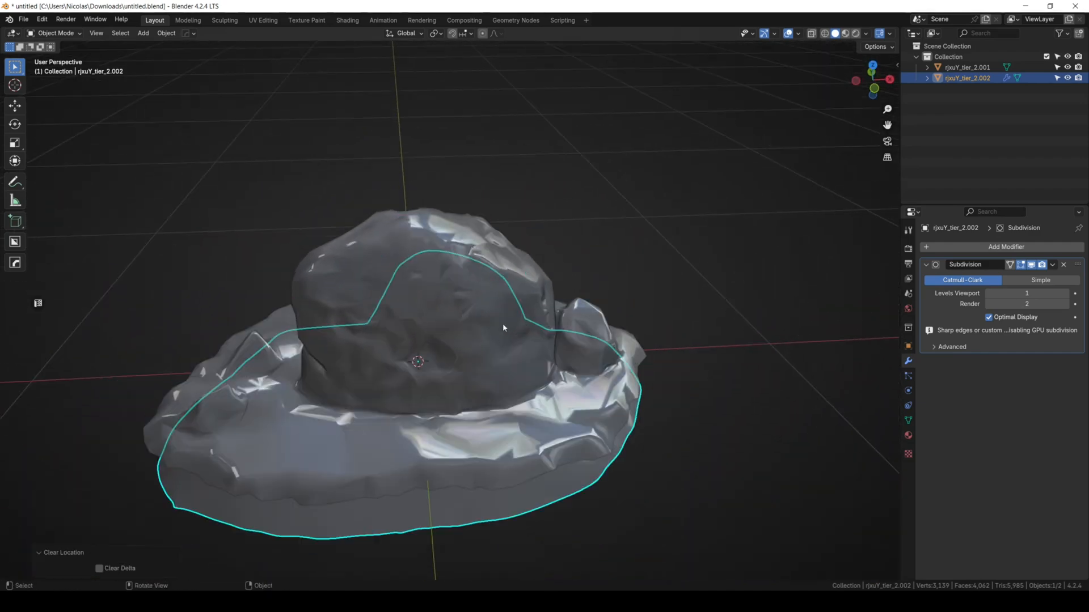
scroll("up", 3)
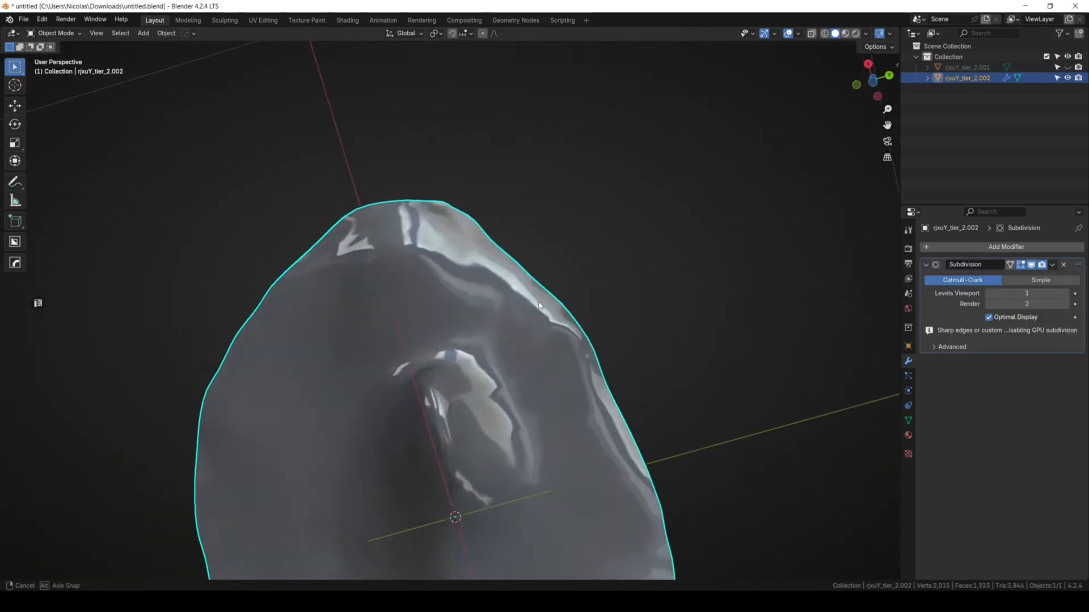
left_click_drag(538, 305, 464, 288)
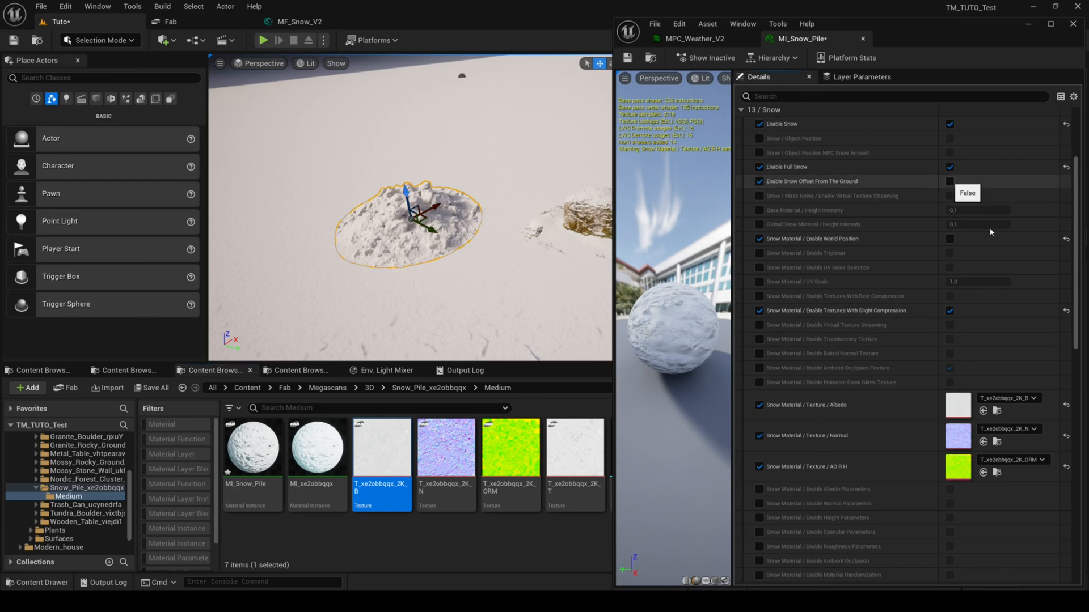
Enable Snow Offset From The Ground on MI_Snow_Pile and enter a deeper global Snow Amount
left_click(695, 38)
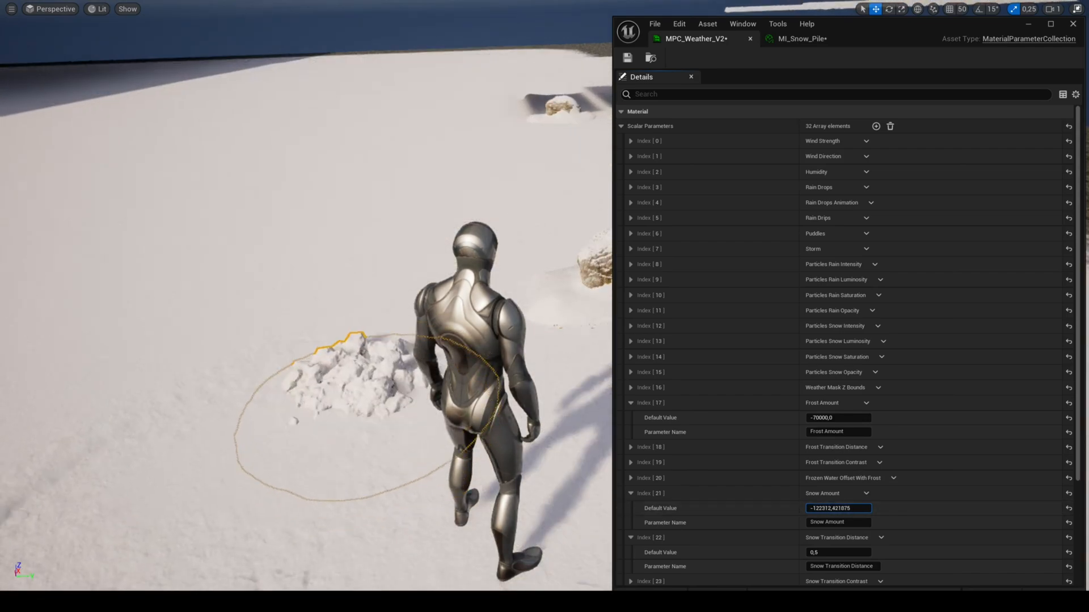
type("-128579.898438")
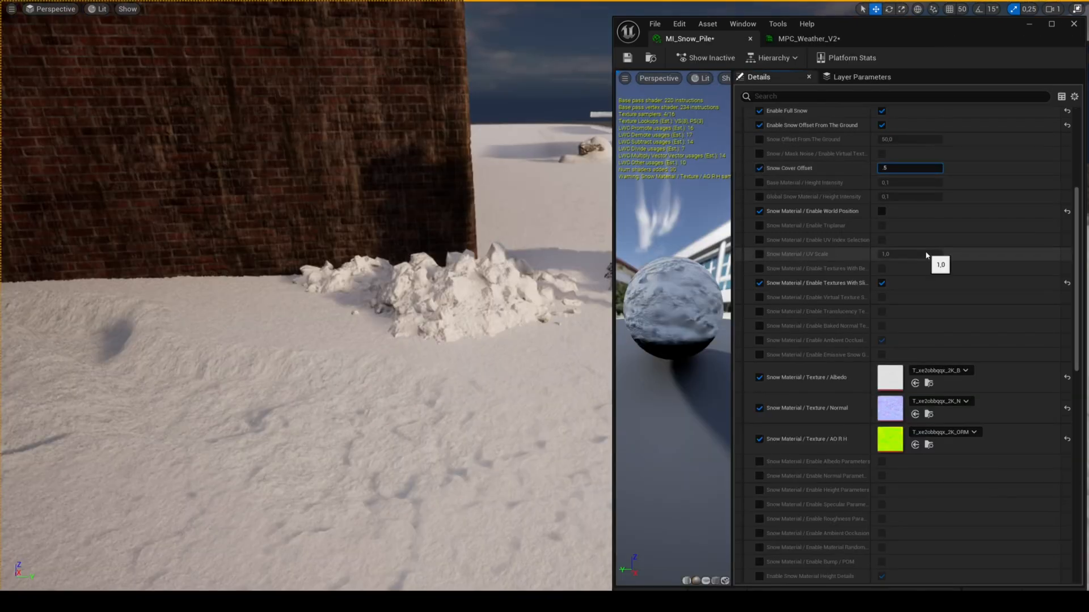
Lower the pile's Snow Cover Offset, ending at 4, so it blends into the ground
left_click(806, 38)
type(".7")
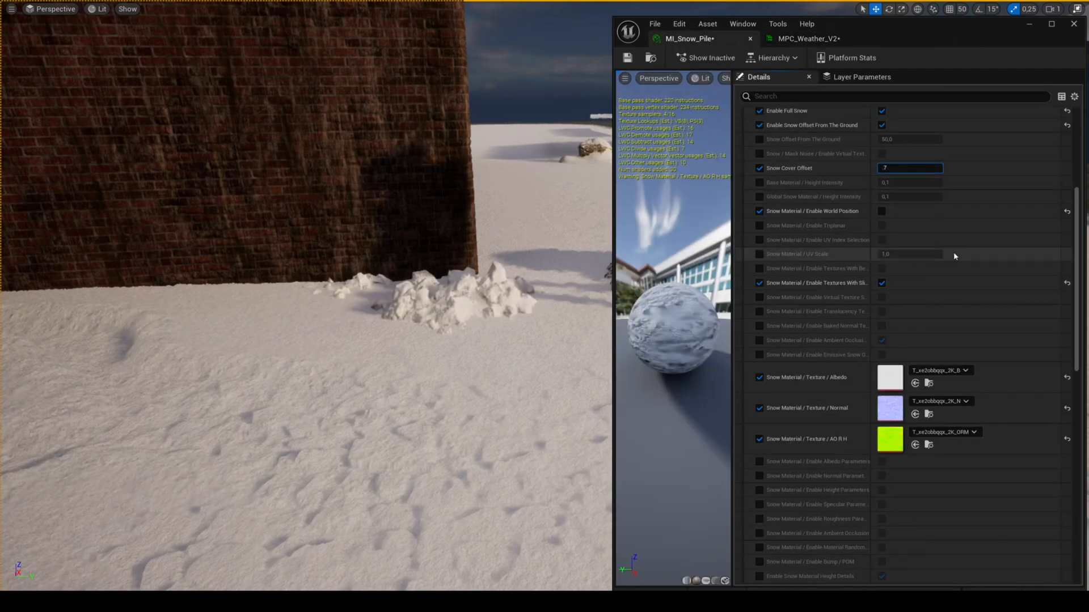
type("4")
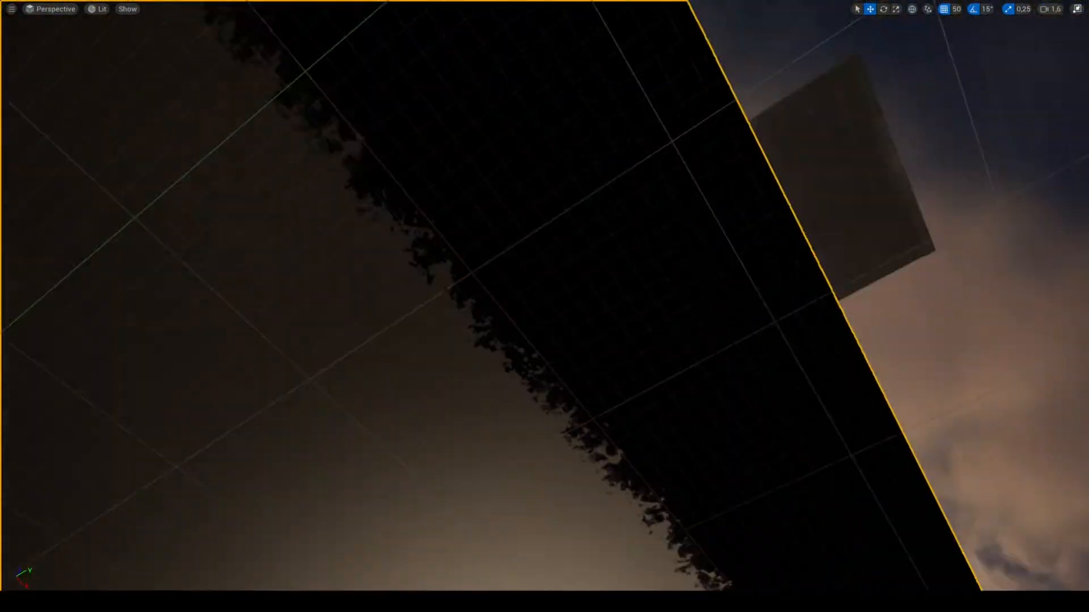
Change MI_Snow_Pavements' Blend Mode override from Opaque to Masked
left_click(100, 9)
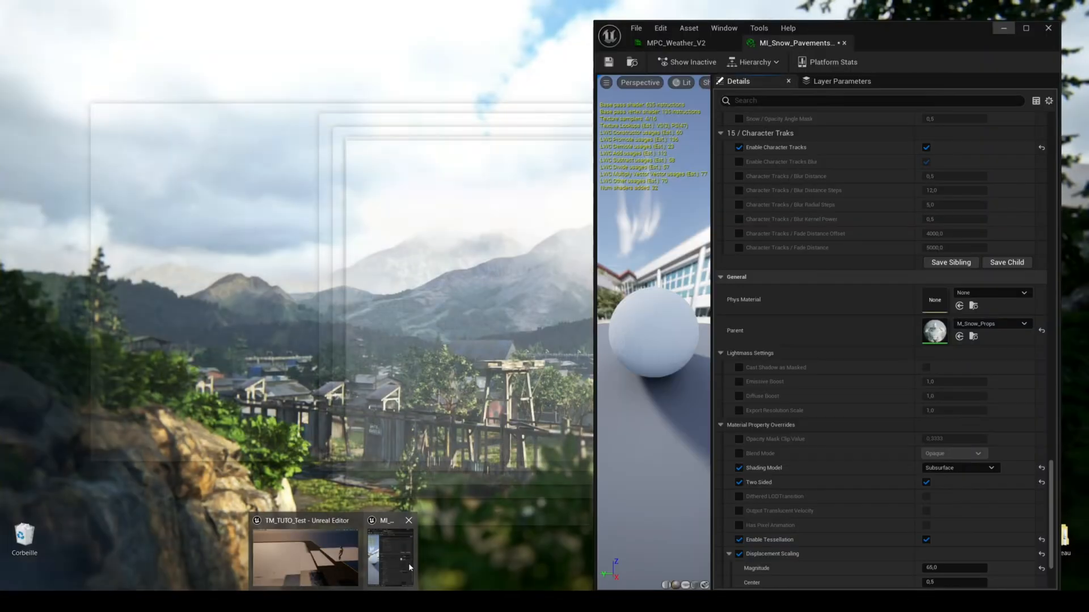
left_click(953, 453)
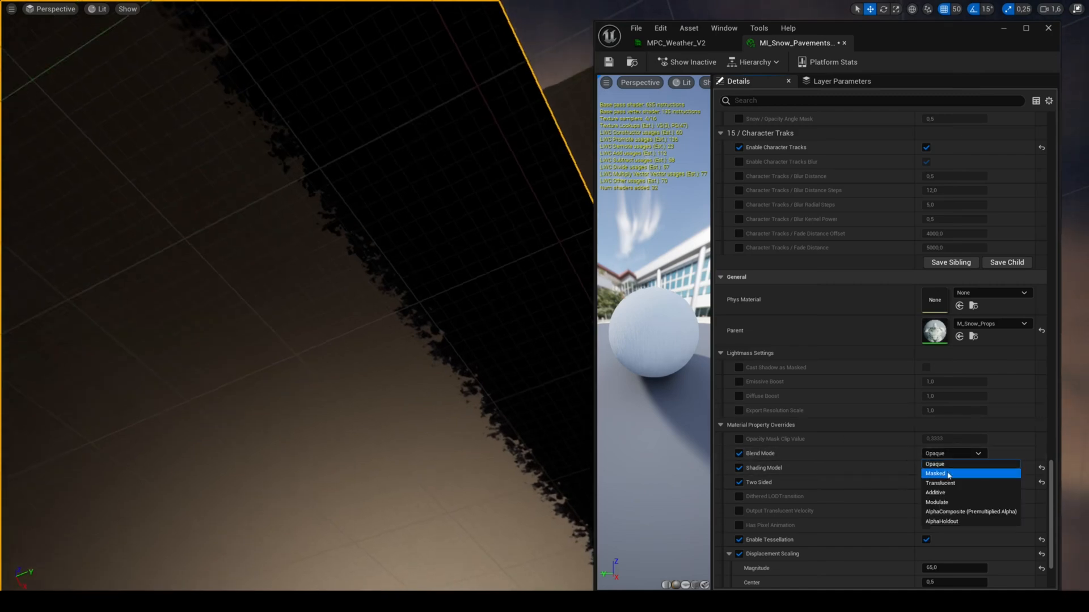
left_click(946, 474)
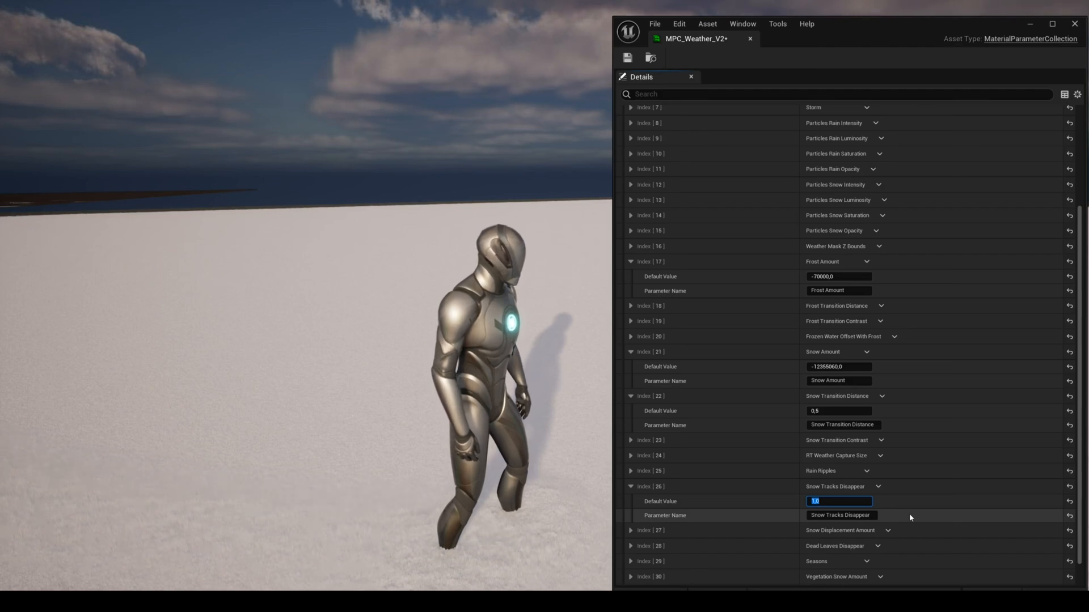
Set Snow Tracks Disappear default to 0.01 in MPC_Weather_V2
type(".01")
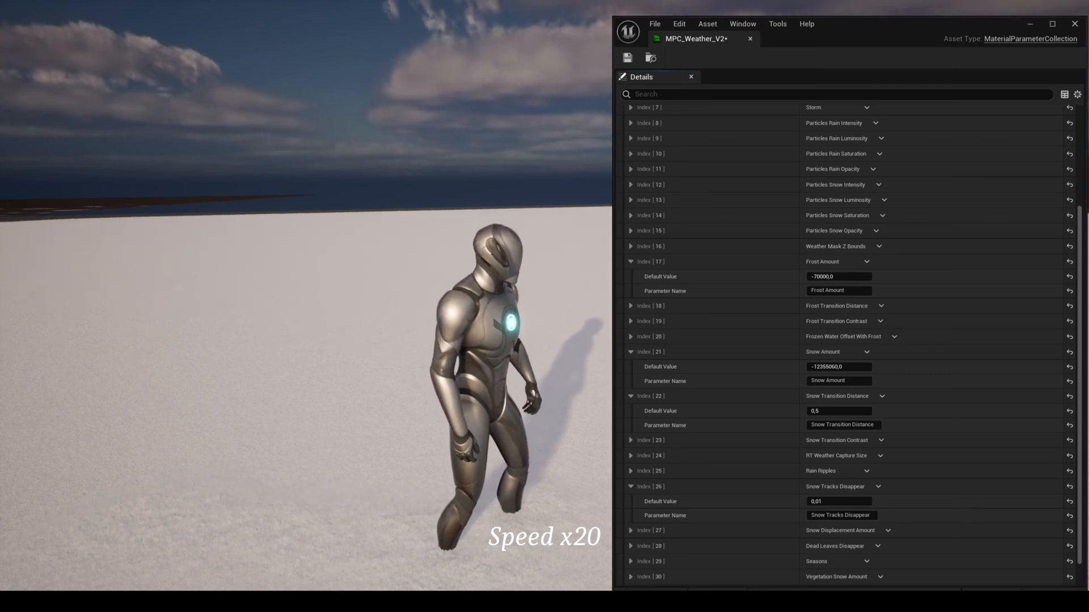
left_click(812, 39)
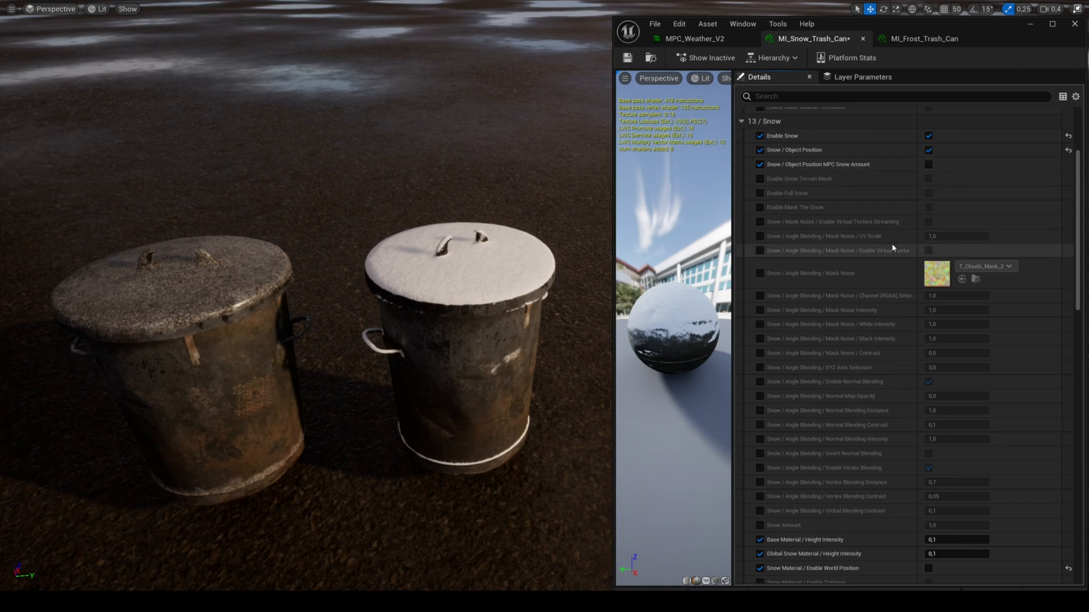
Vary the trash can's object-position snow amount (4, 0.1, 0.2, 0) and restore it to 1
scroll("down", 3)
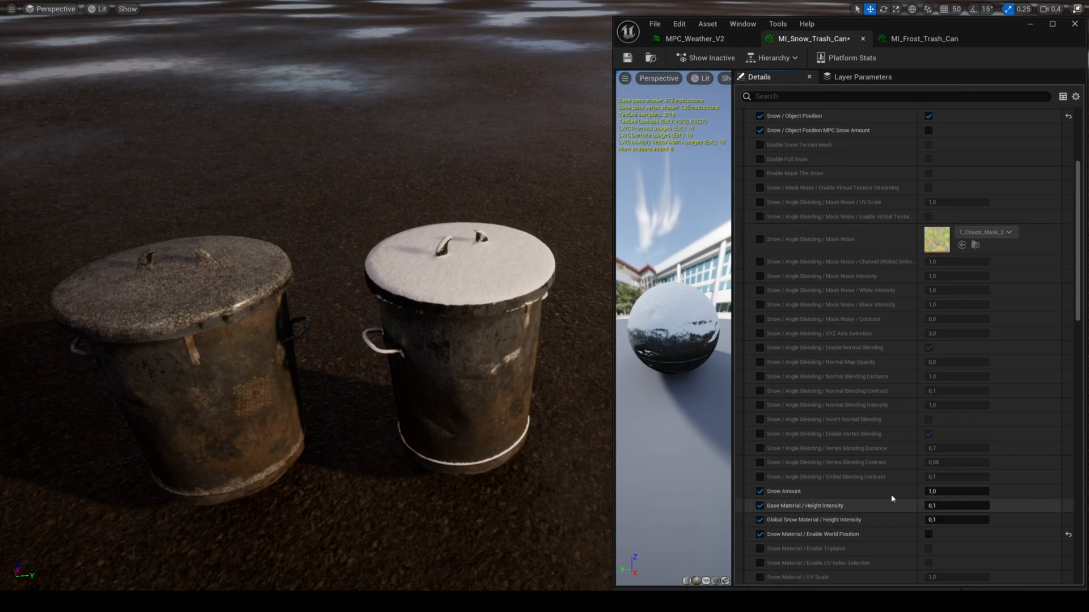
left_click(956, 492)
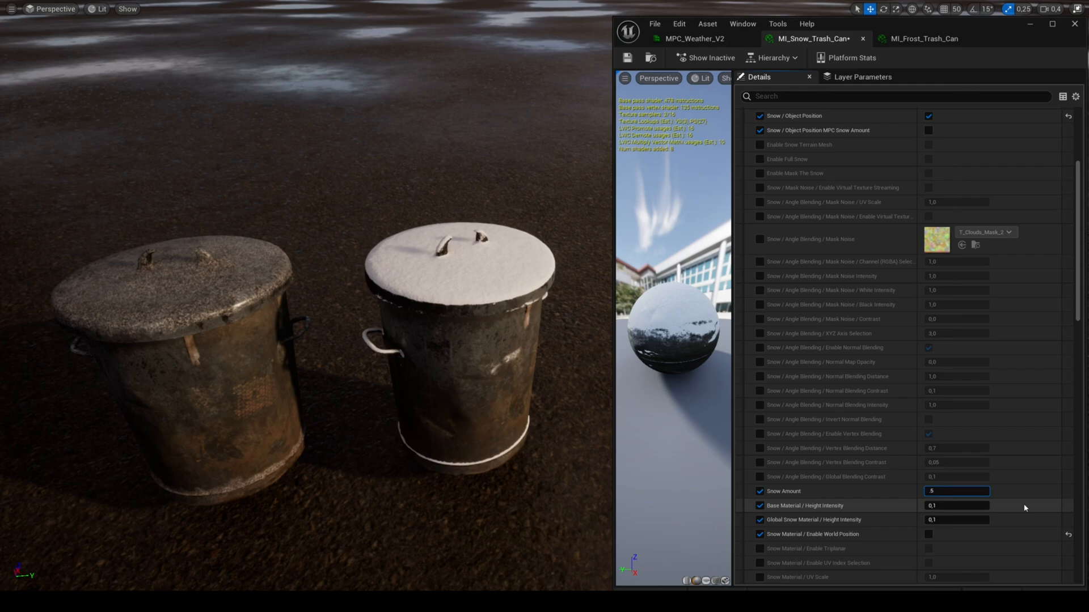
type("4")
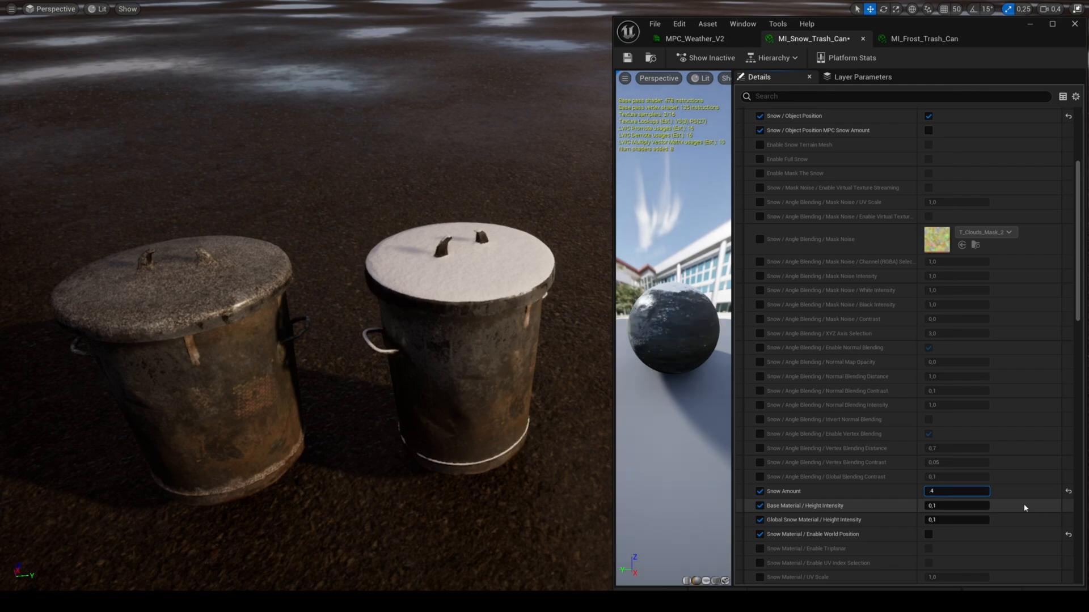
type("0.1")
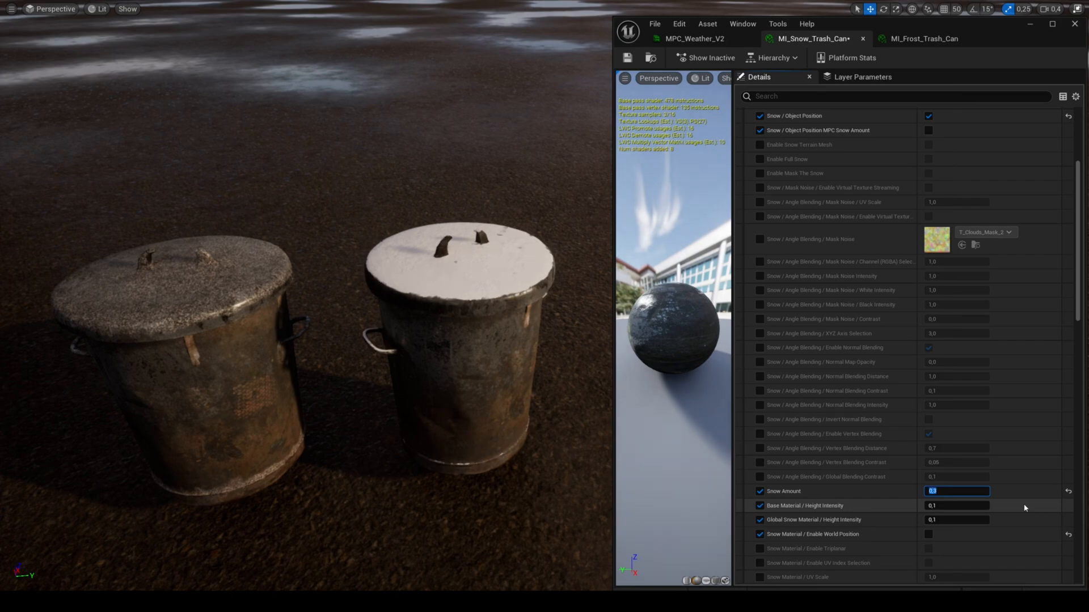
type("0,2")
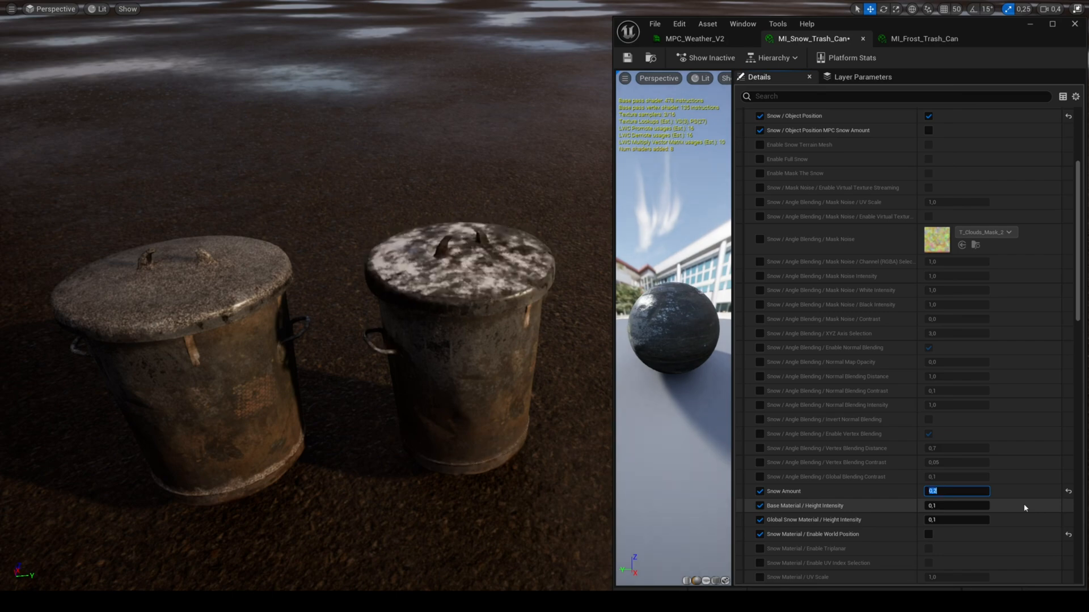
type("0")
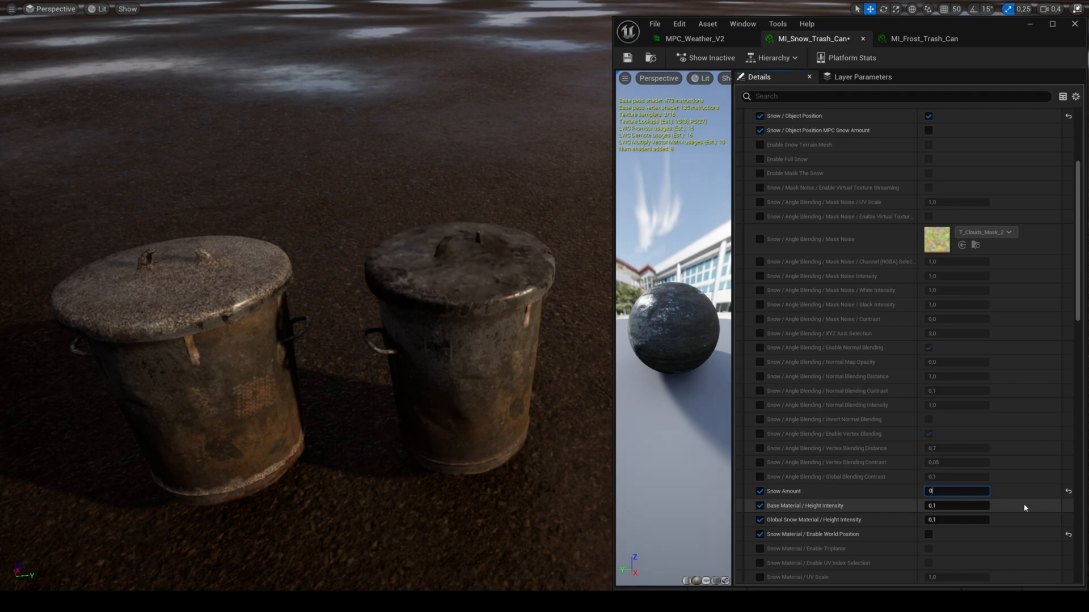
type("1")
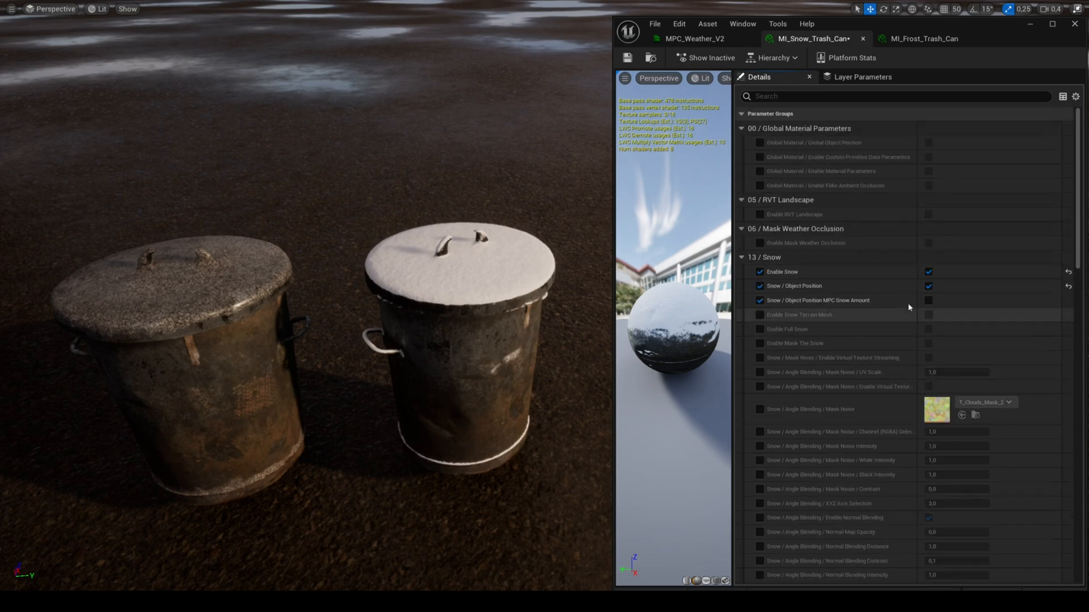
Lower the MPC_Weather_V2 Snow Amount default, then start a new Blueprint Class in Content/Tuto/BP
left_click(694, 39)
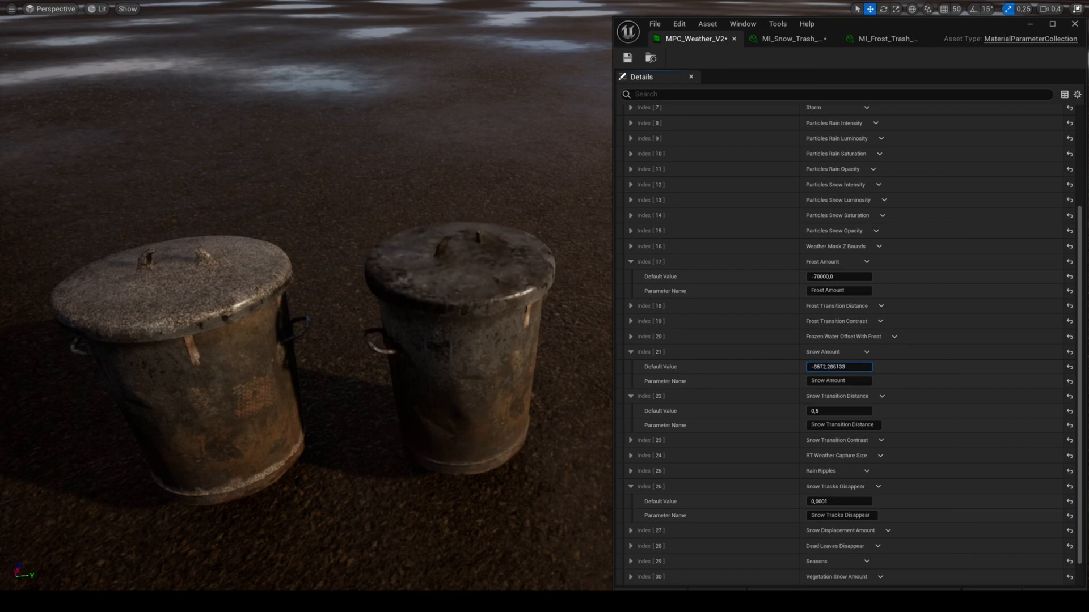
type("-139266.4375")
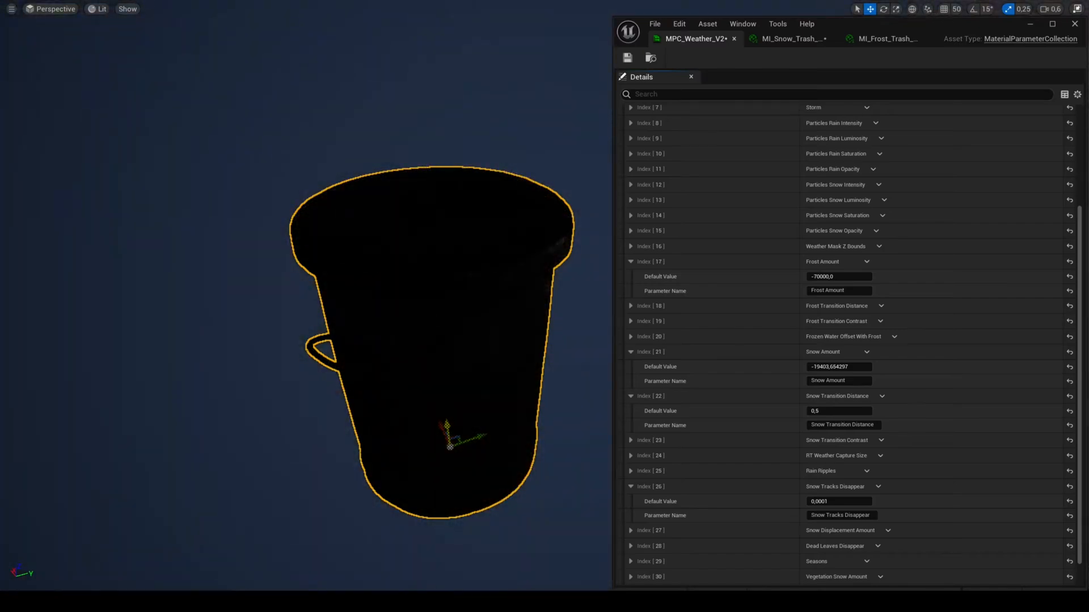
left_click(103, 8)
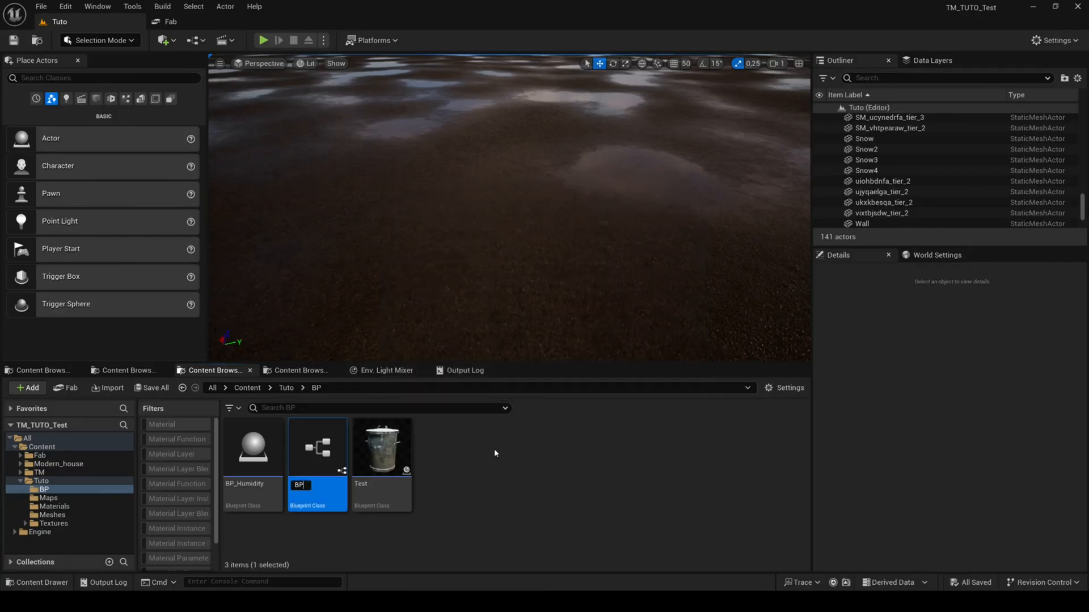
In BP_Trash_Can add Create Dynamic Material Instance and Set Material on the mesh
double_click(317, 446)
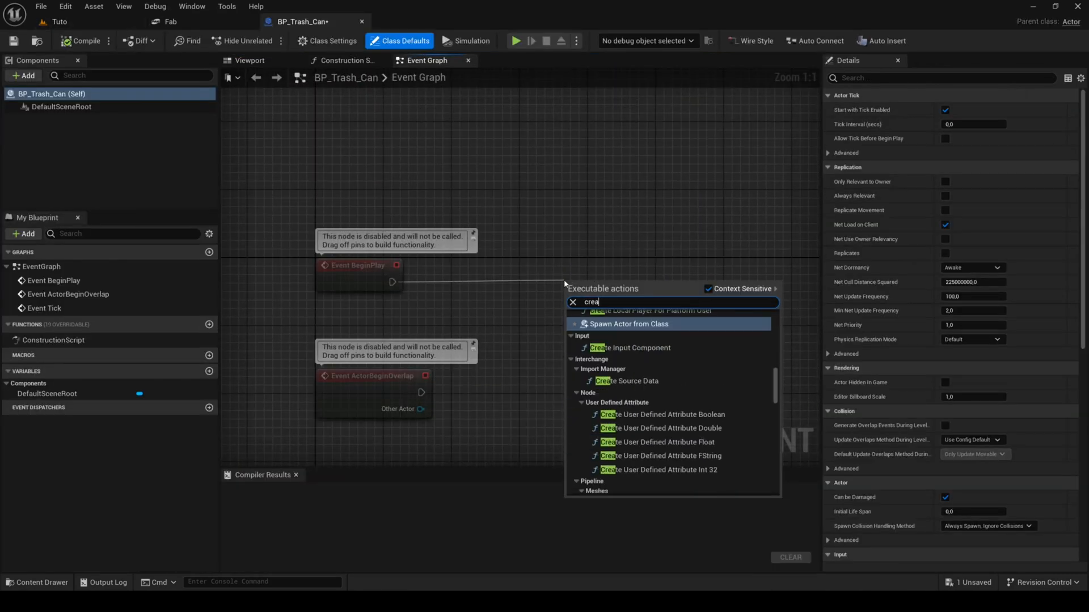
type("create dyna")
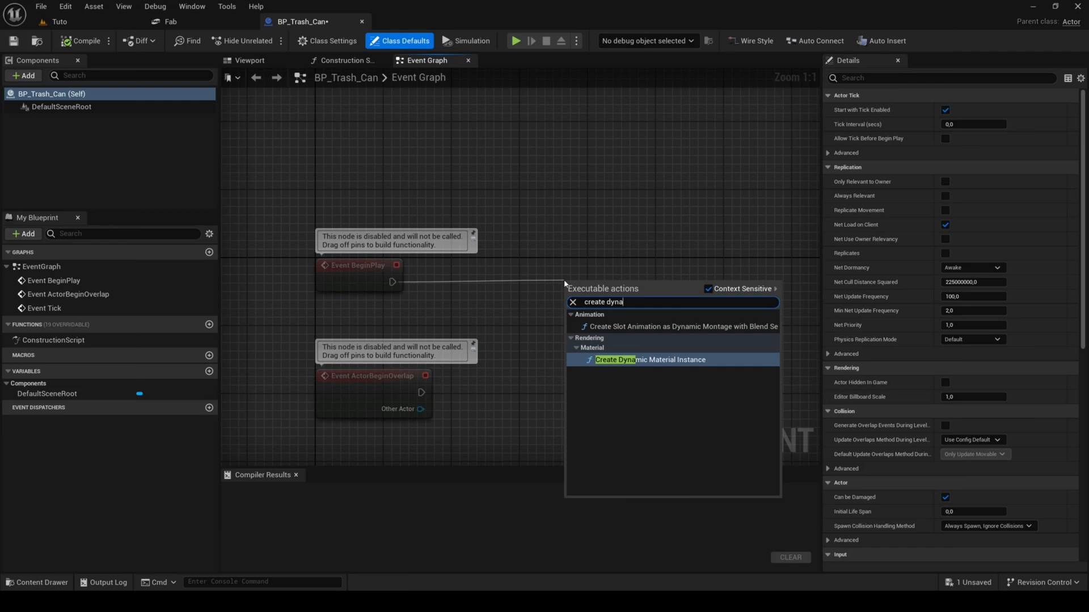
left_click(649, 360)
type("setma")
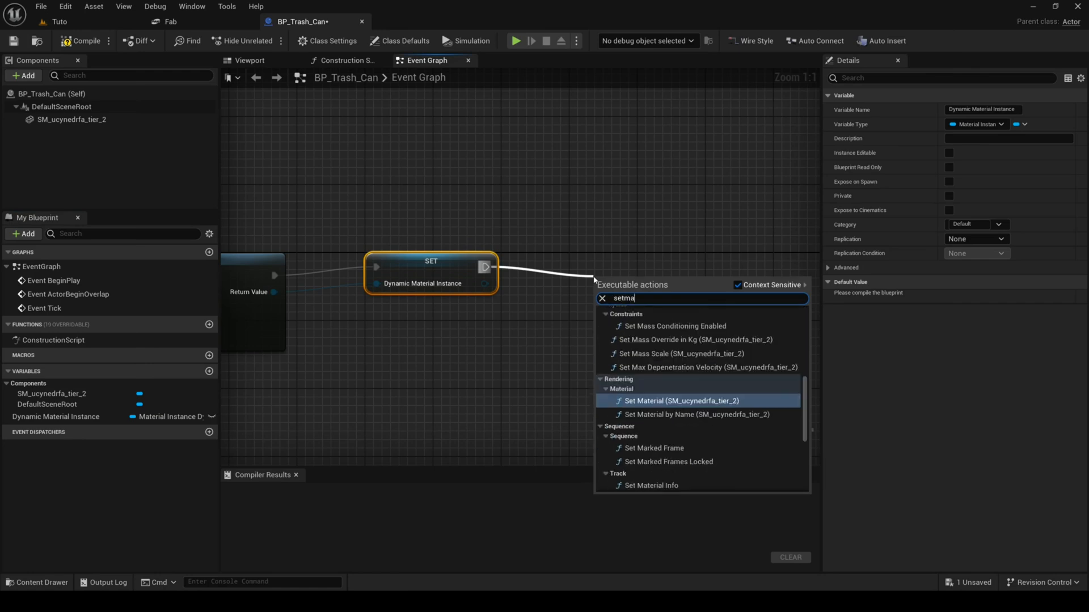
left_click(682, 400)
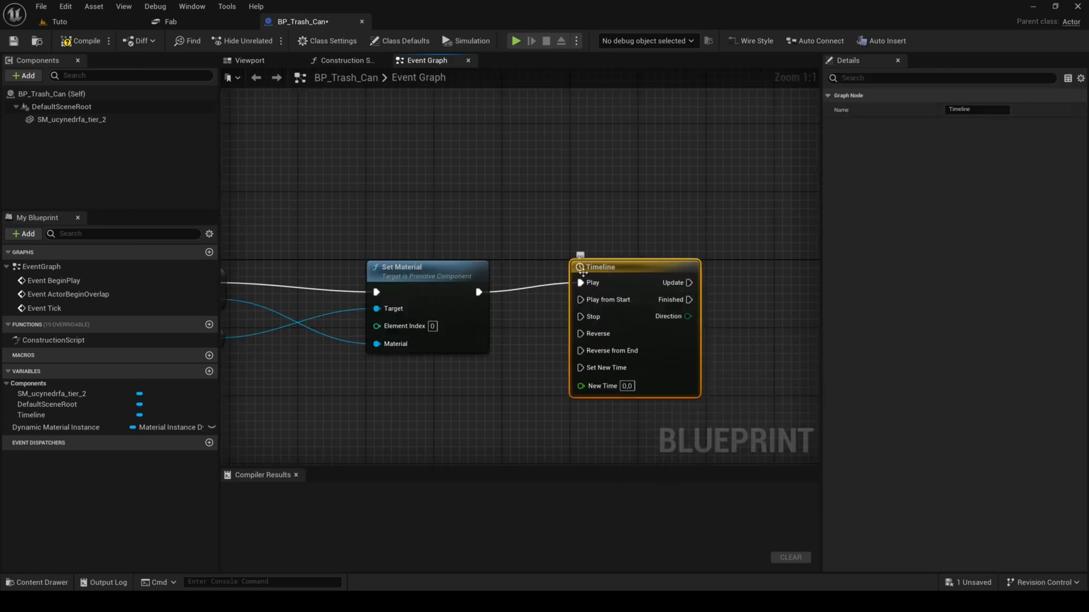
Drive Snow Amt with a Timeline track and Set Scalar Parameter Value, compile, and place it in the level
double_click(599, 266)
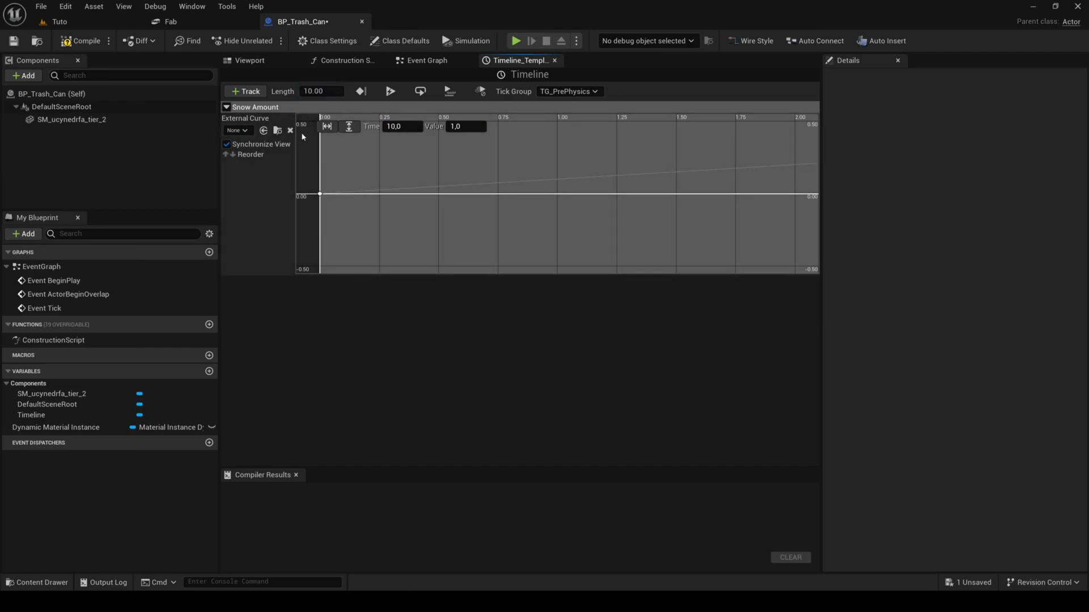
left_click(426, 60)
type("set sca")
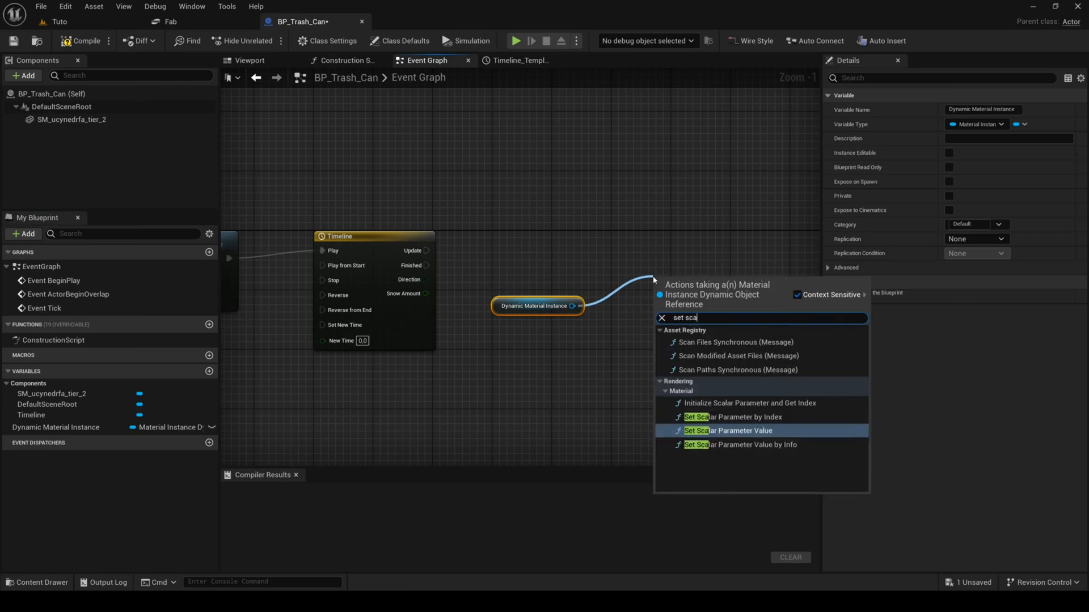
left_click(727, 431)
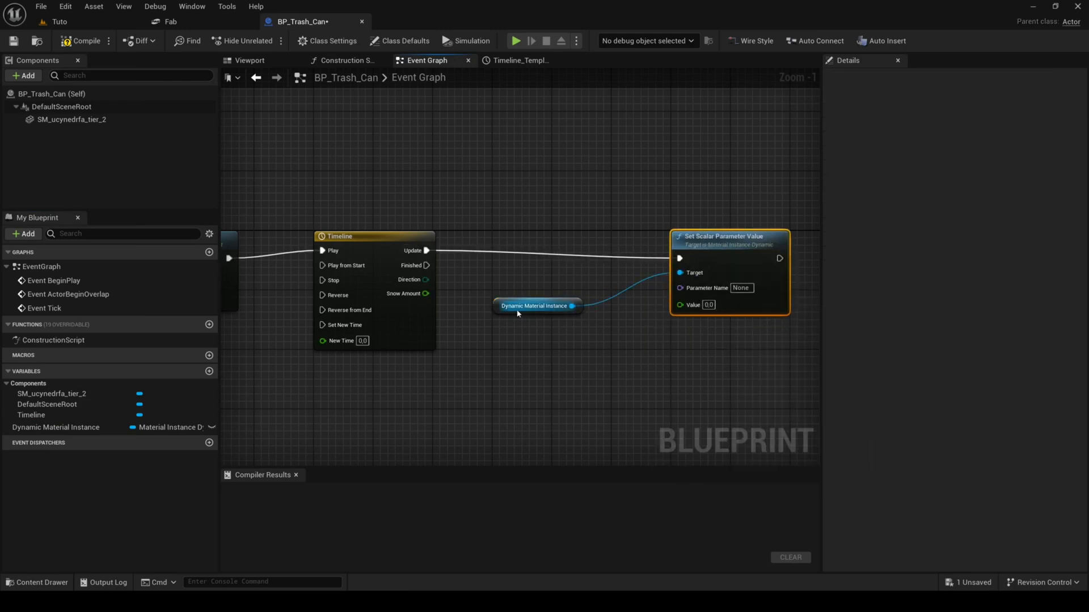
left_click(85, 41)
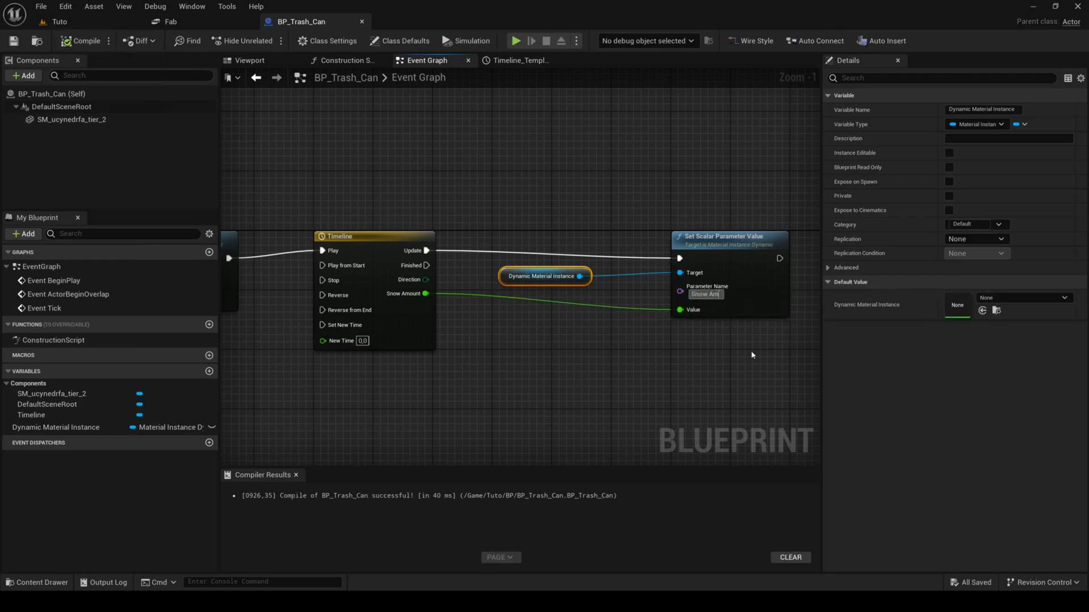
left_click(70, 119)
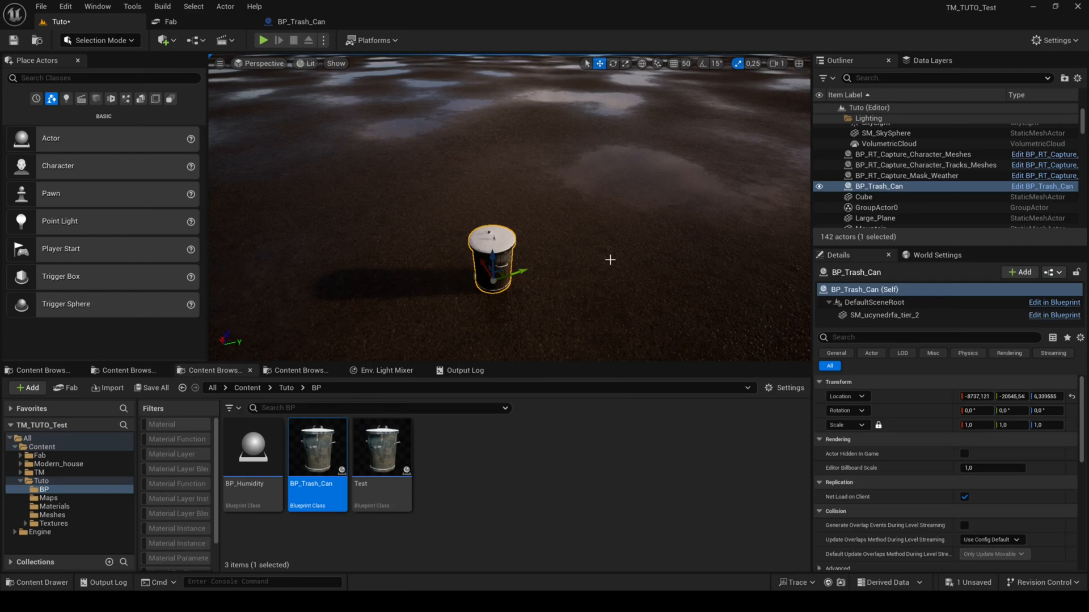
Retune the MPC_Weather_V2 Snow Amount default through several values until the mountain keeps a partial snow cap
left_click(262, 40)
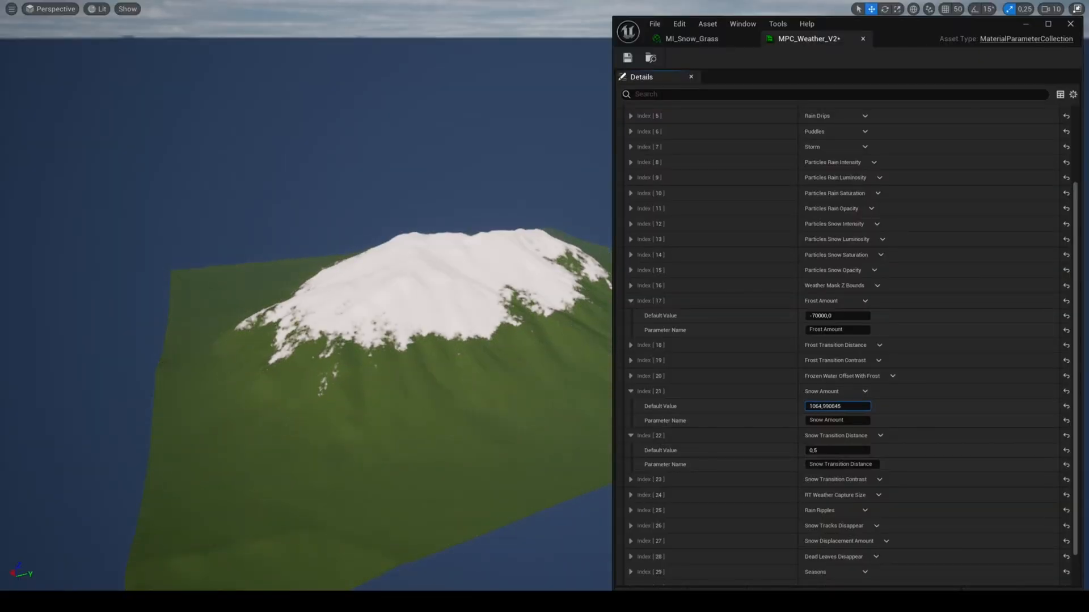
type("0.0")
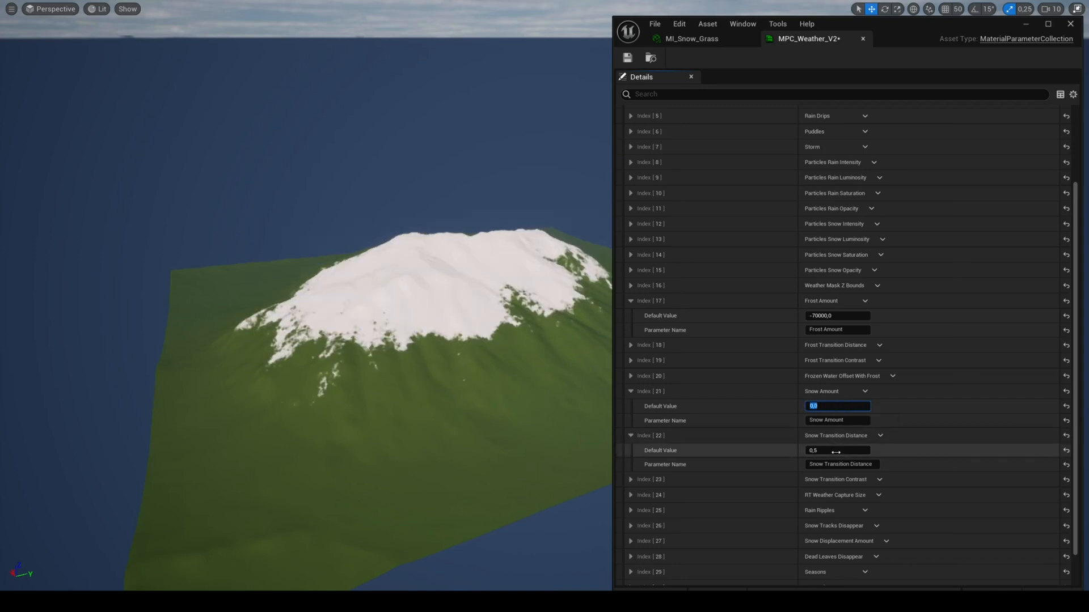
type("25293.261719")
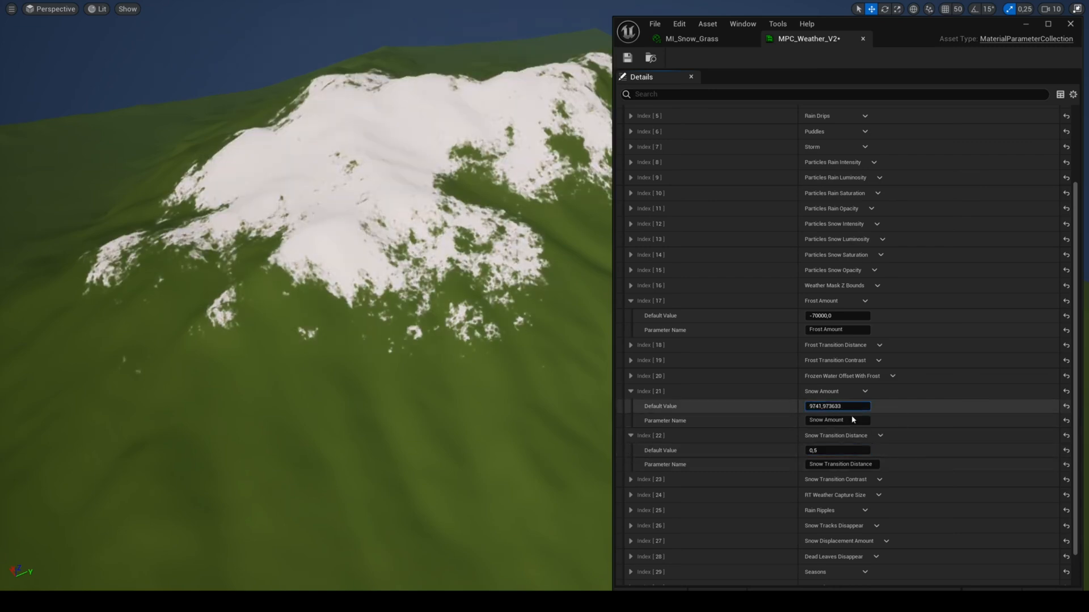
type("1056,026635")
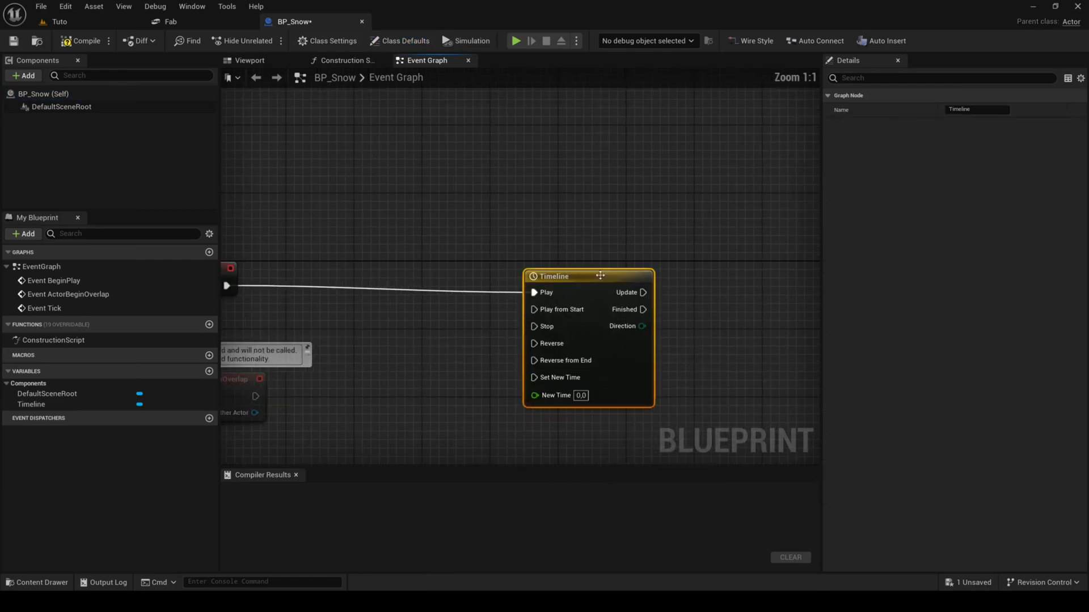
Give the BP_Snow timeline a Snow float track with Length 60 and its end key value
double_click(553, 276)
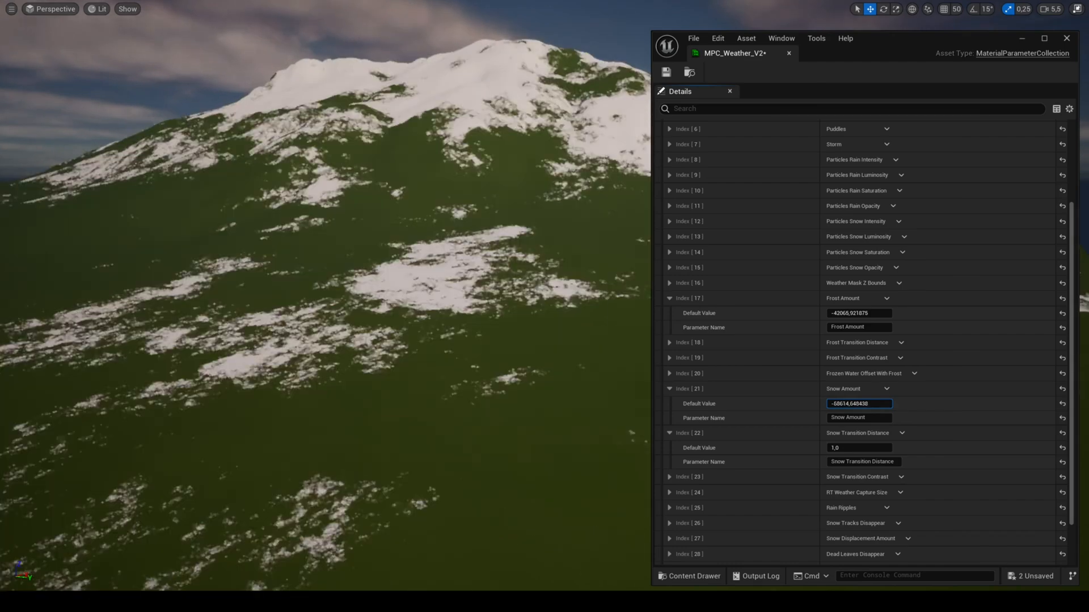
type("-2.165558")
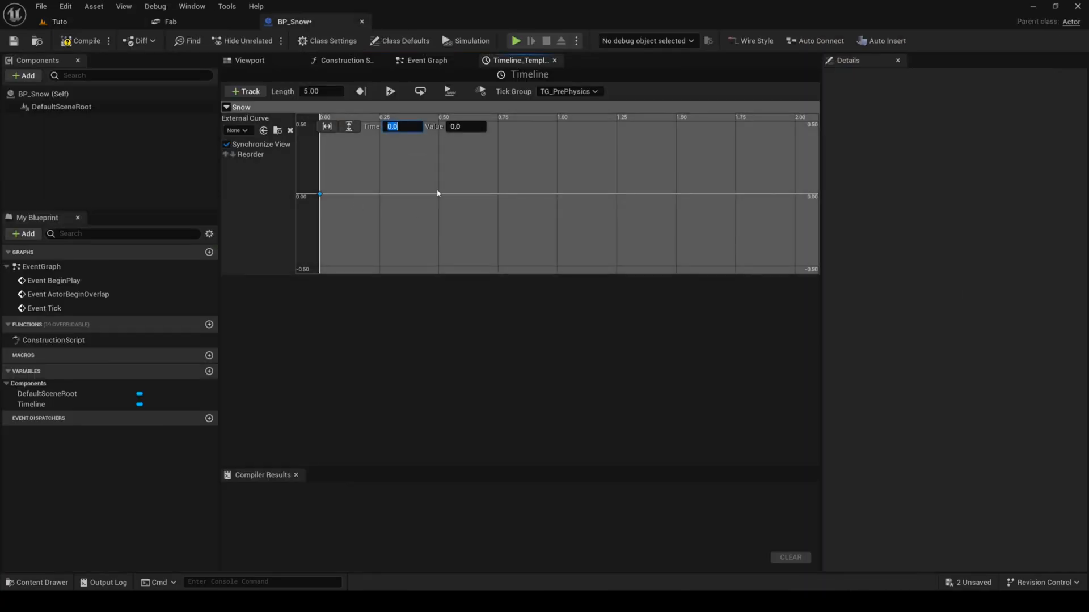
type("28916.007812")
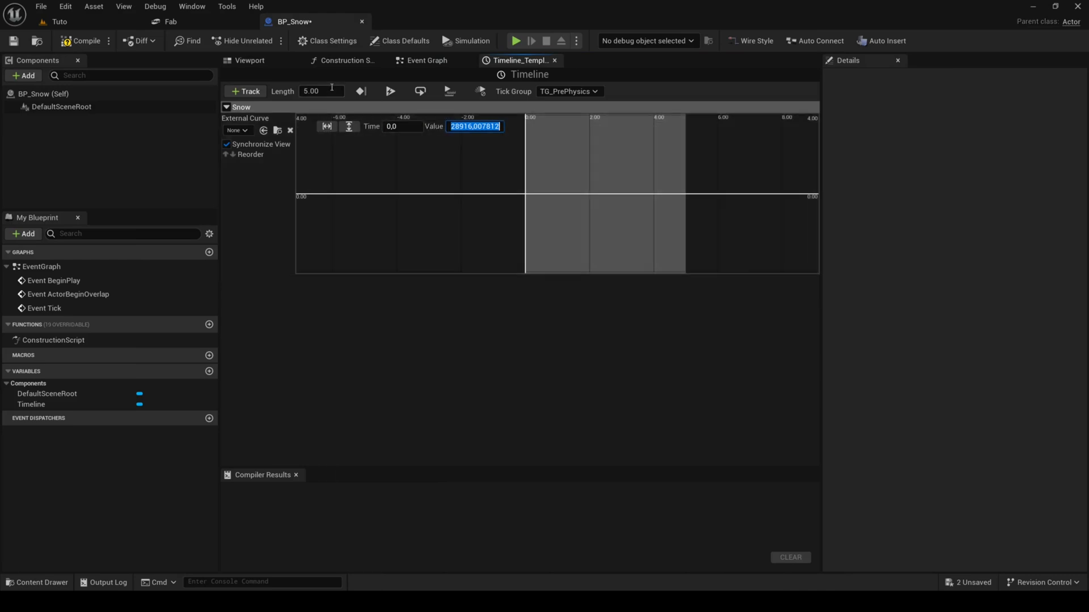
type("60.00")
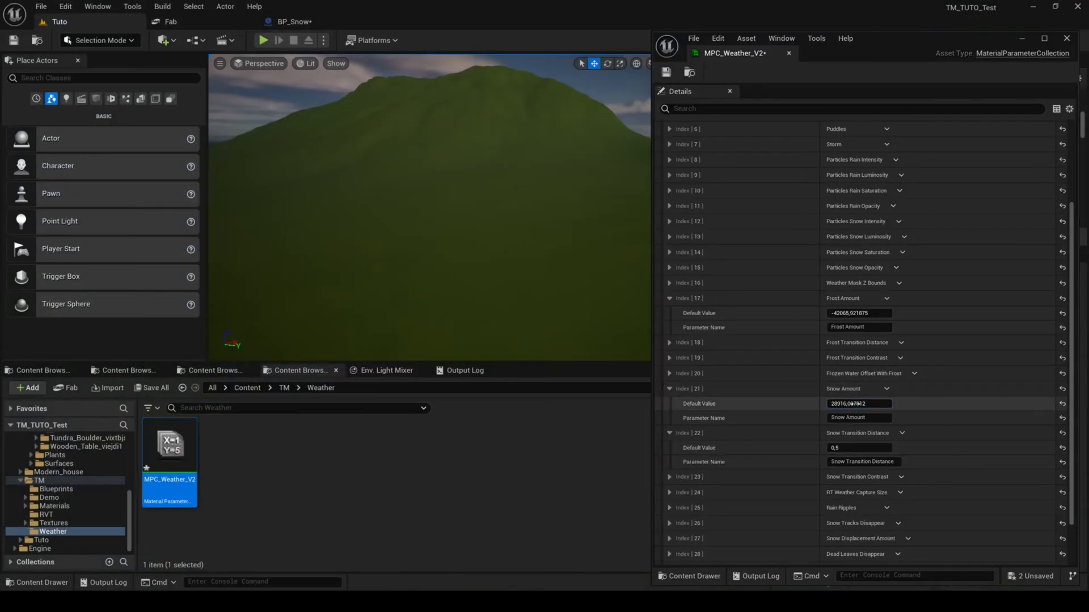
type("-16332.875977")
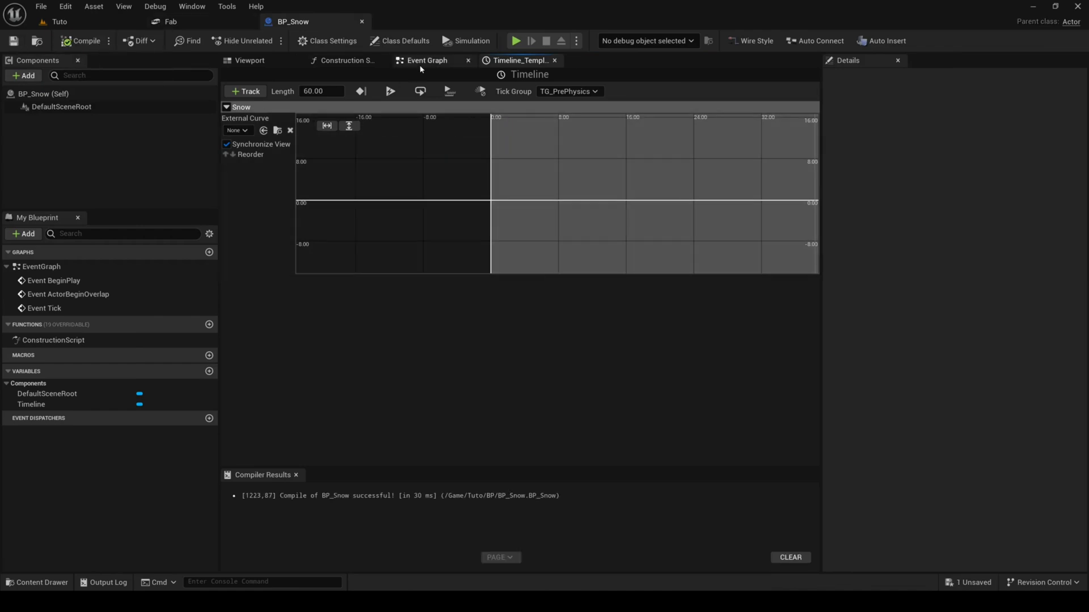
Compile BP_Snow and drag it into the level
left_click(427, 60)
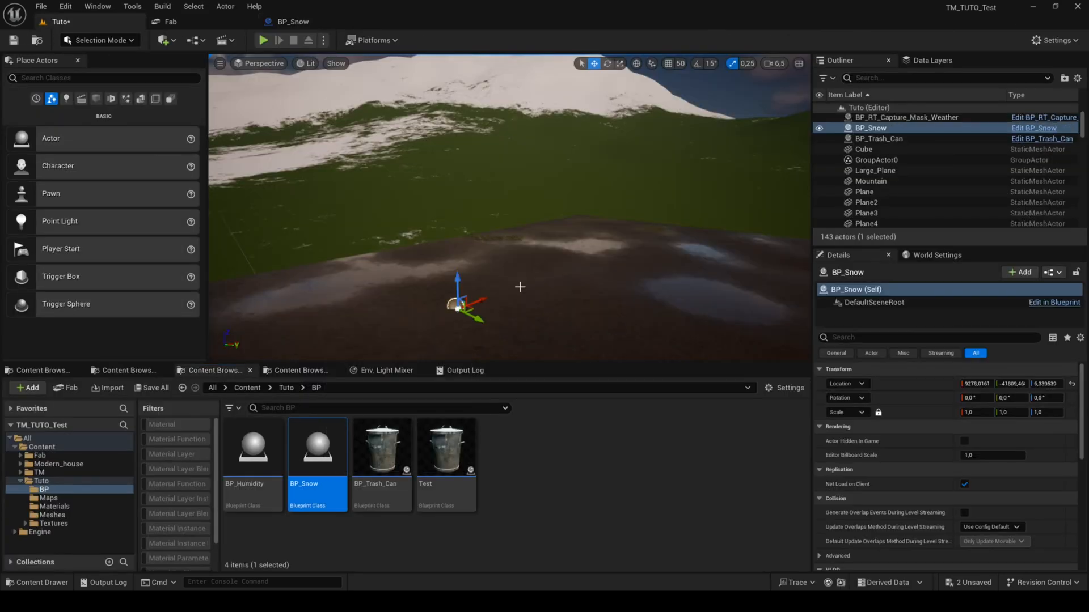
left_click(263, 40)
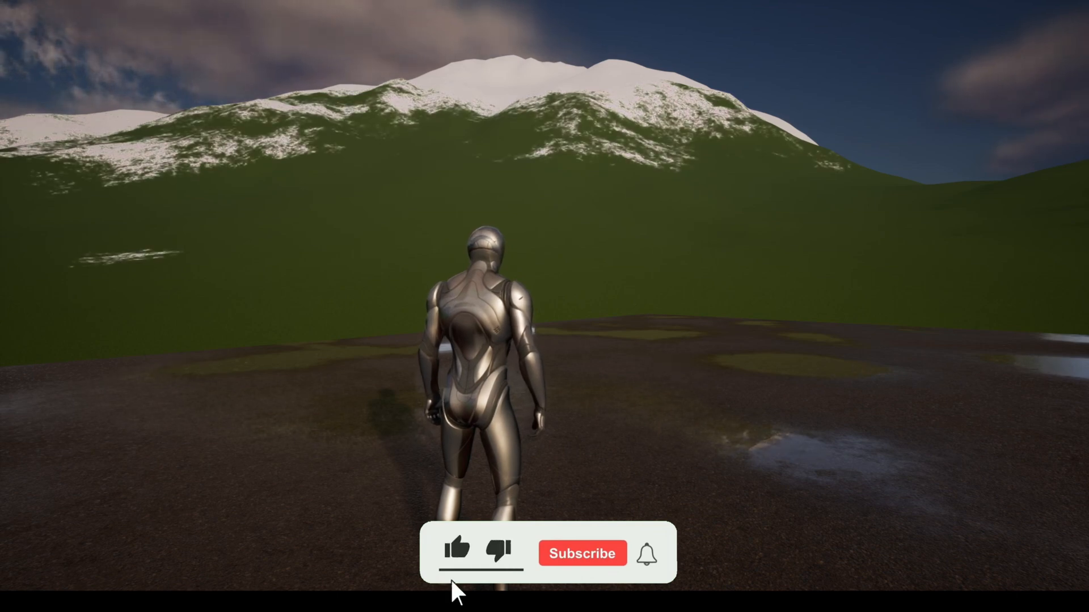
Play the level and watch snow spread down the mountain behind the character
left_click(582, 553)
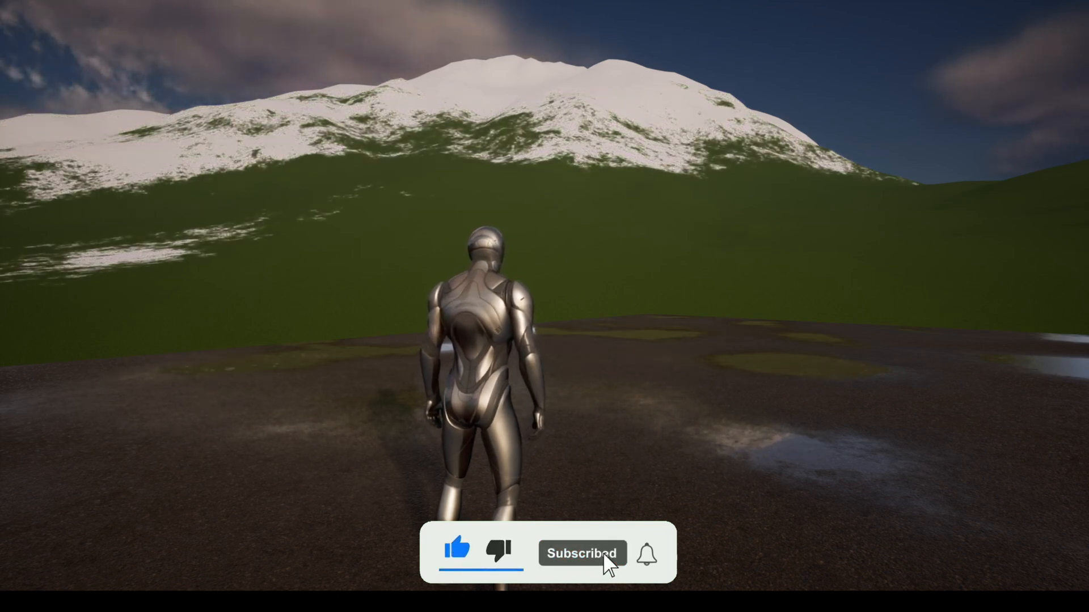
left_click(646, 554)
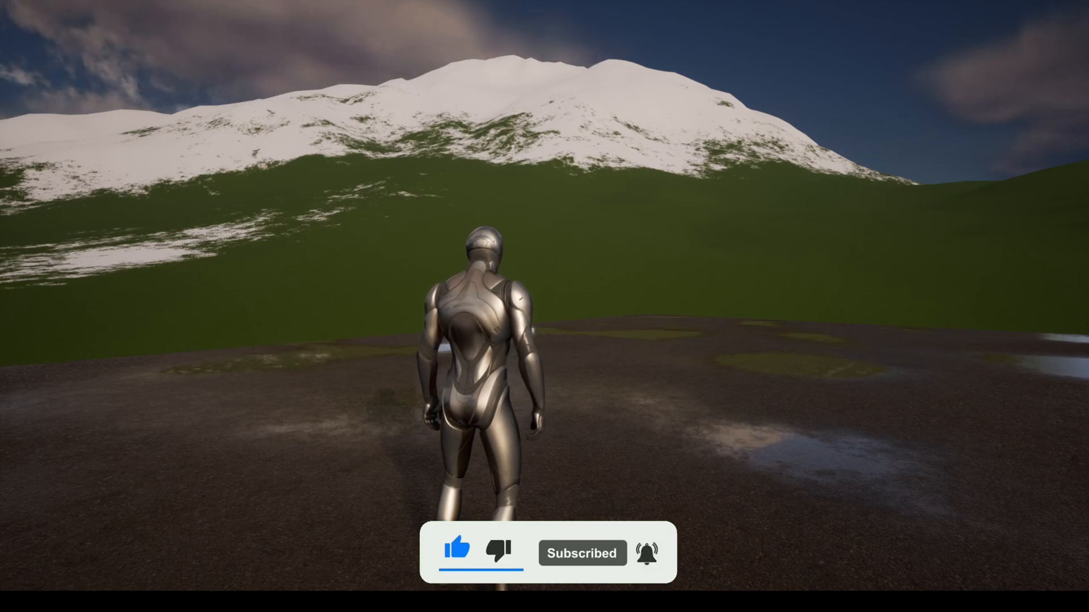